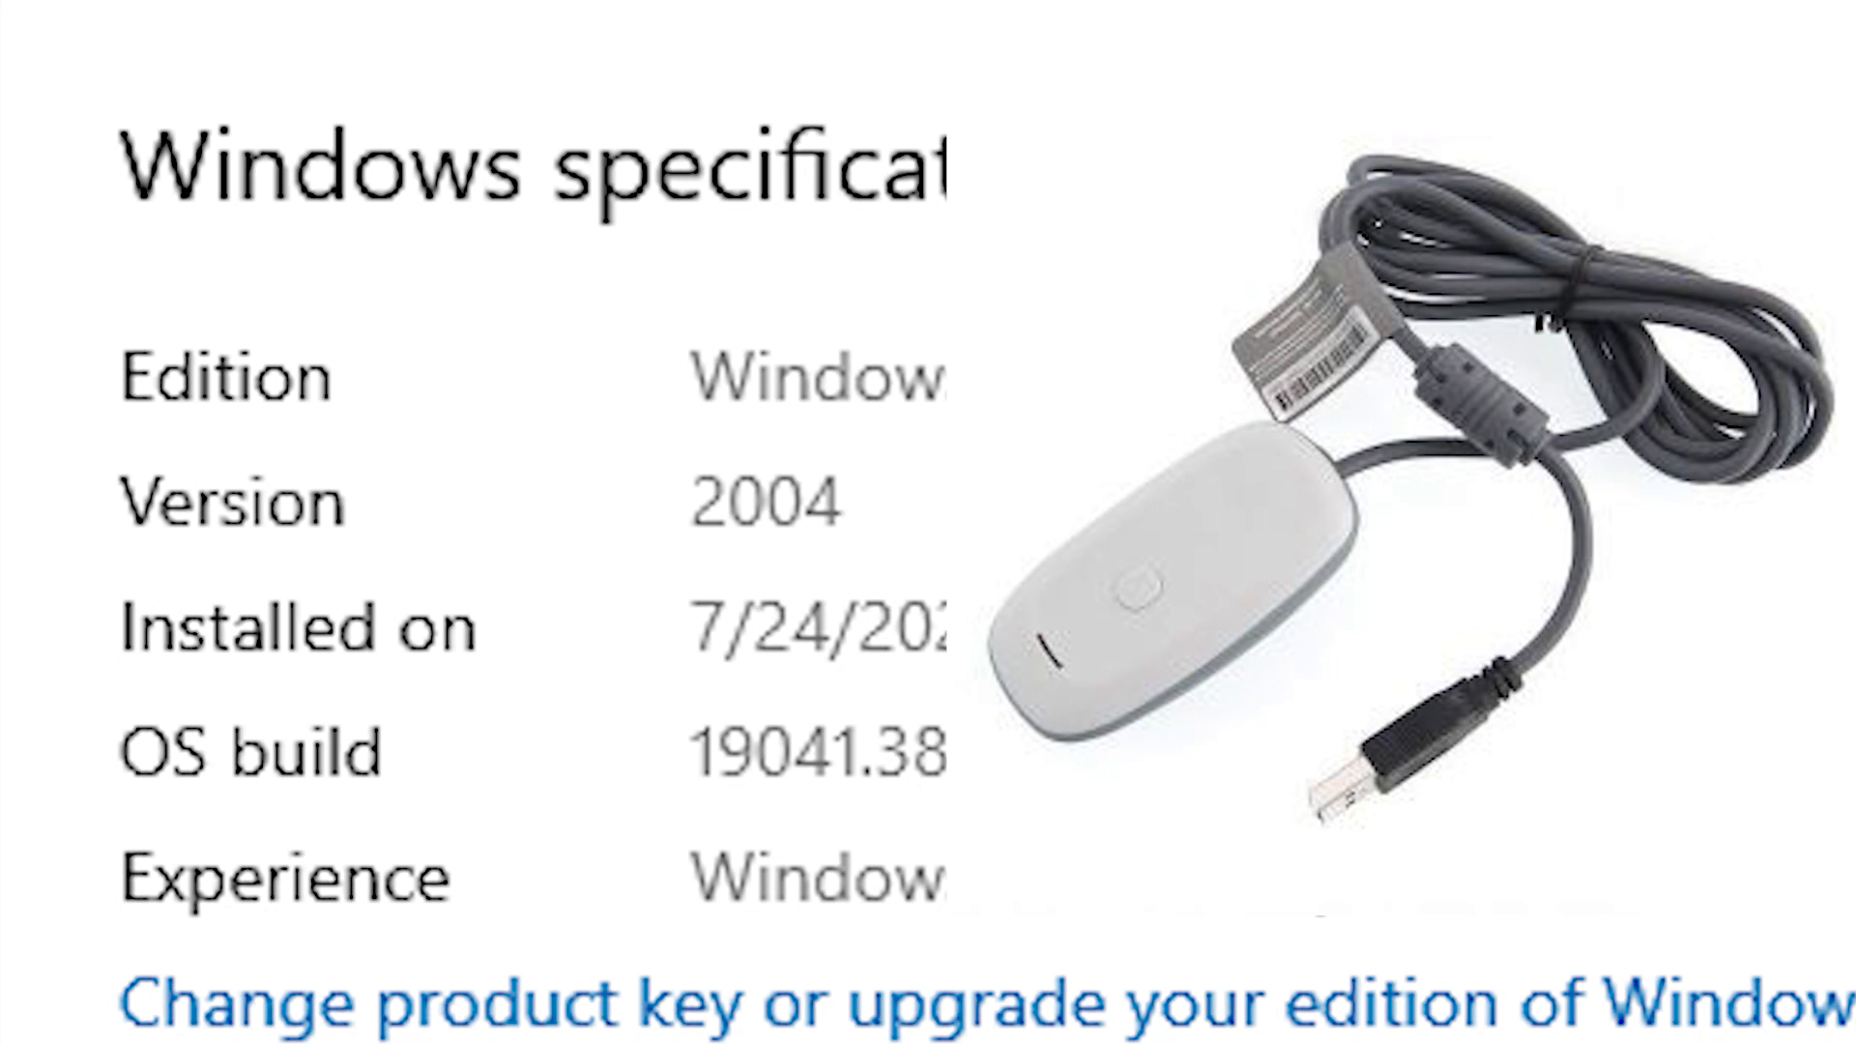
# - Right-click This PC and choose Manage to open Computer Management
pyautogui.rightClick(48, 178)
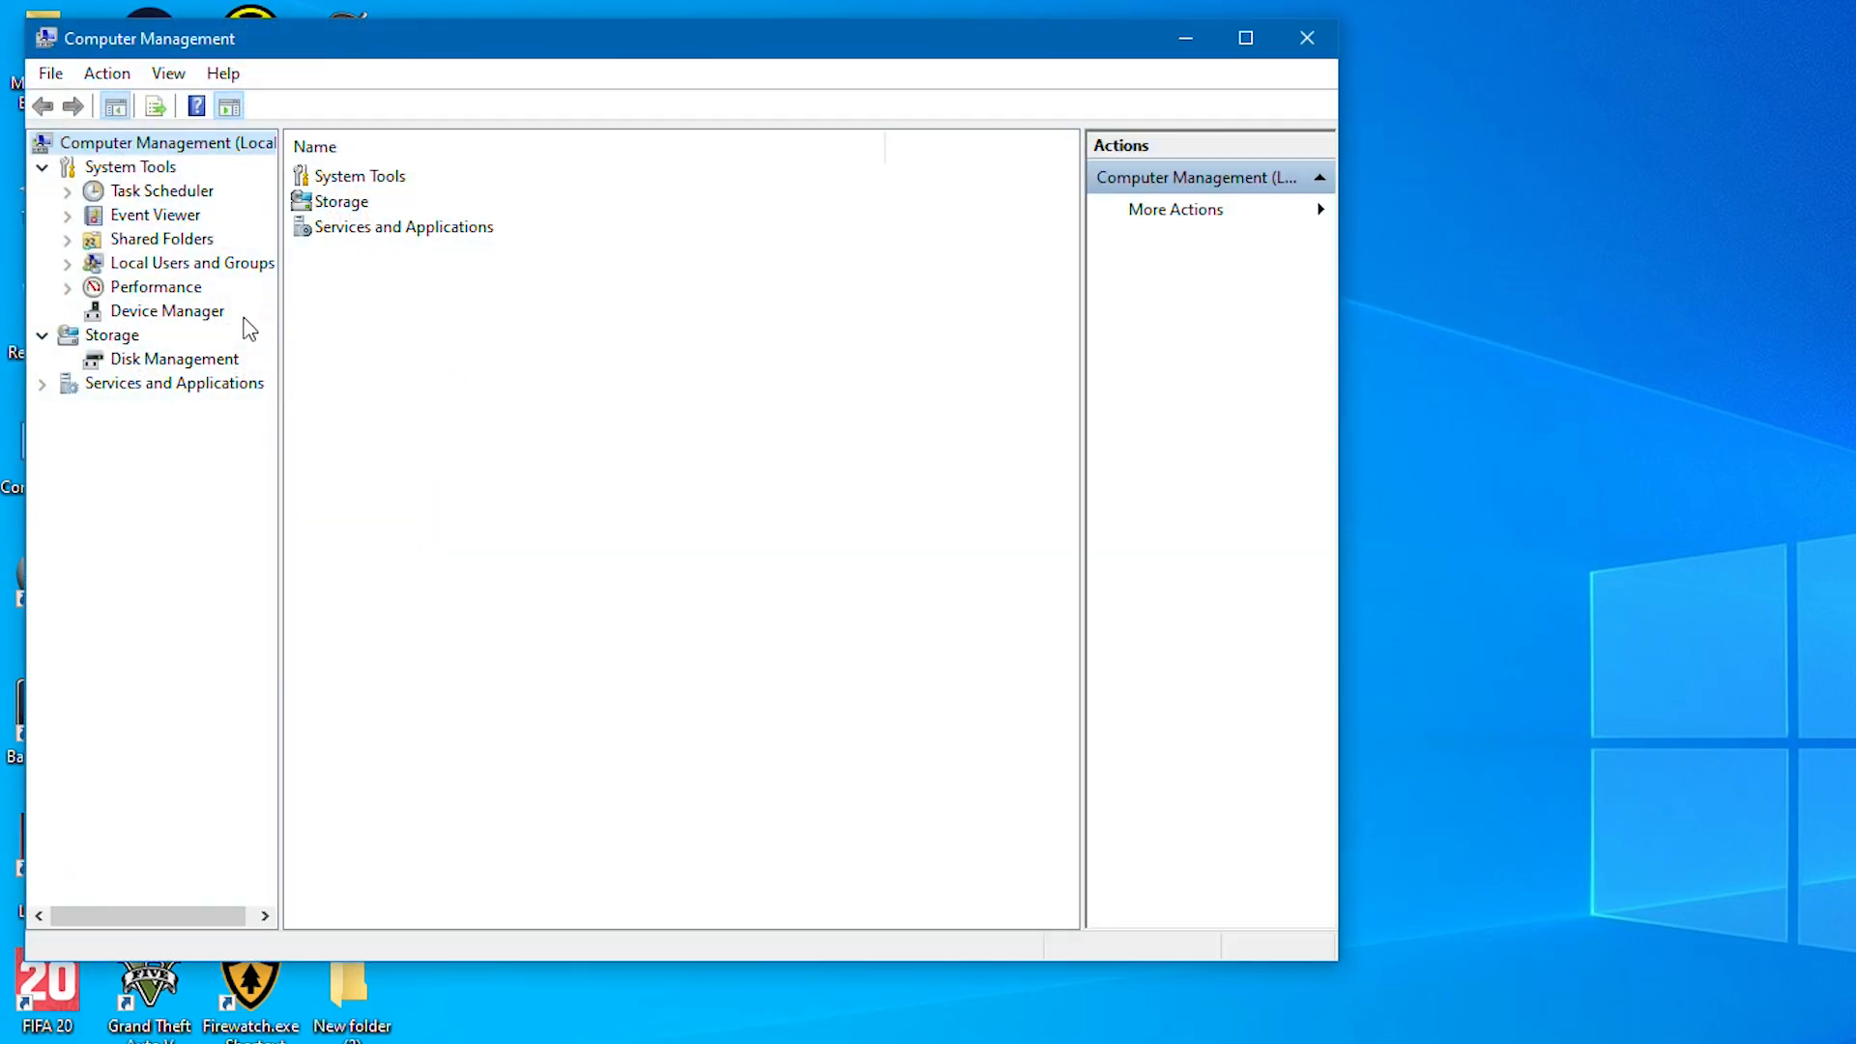
# - Open the Unknown device's Properties in Device Manager
pyautogui.click(168, 310)
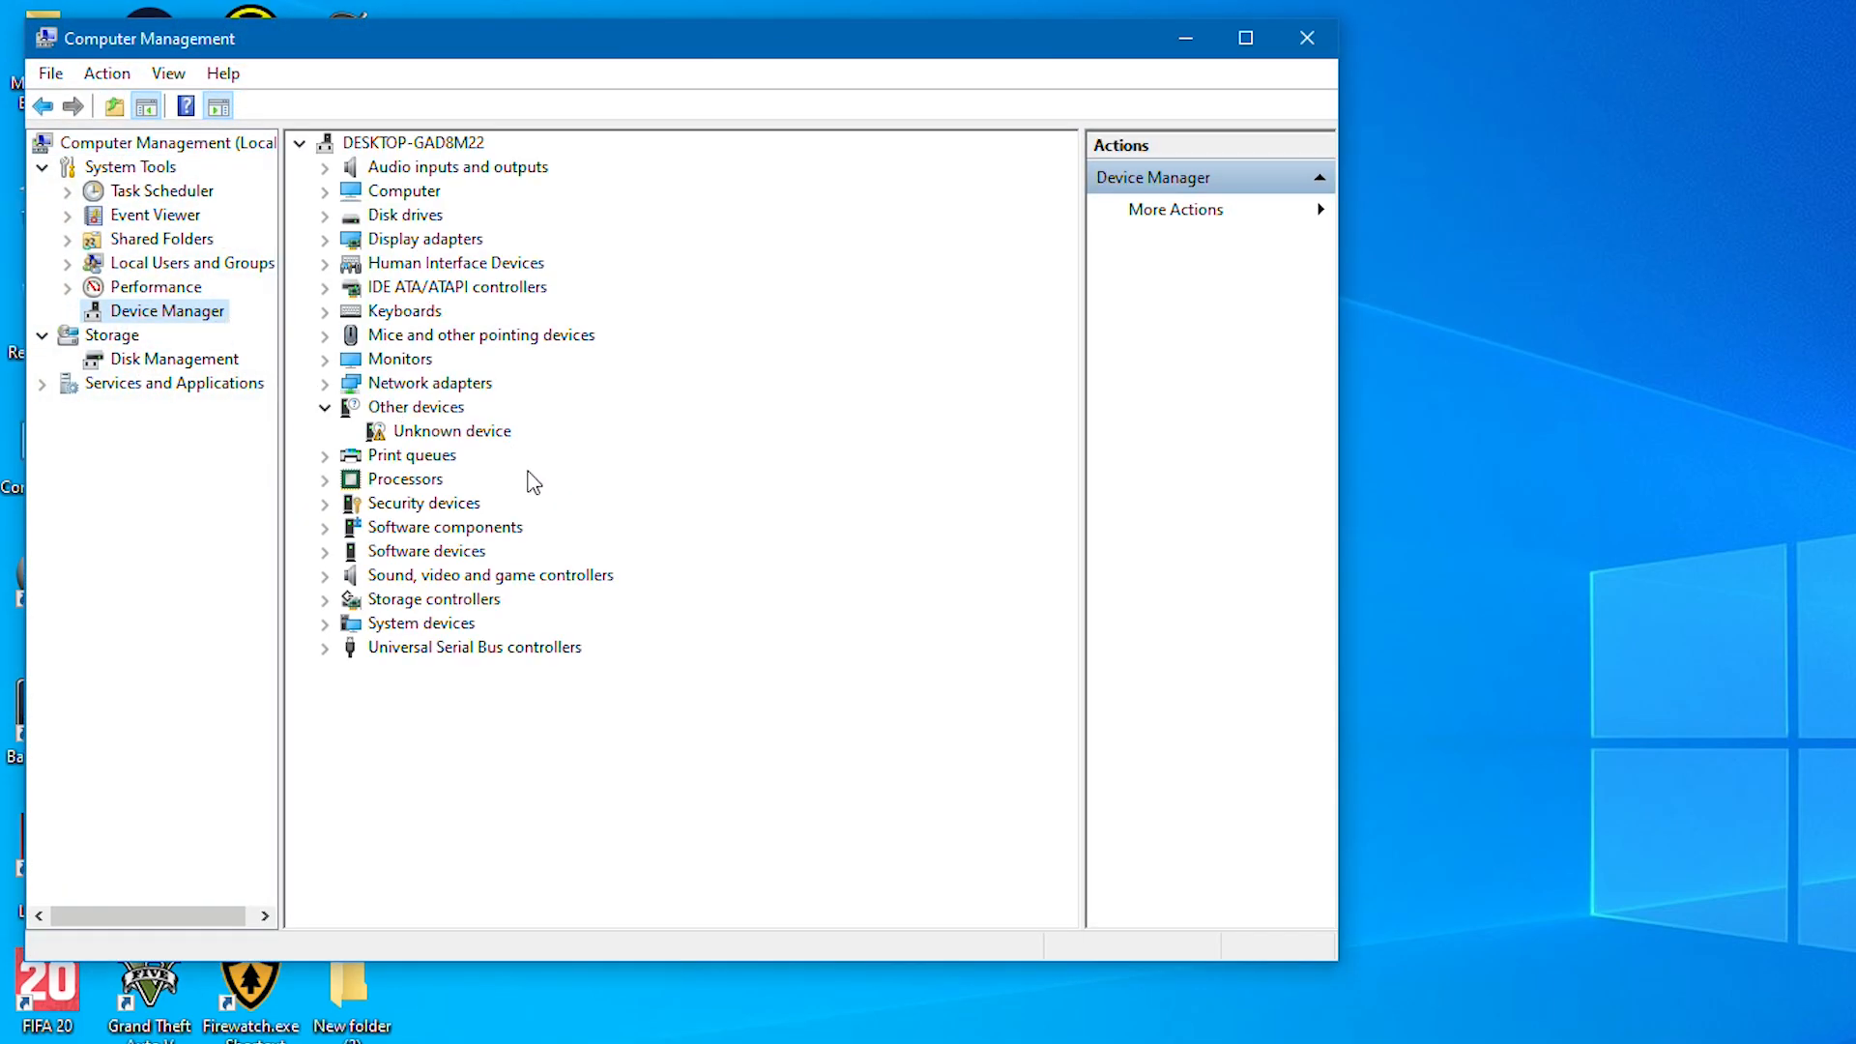
pyautogui.click(452, 429)
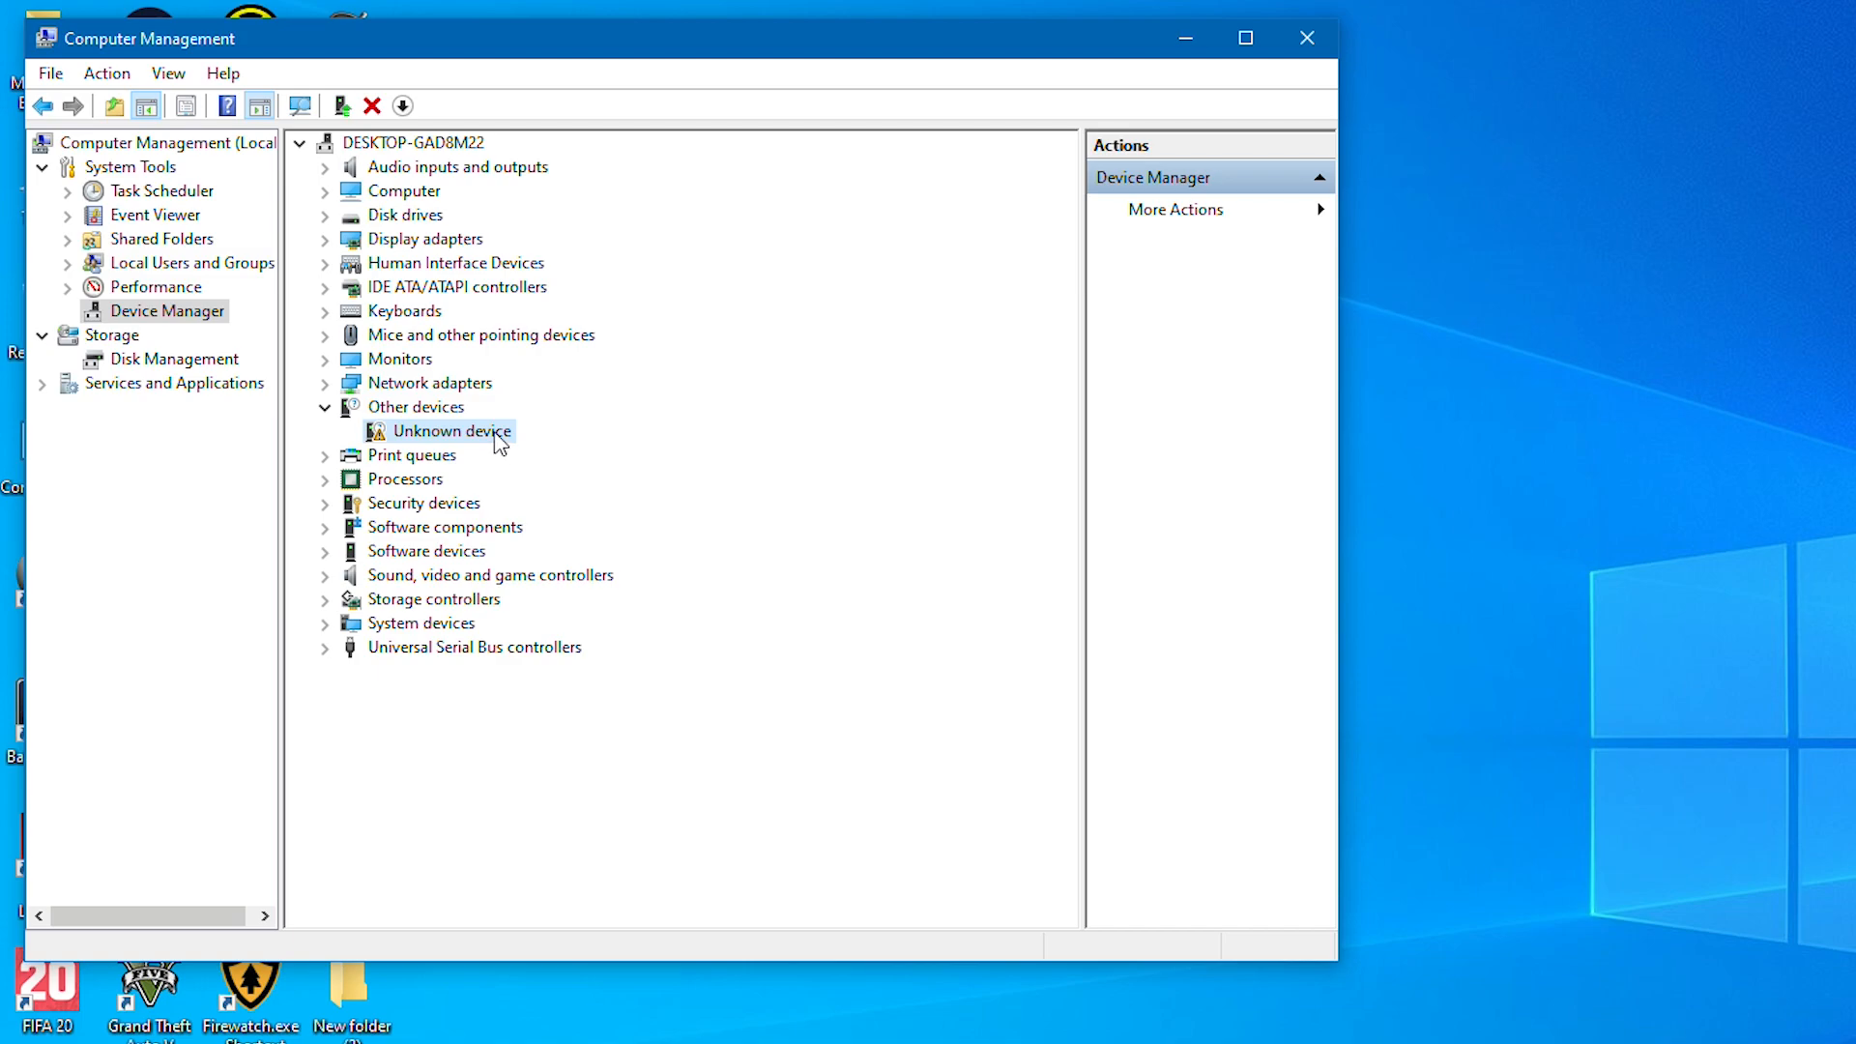
pyautogui.rightClick(447, 429)
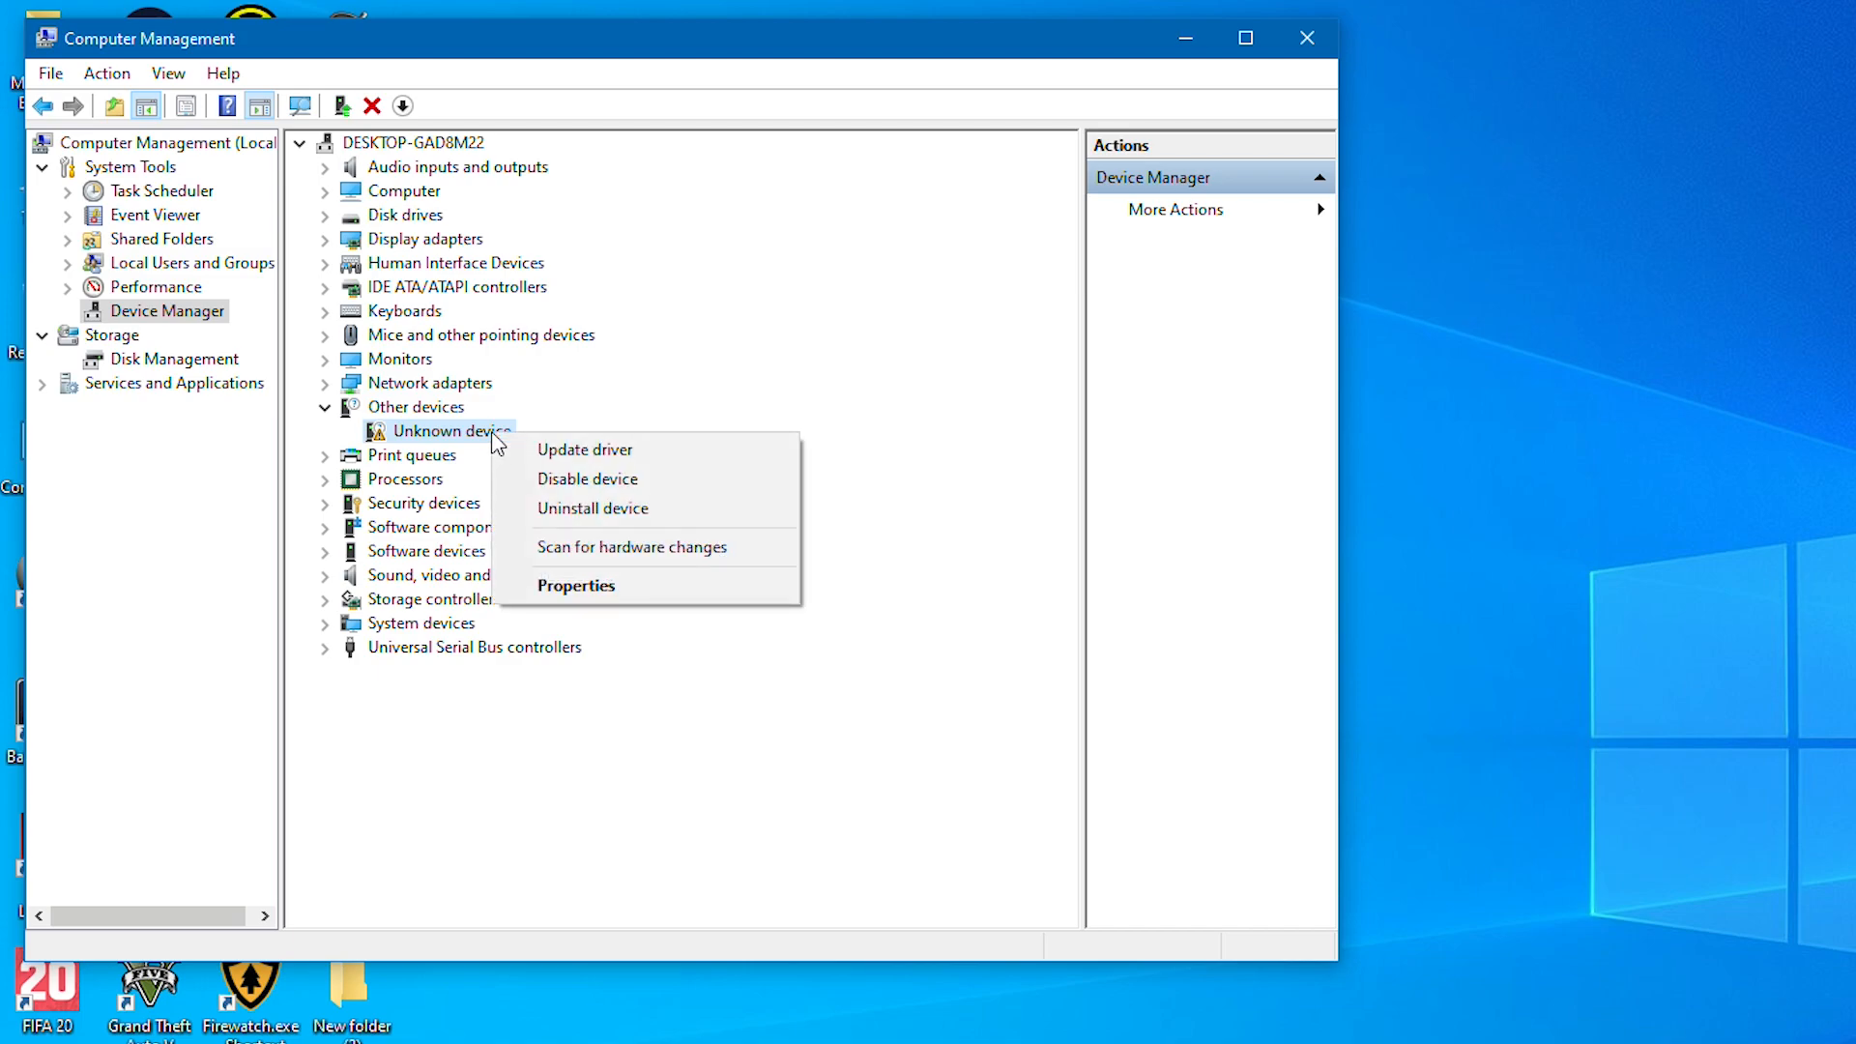
pyautogui.click(576, 586)
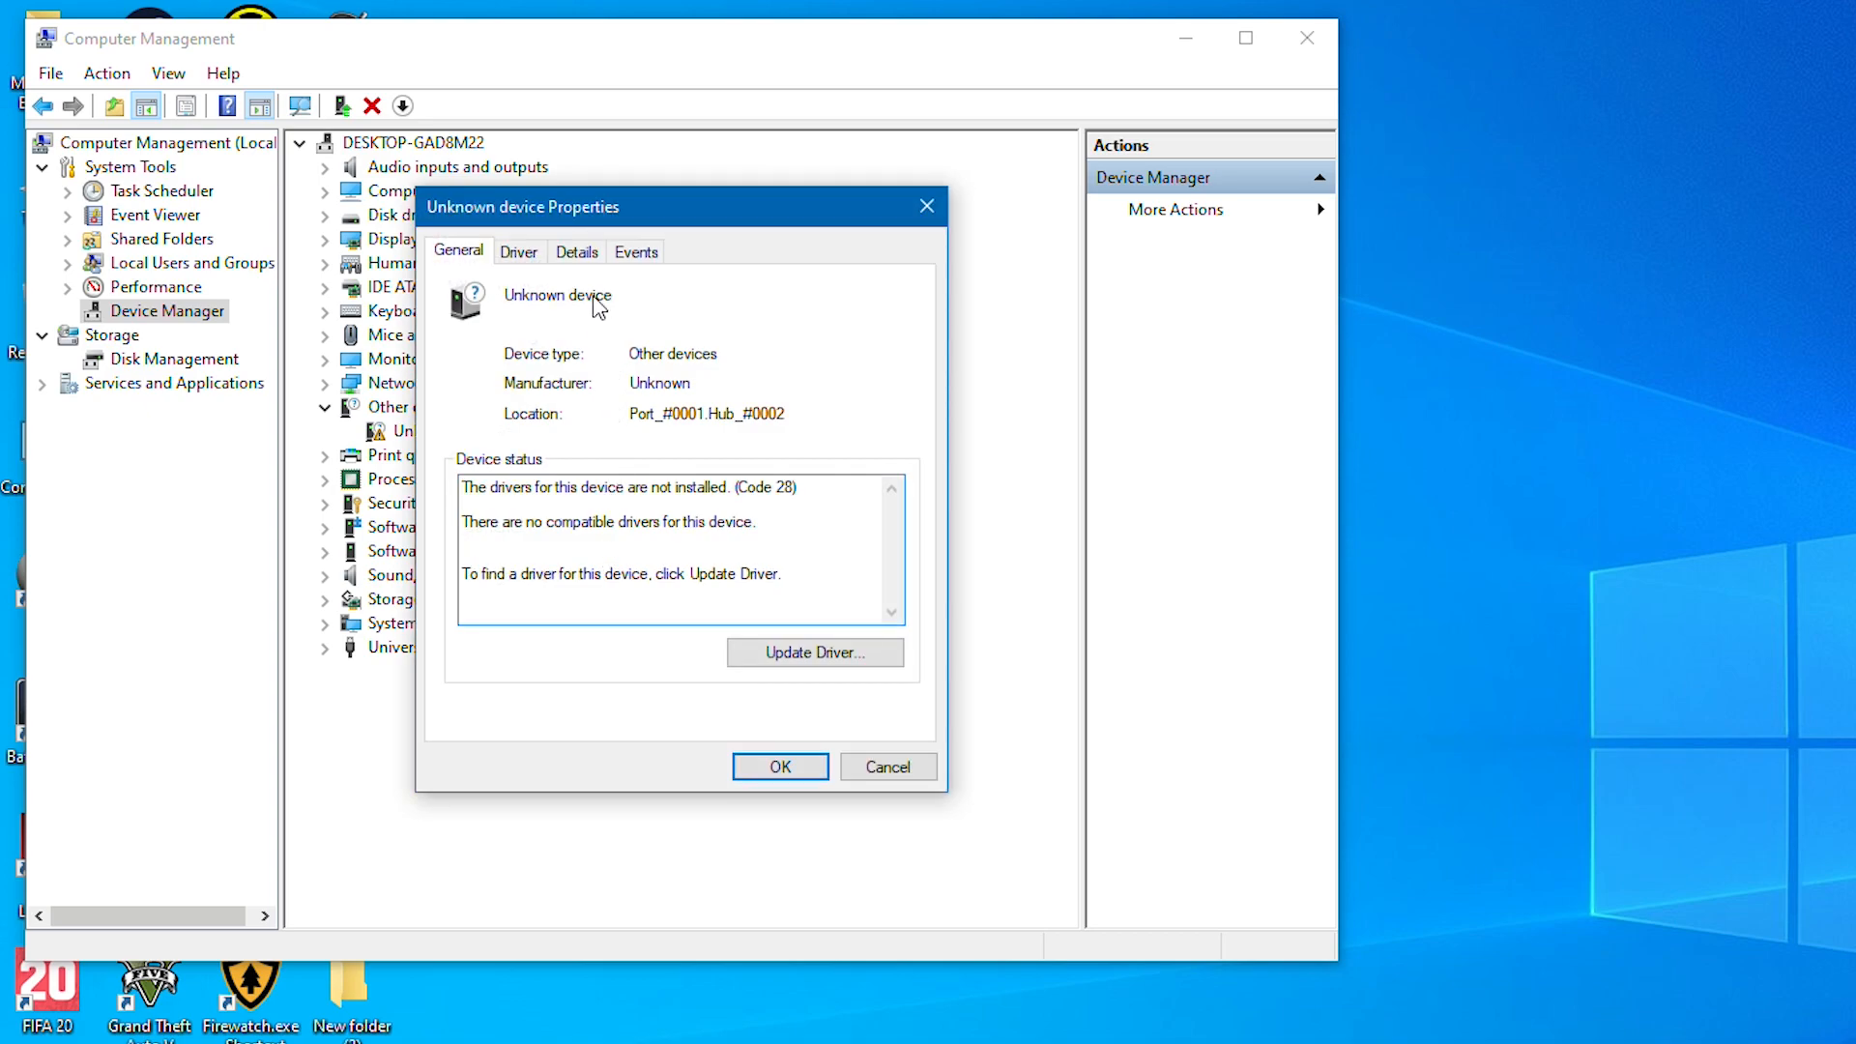
# - Show the device's Hardware Ids and note product ID 0291 in Notepad
pyautogui.click(577, 251)
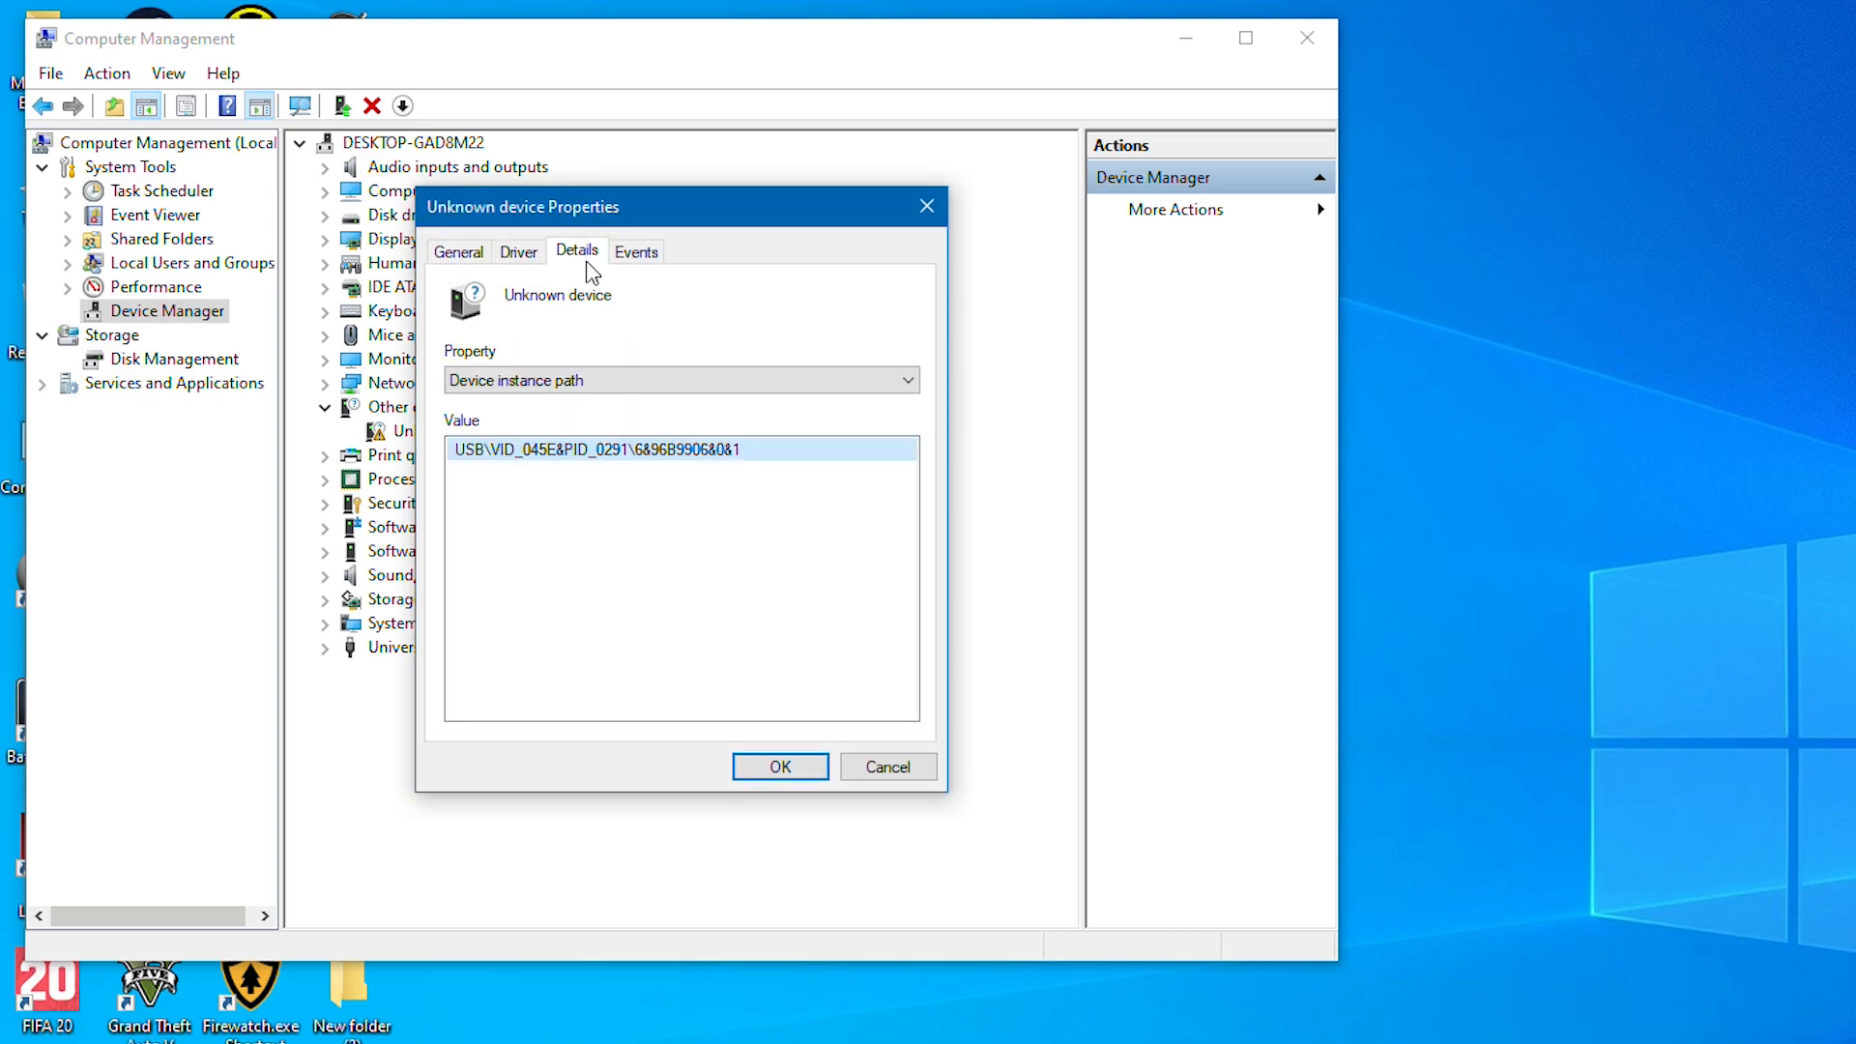
pyautogui.click(907, 380)
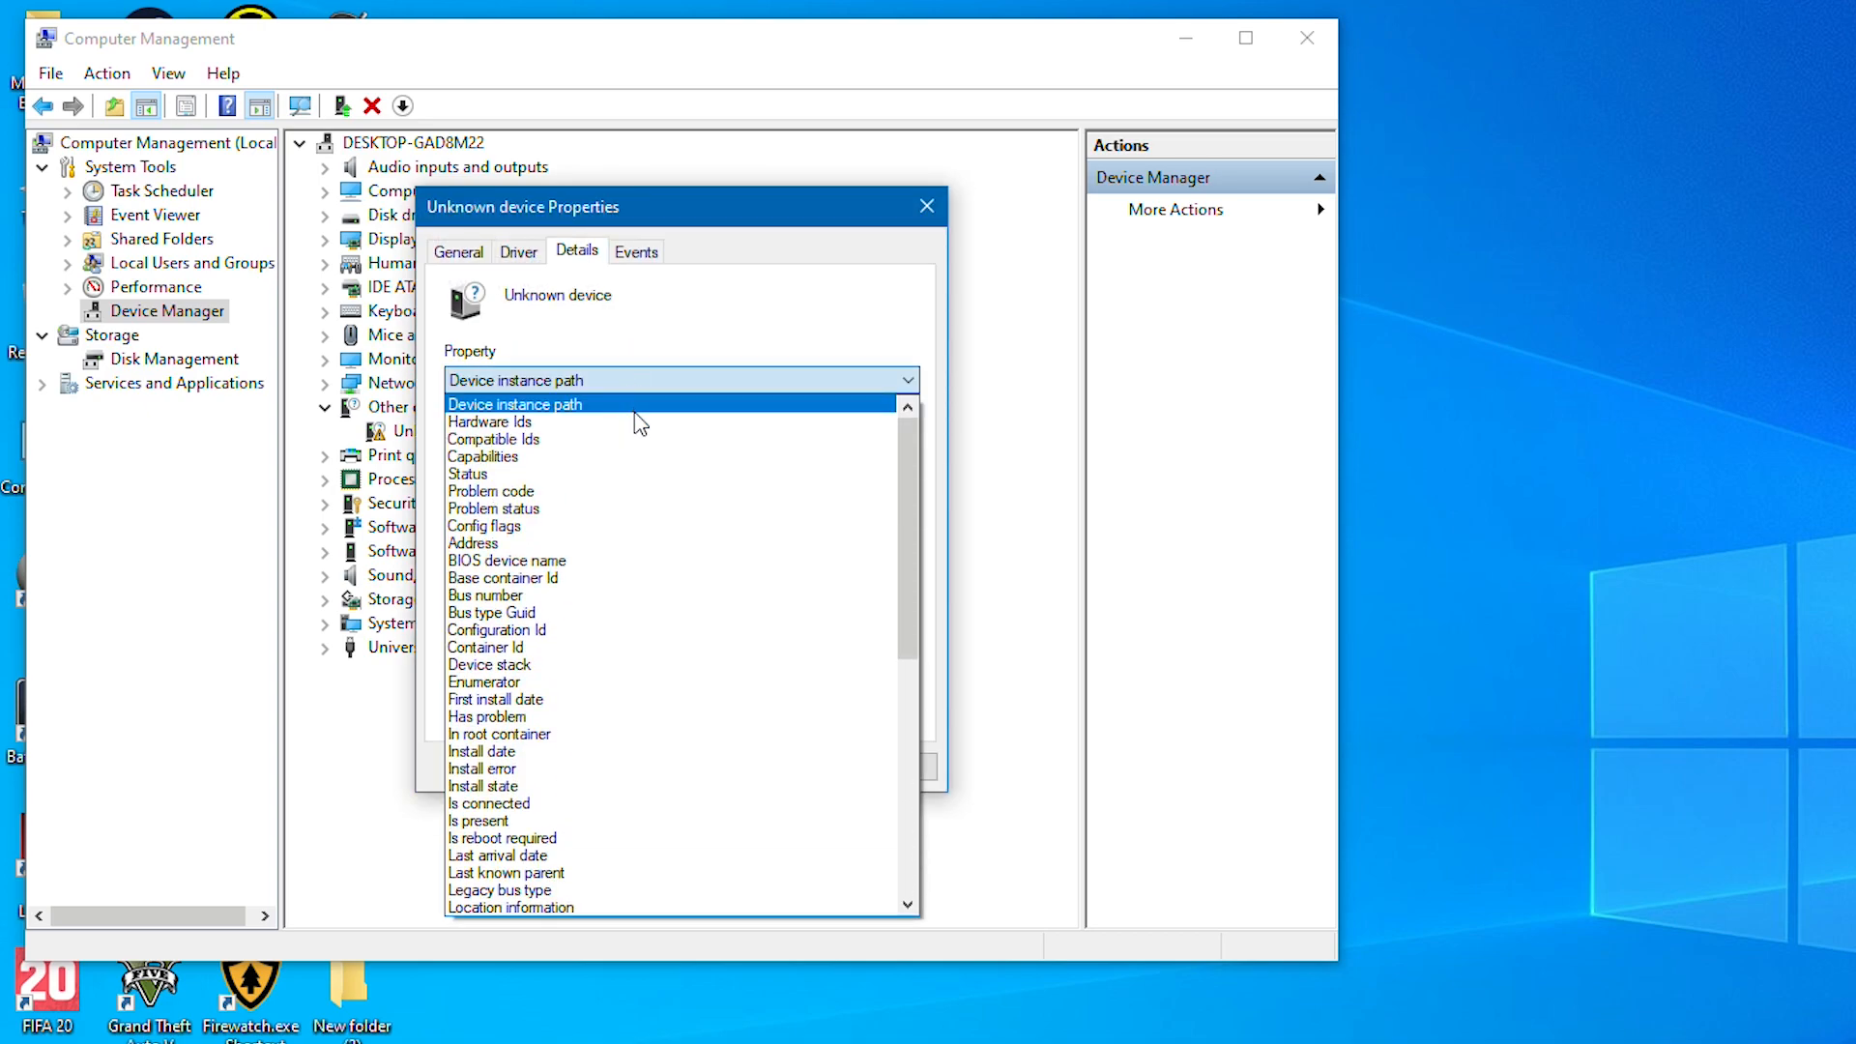
pyautogui.click(489, 422)
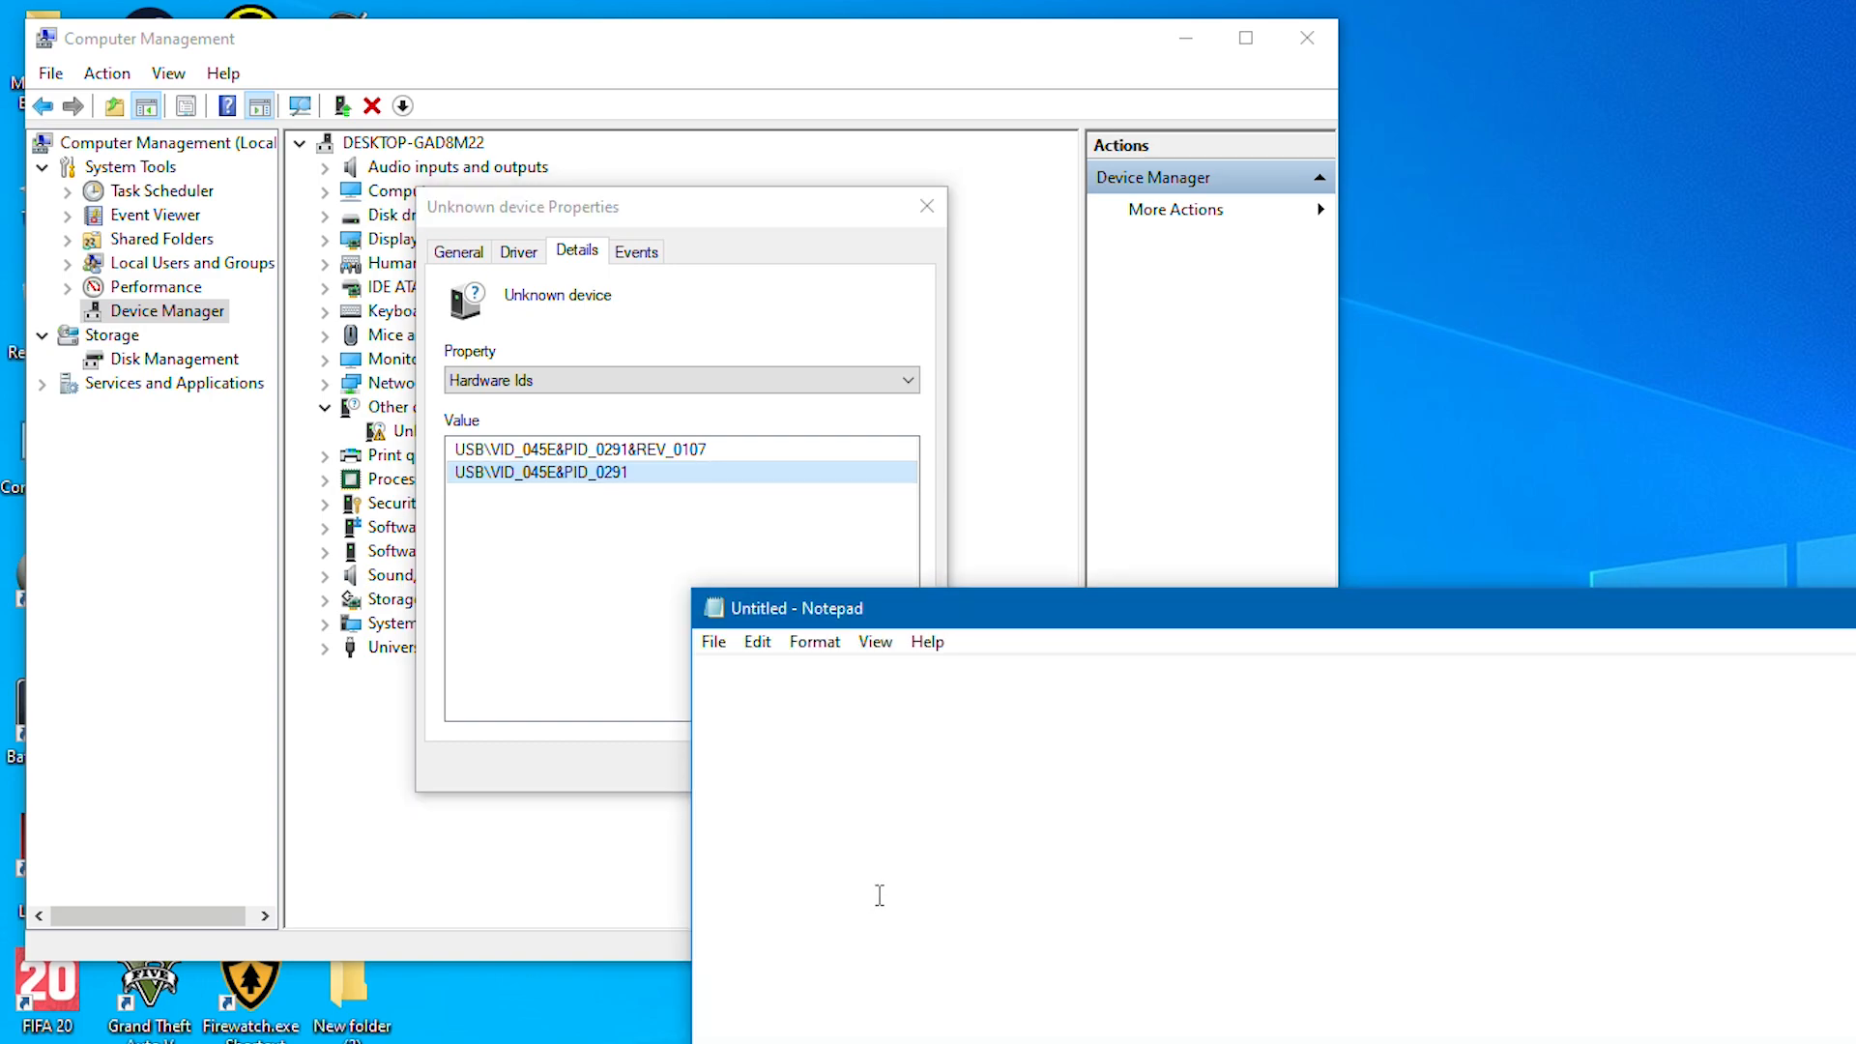
pyautogui.write('0291')
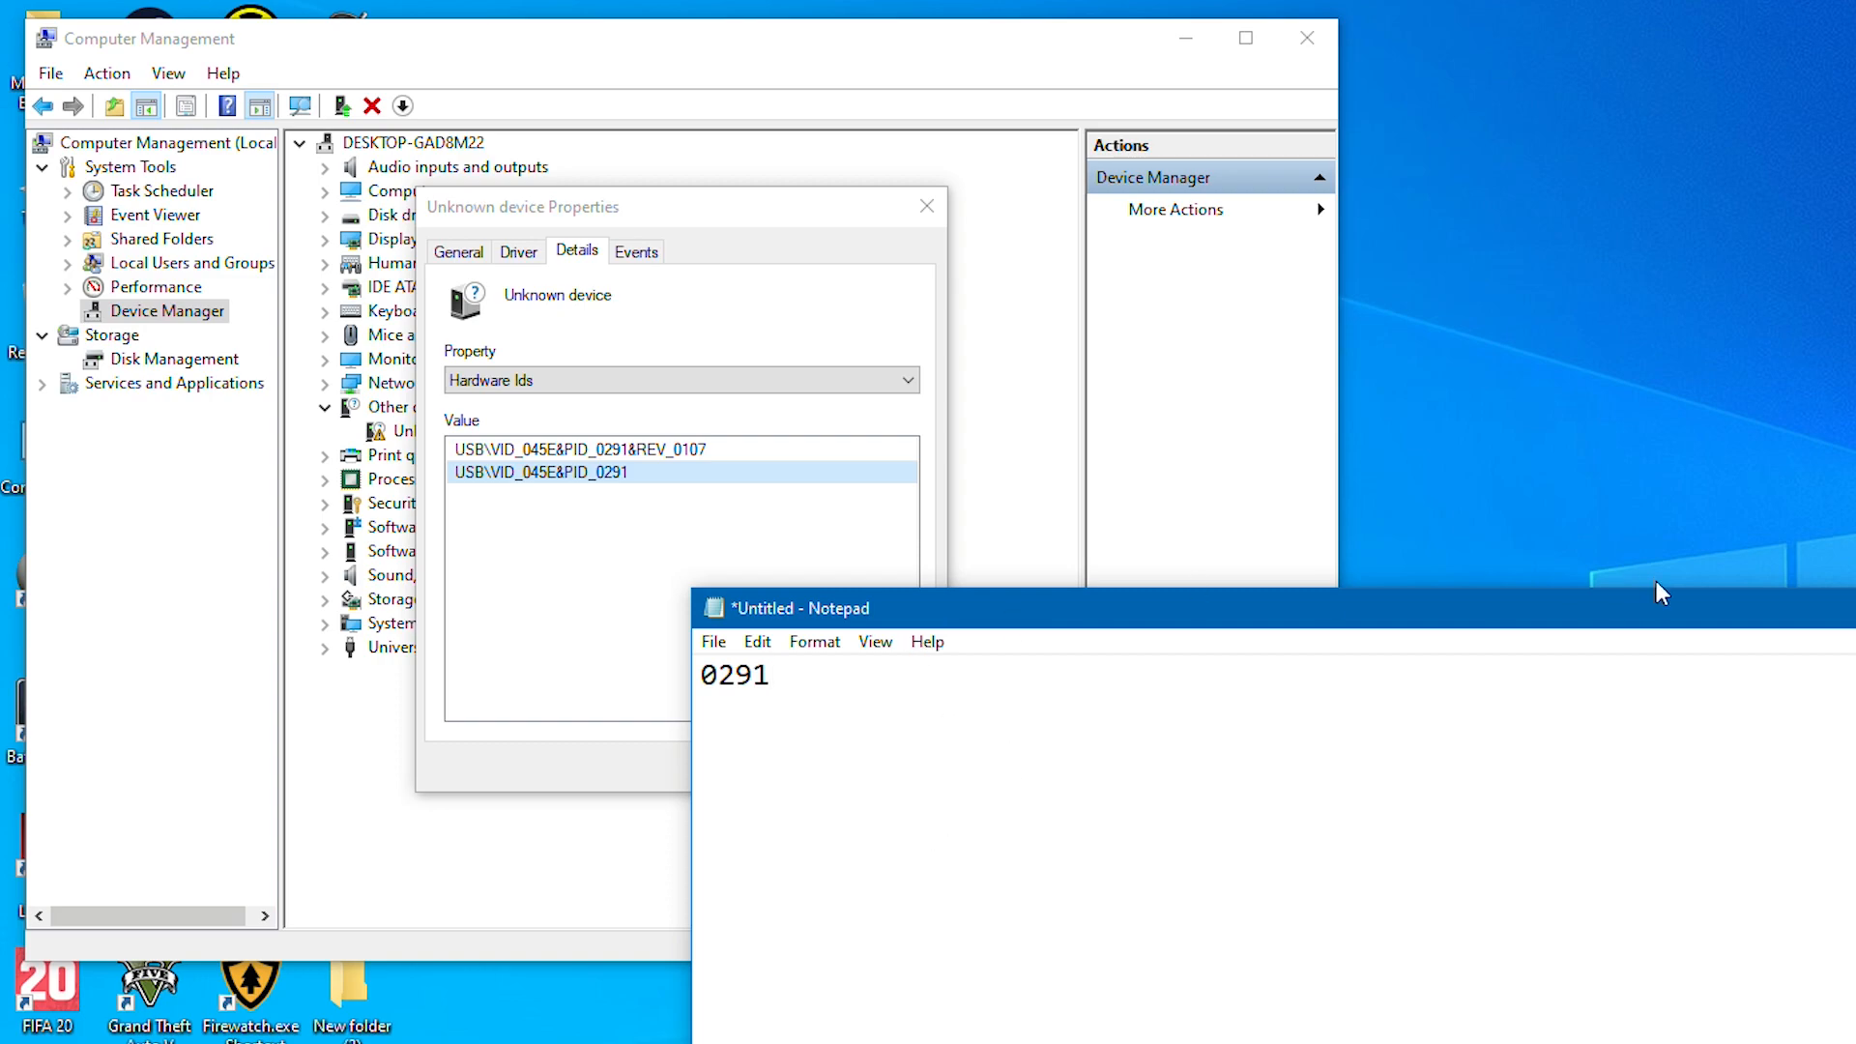
pyautogui.click(927, 206)
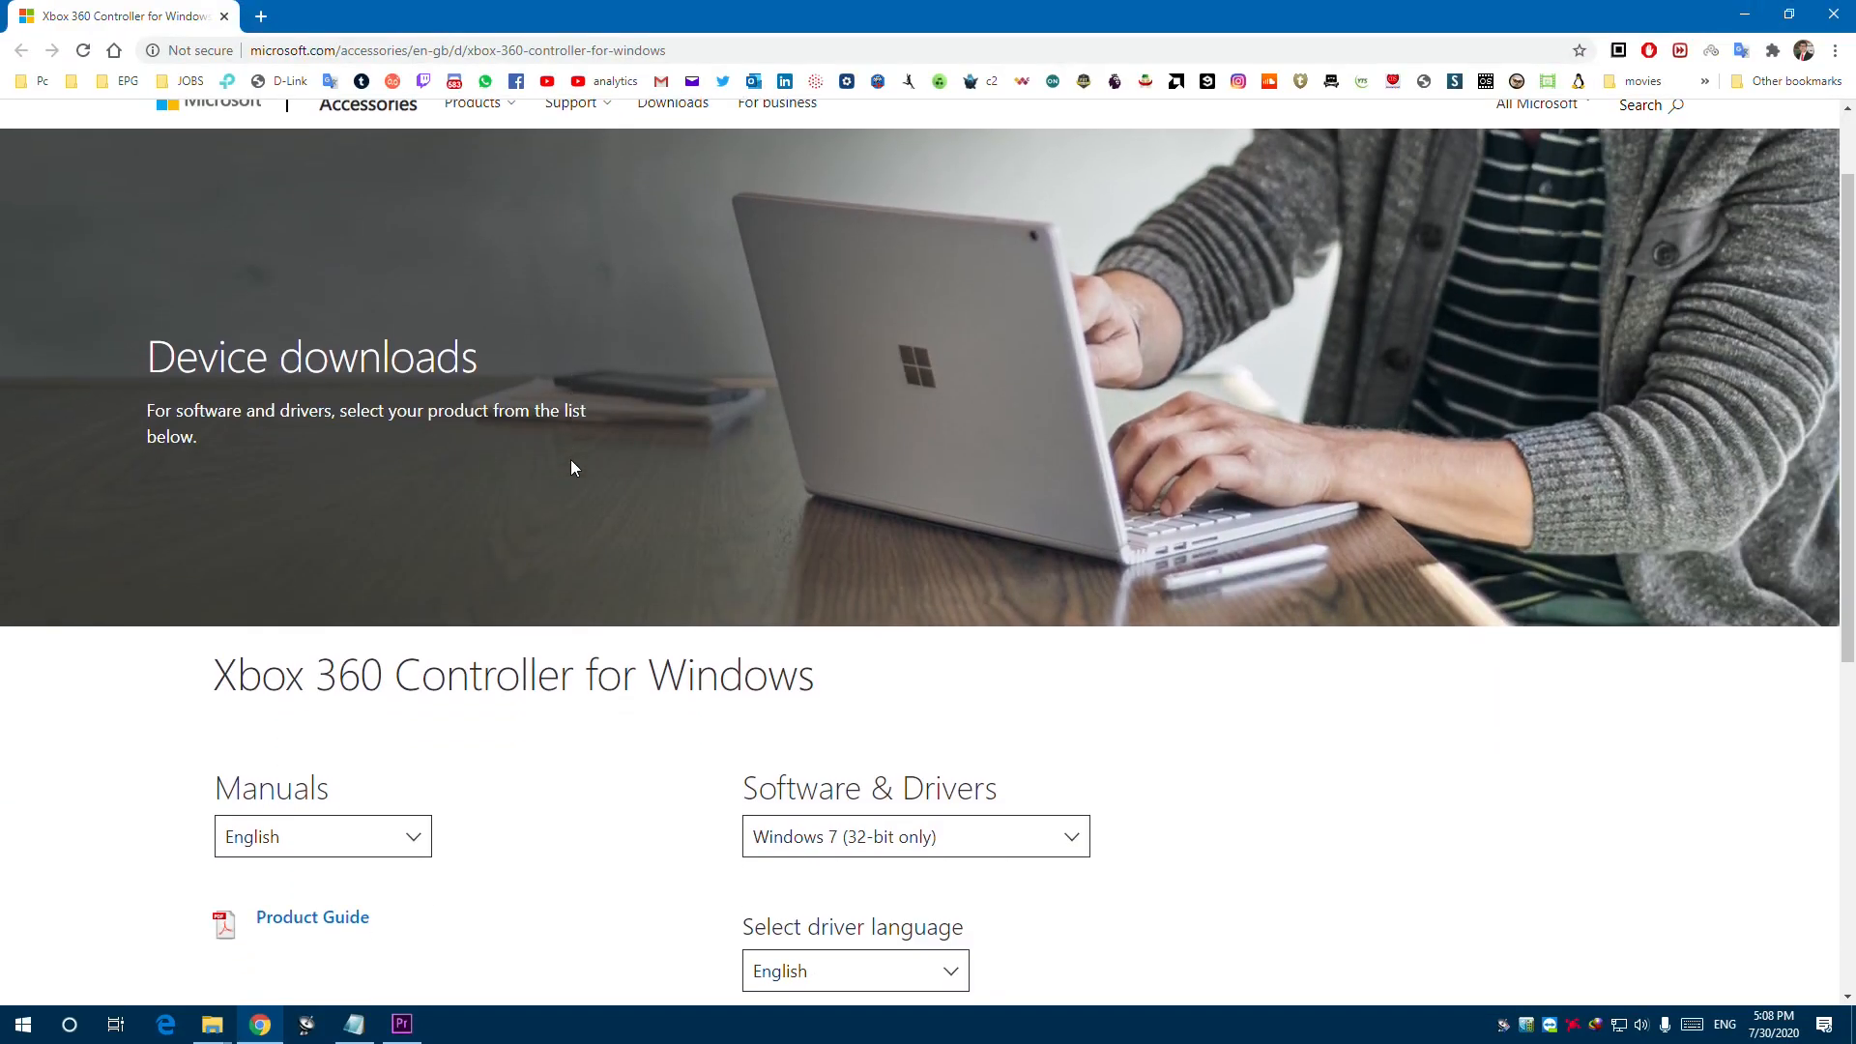
# - Download Xbox 360 Accessories Software 1.2 for Windows 7 64-bit
pyautogui.click(913, 836)
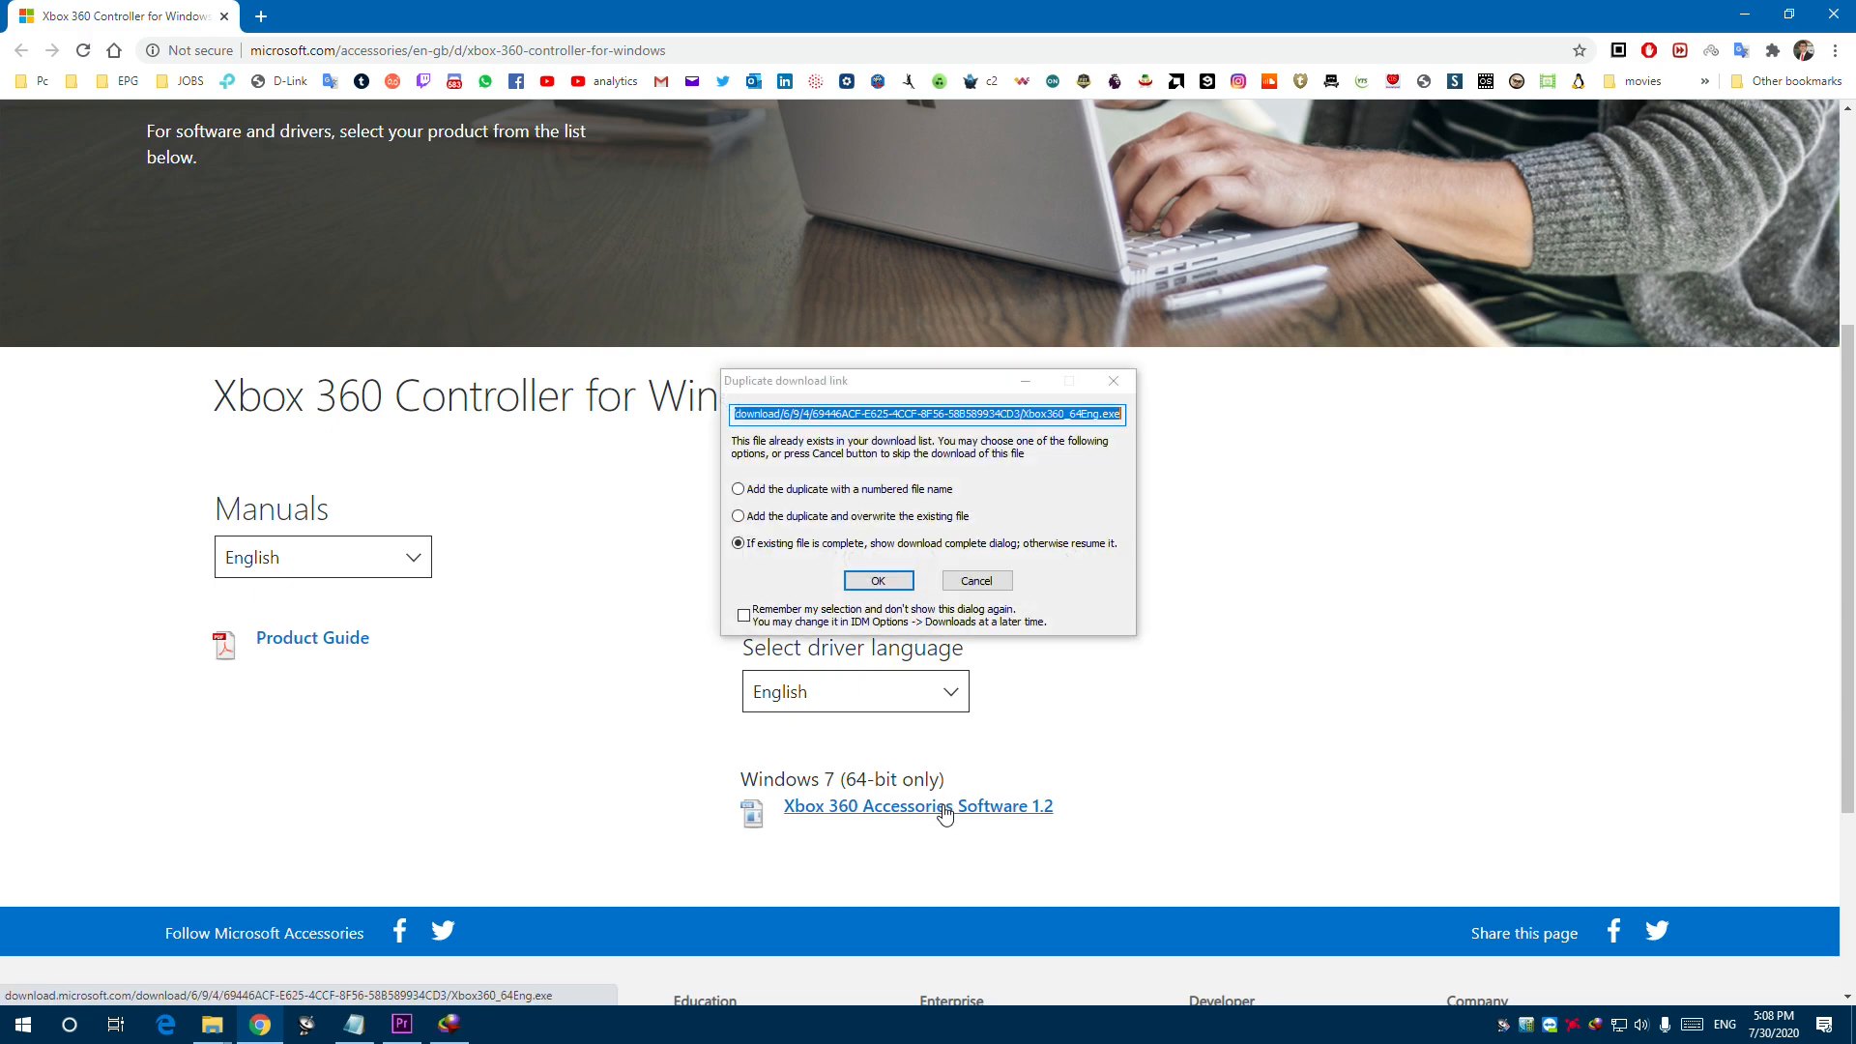
pyautogui.click(877, 580)
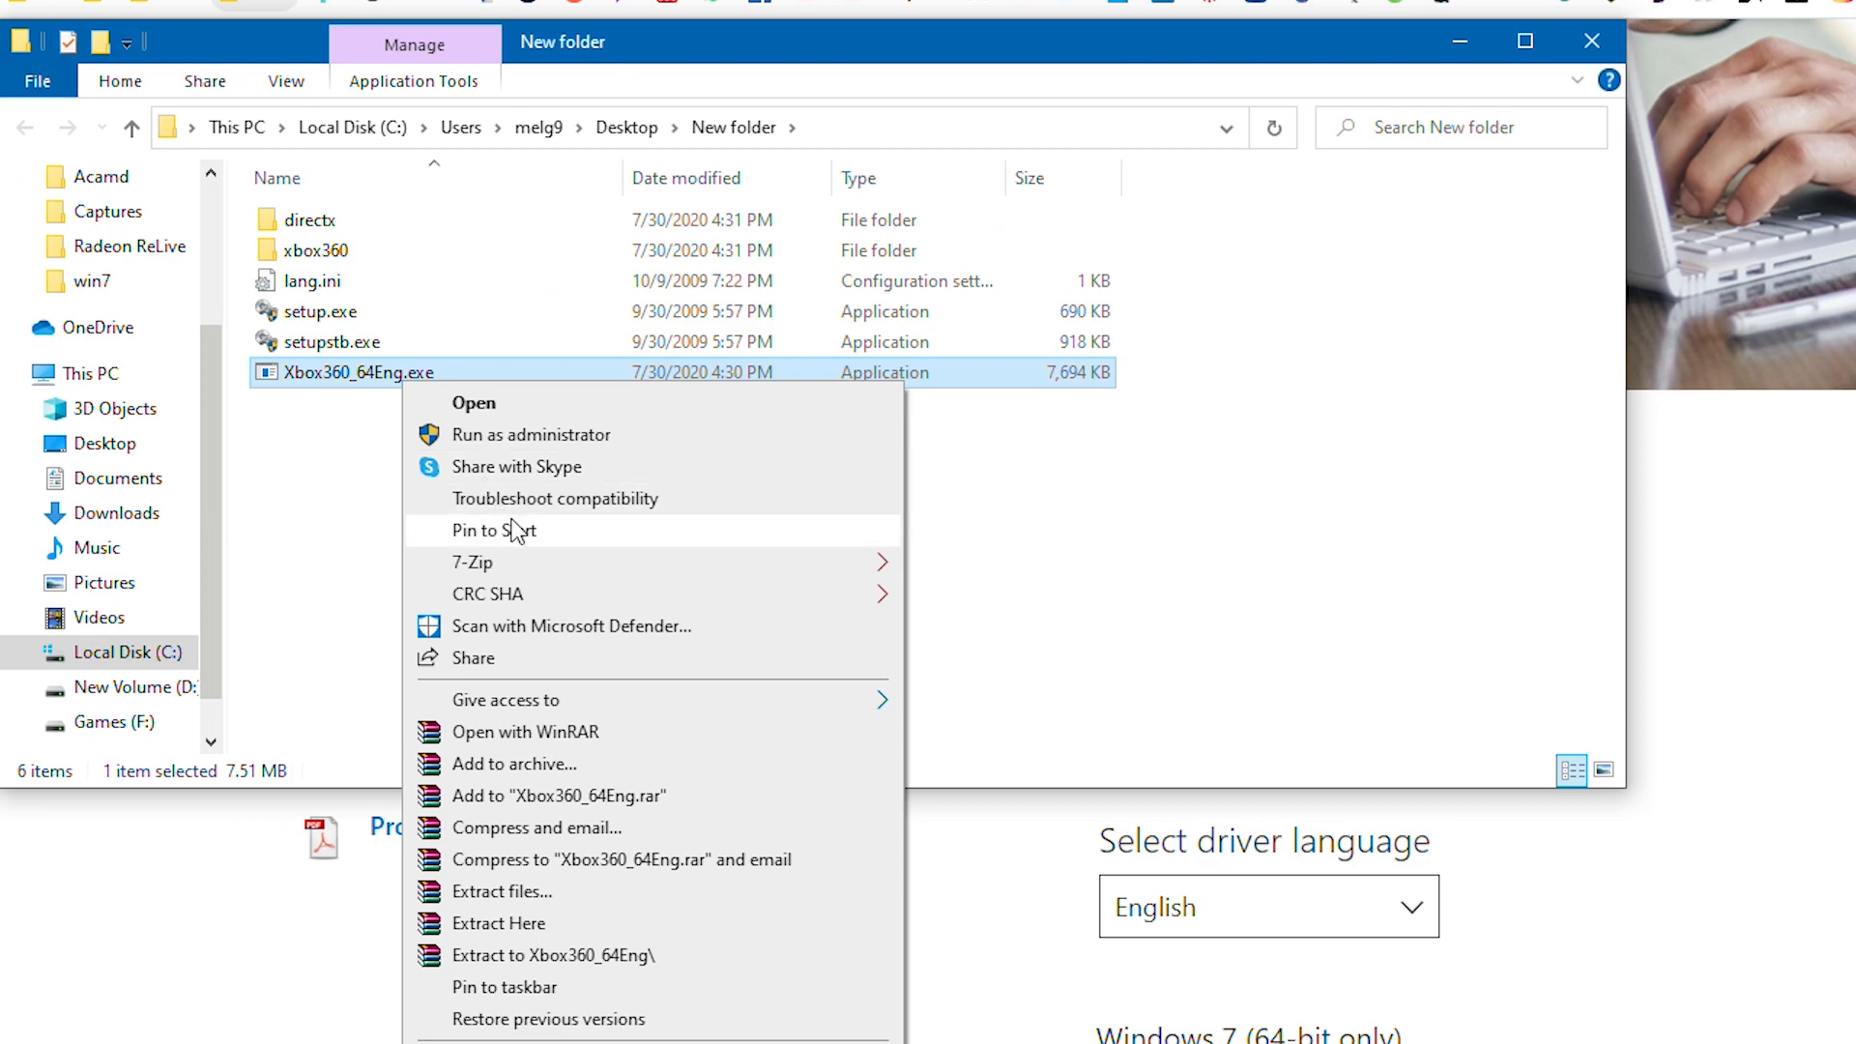
# - Extract Xbox360_64Eng.exe and browse to the win7 driver folder to select xusb21.inf
pyautogui.click(500, 923)
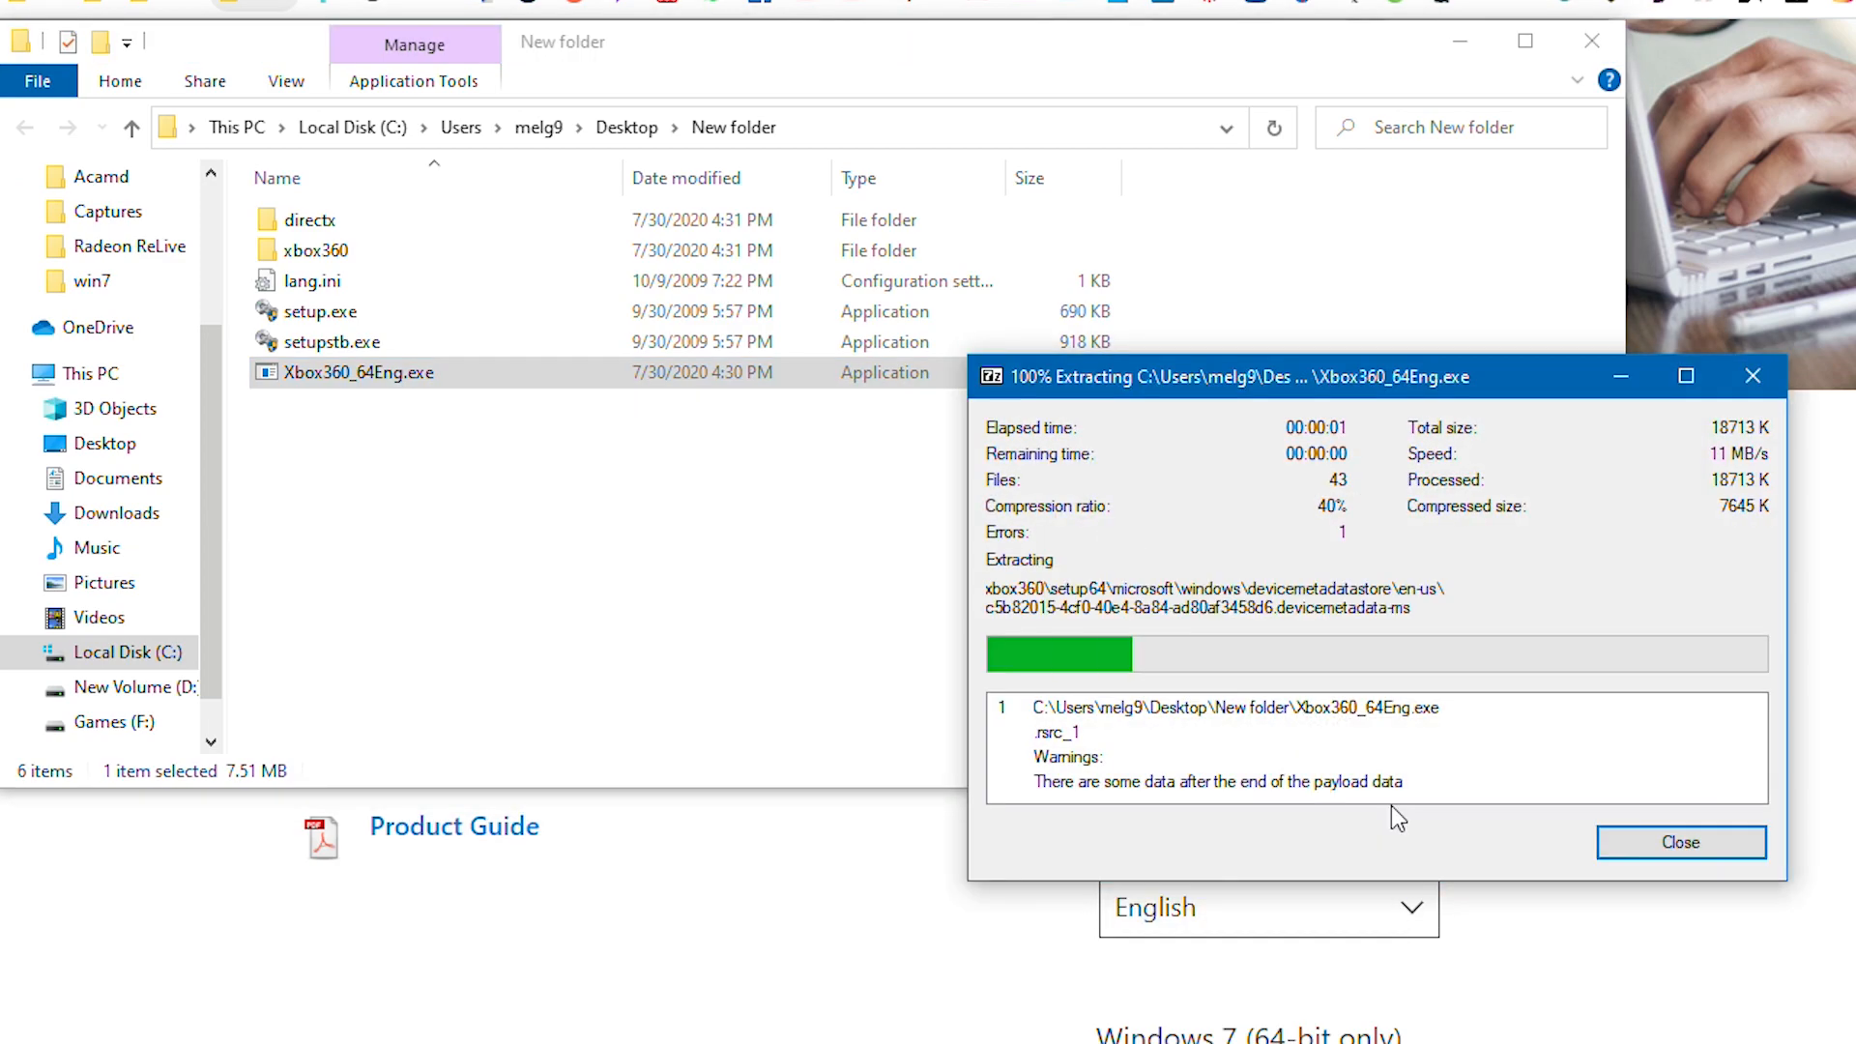
pyautogui.click(1680, 843)
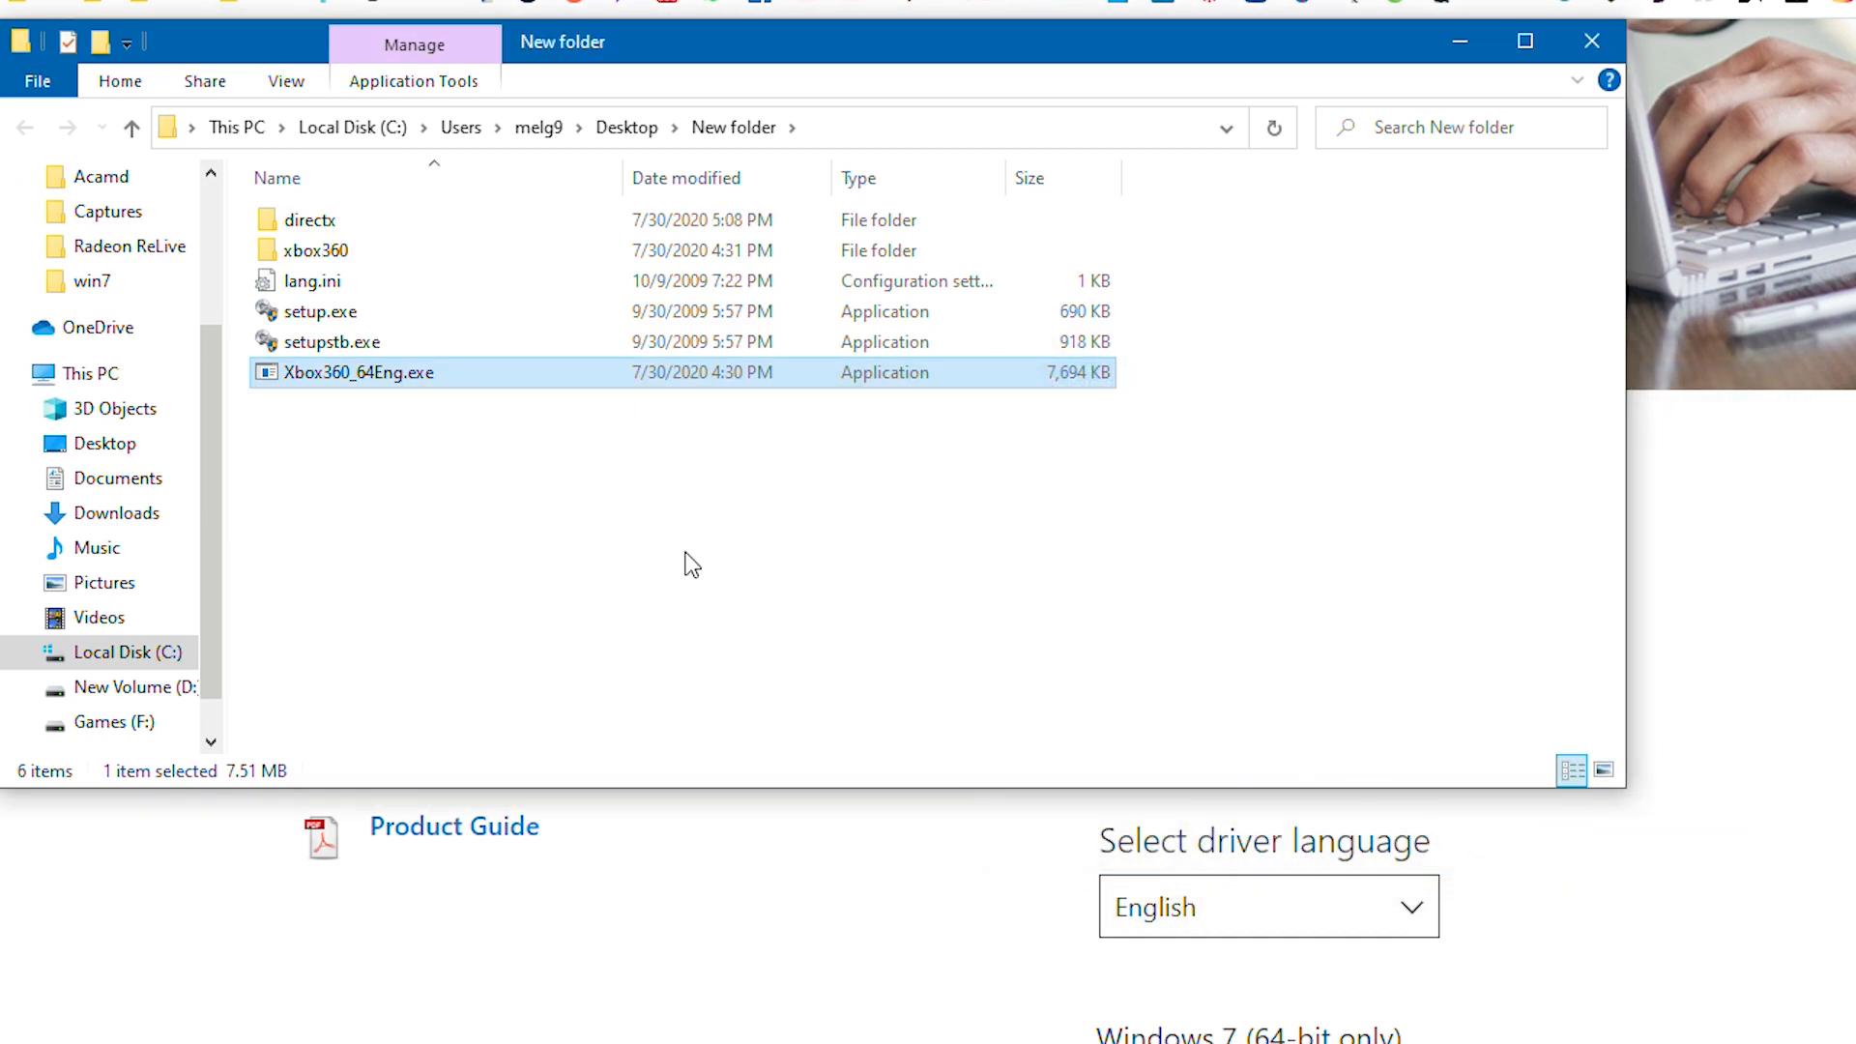
pyautogui.moveTo(369, 268)
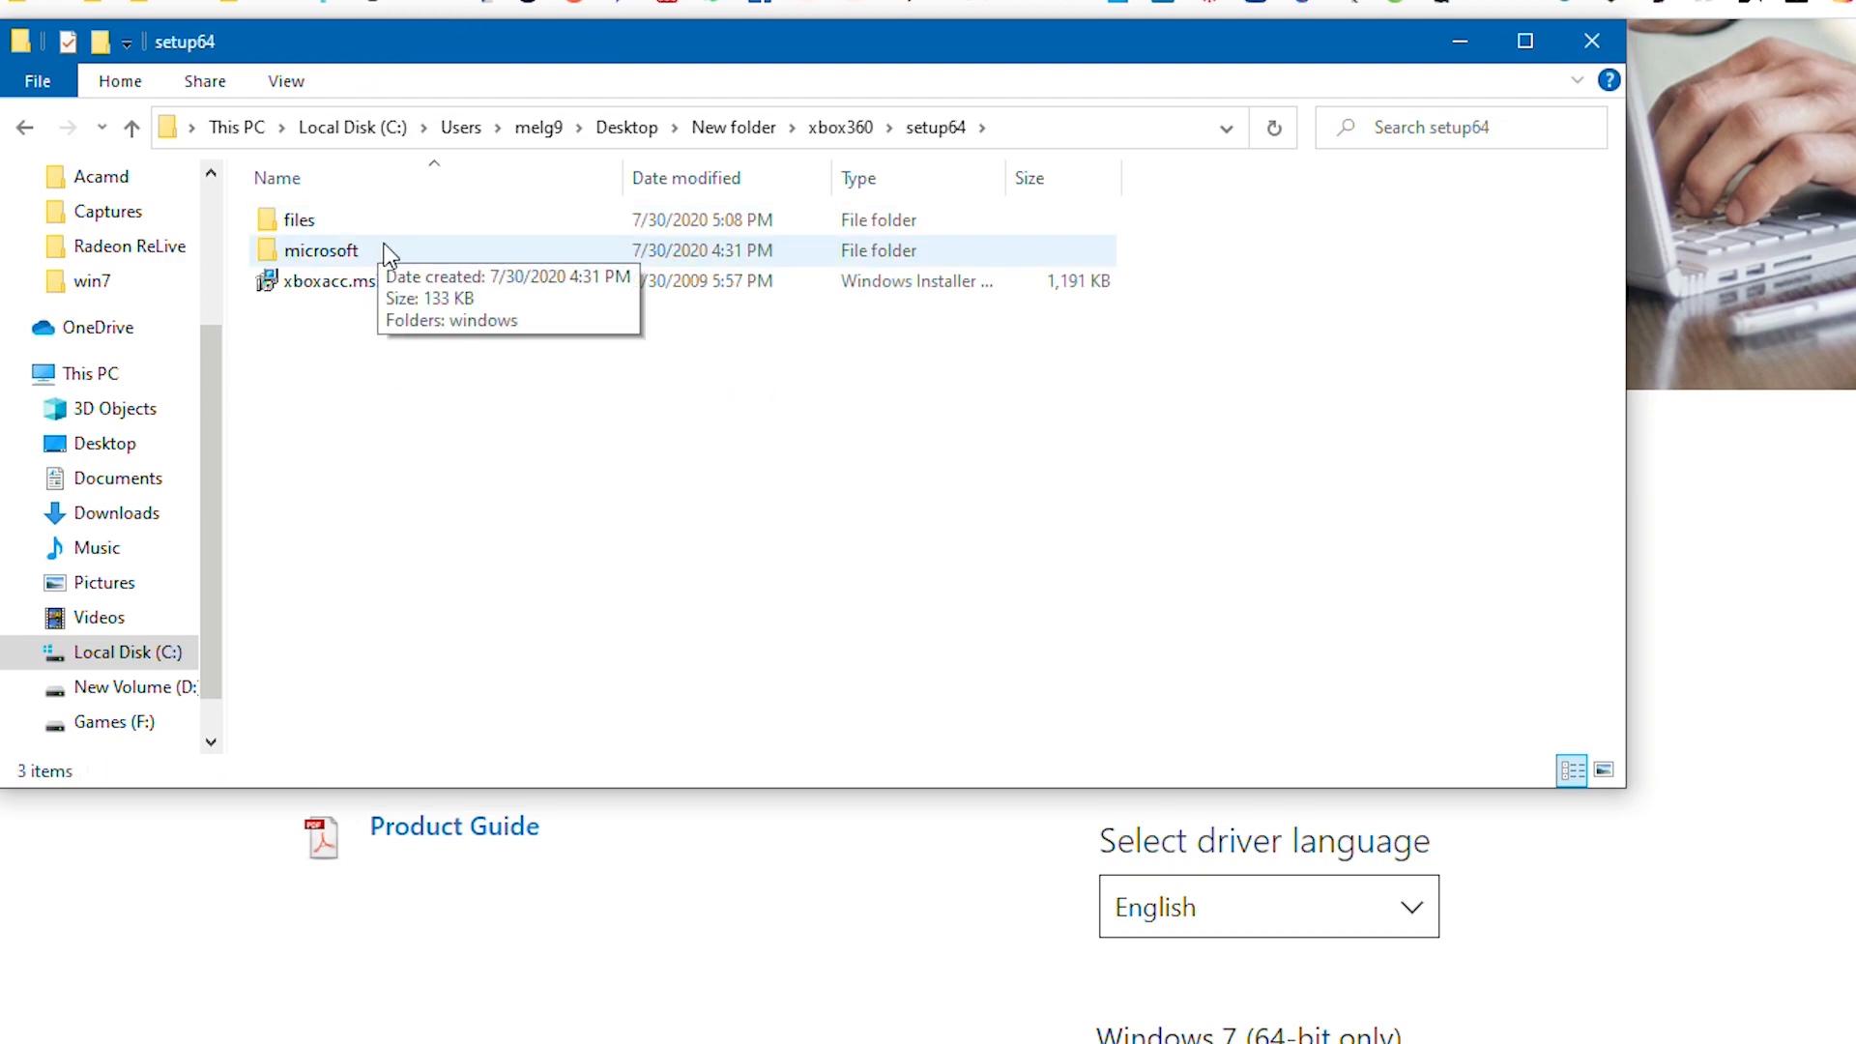
pyautogui.doubleClick(299, 221)
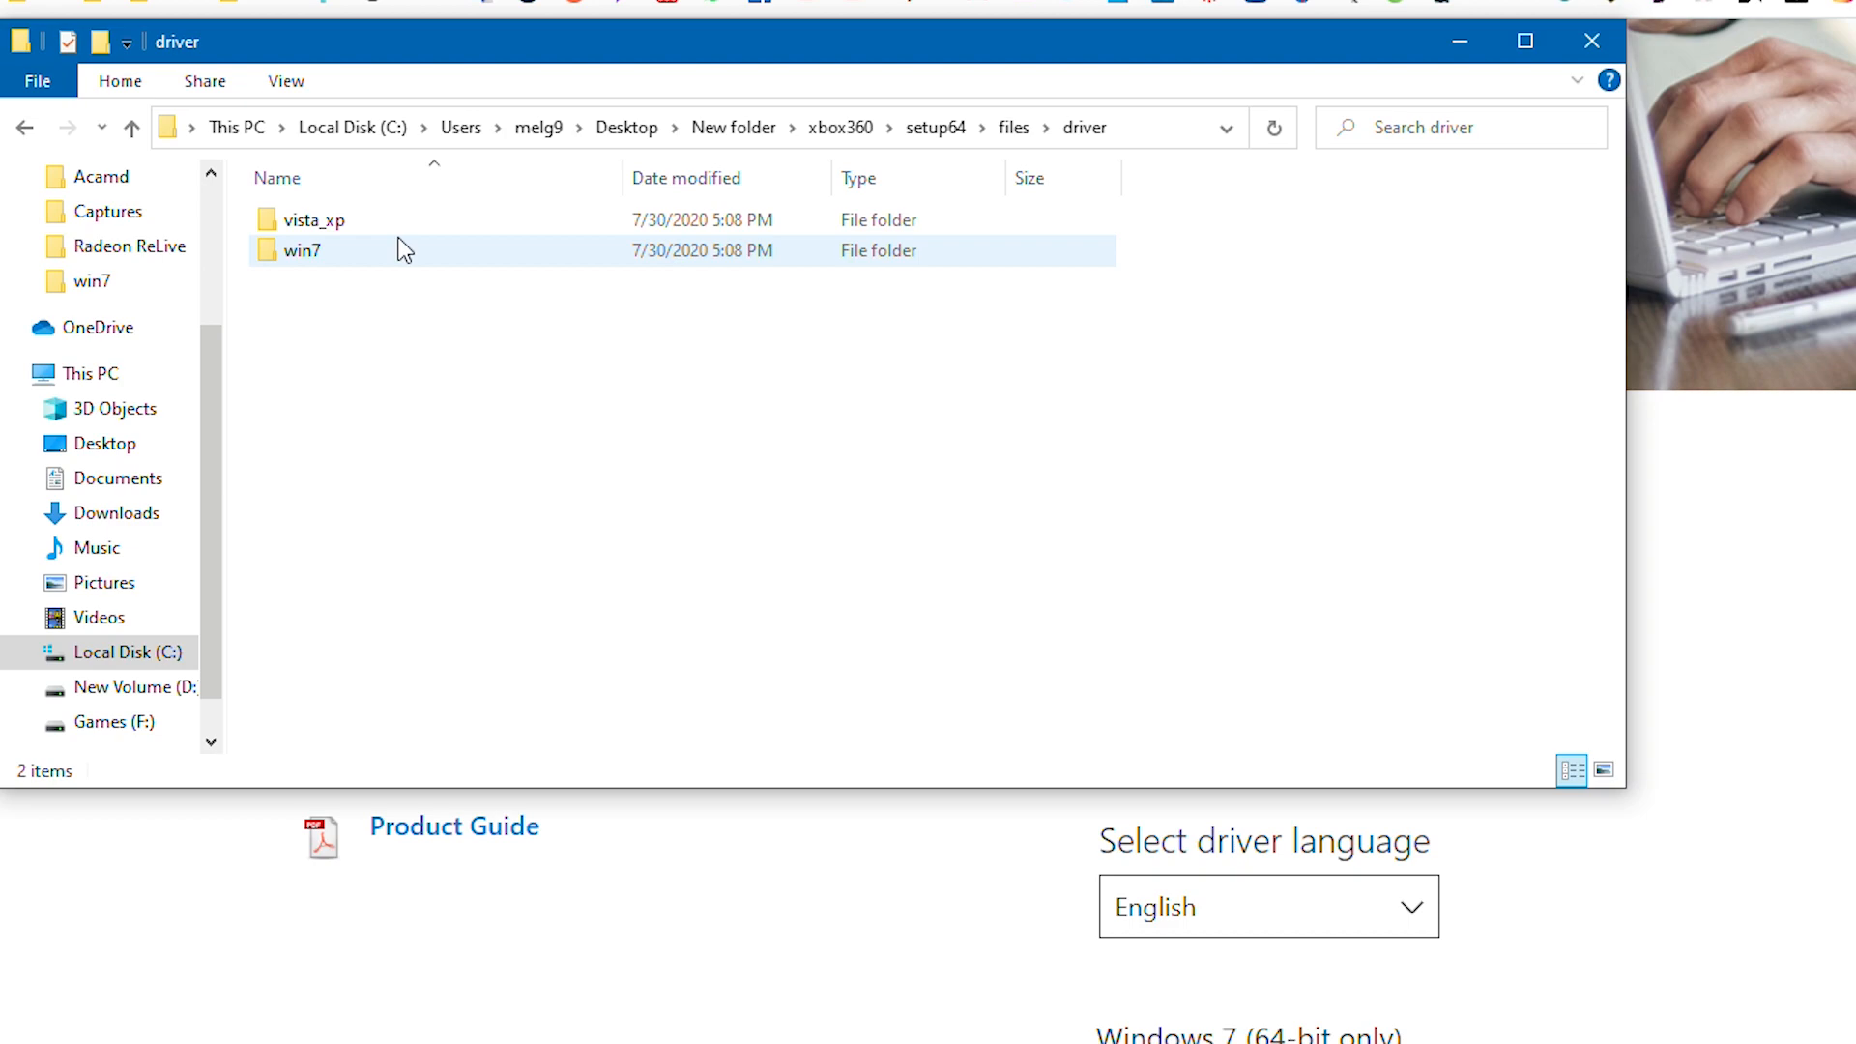
pyautogui.doubleClick(303, 250)
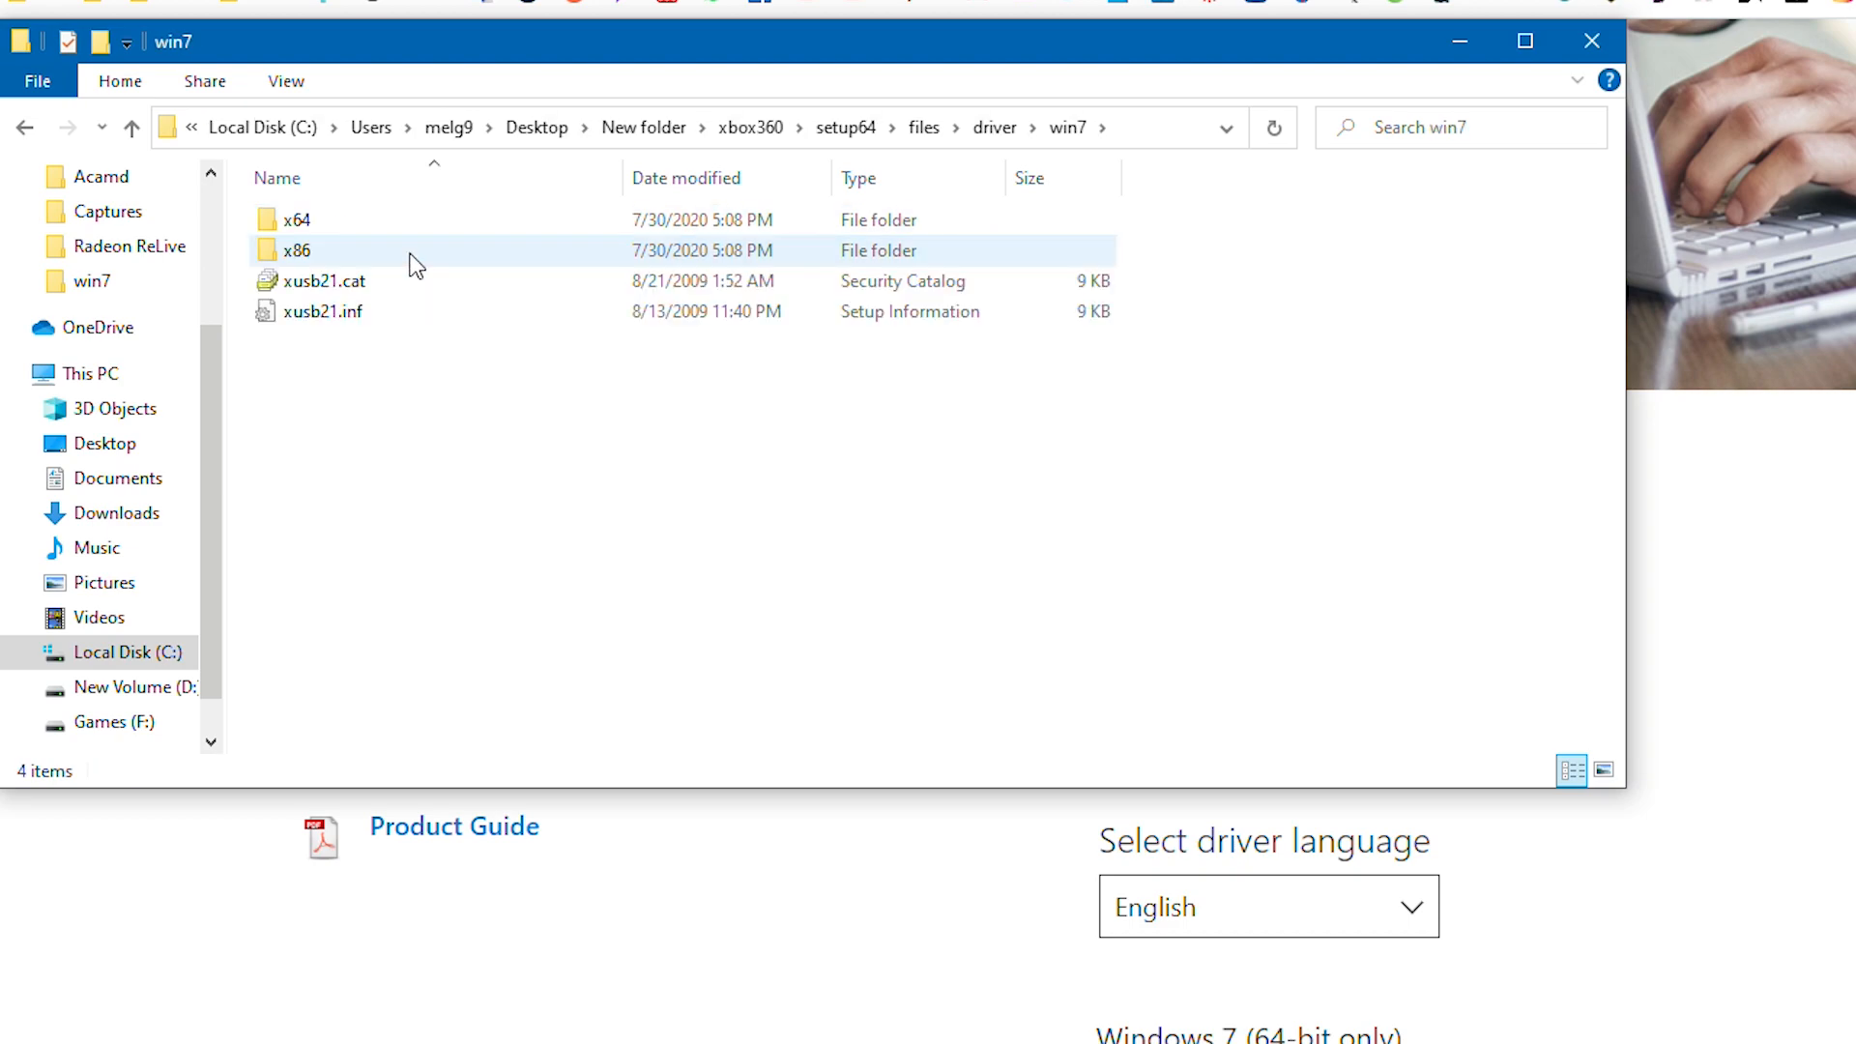
pyautogui.click(323, 311)
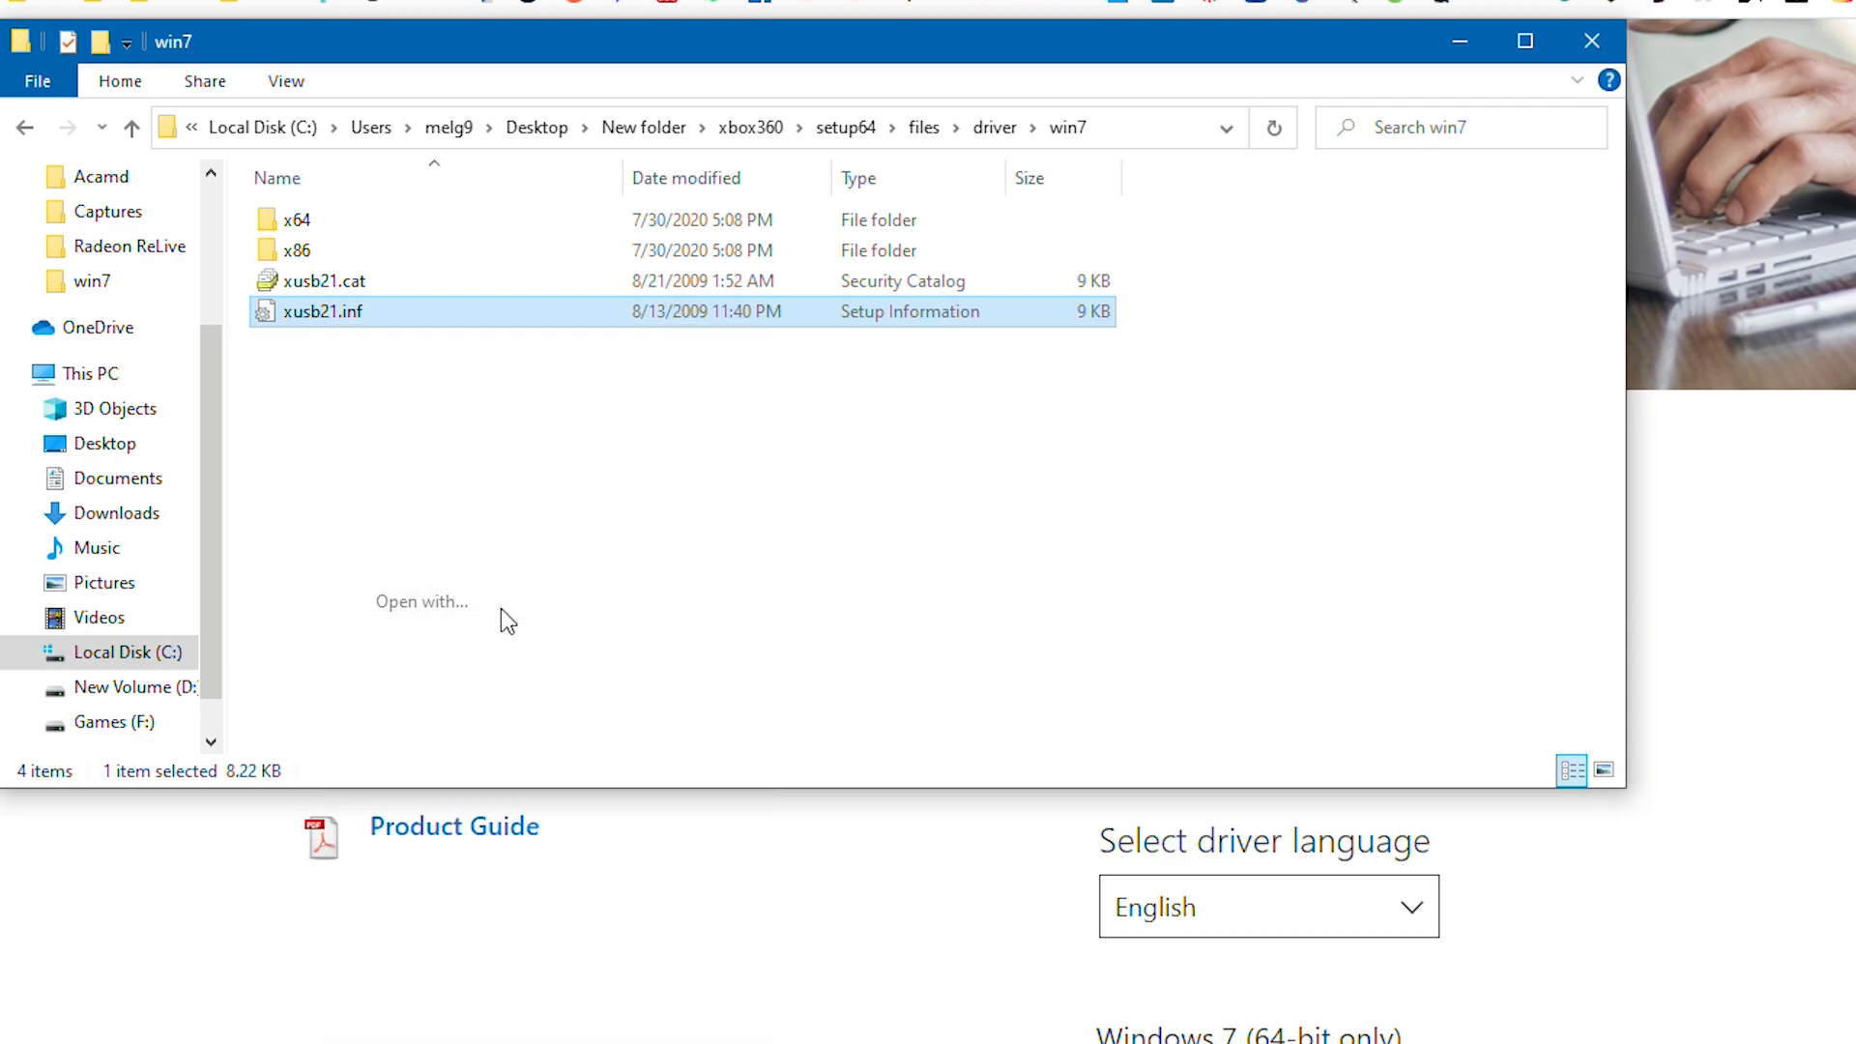
# - Open xusb21.inf in Notepad and locate product IDs 0291 and 0719
pyautogui.doubleClick(321, 312)
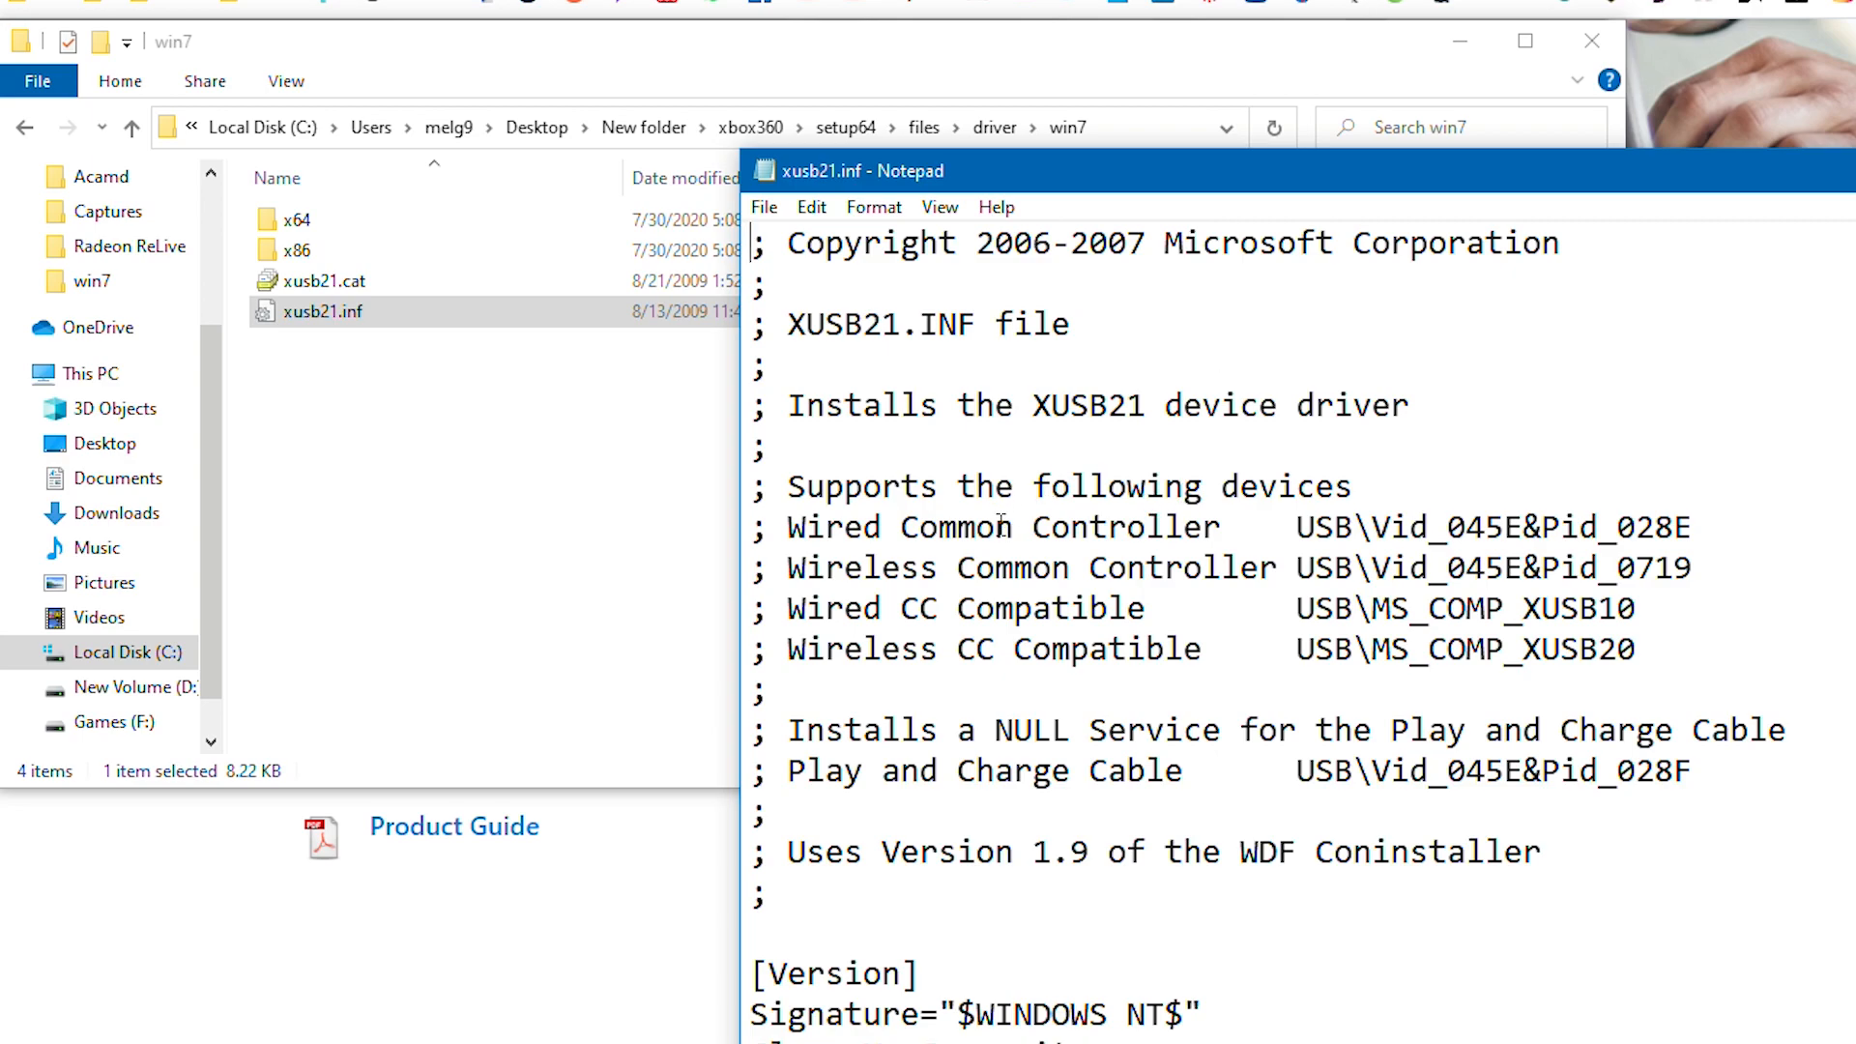
pyautogui.doubleClick(1655, 567)
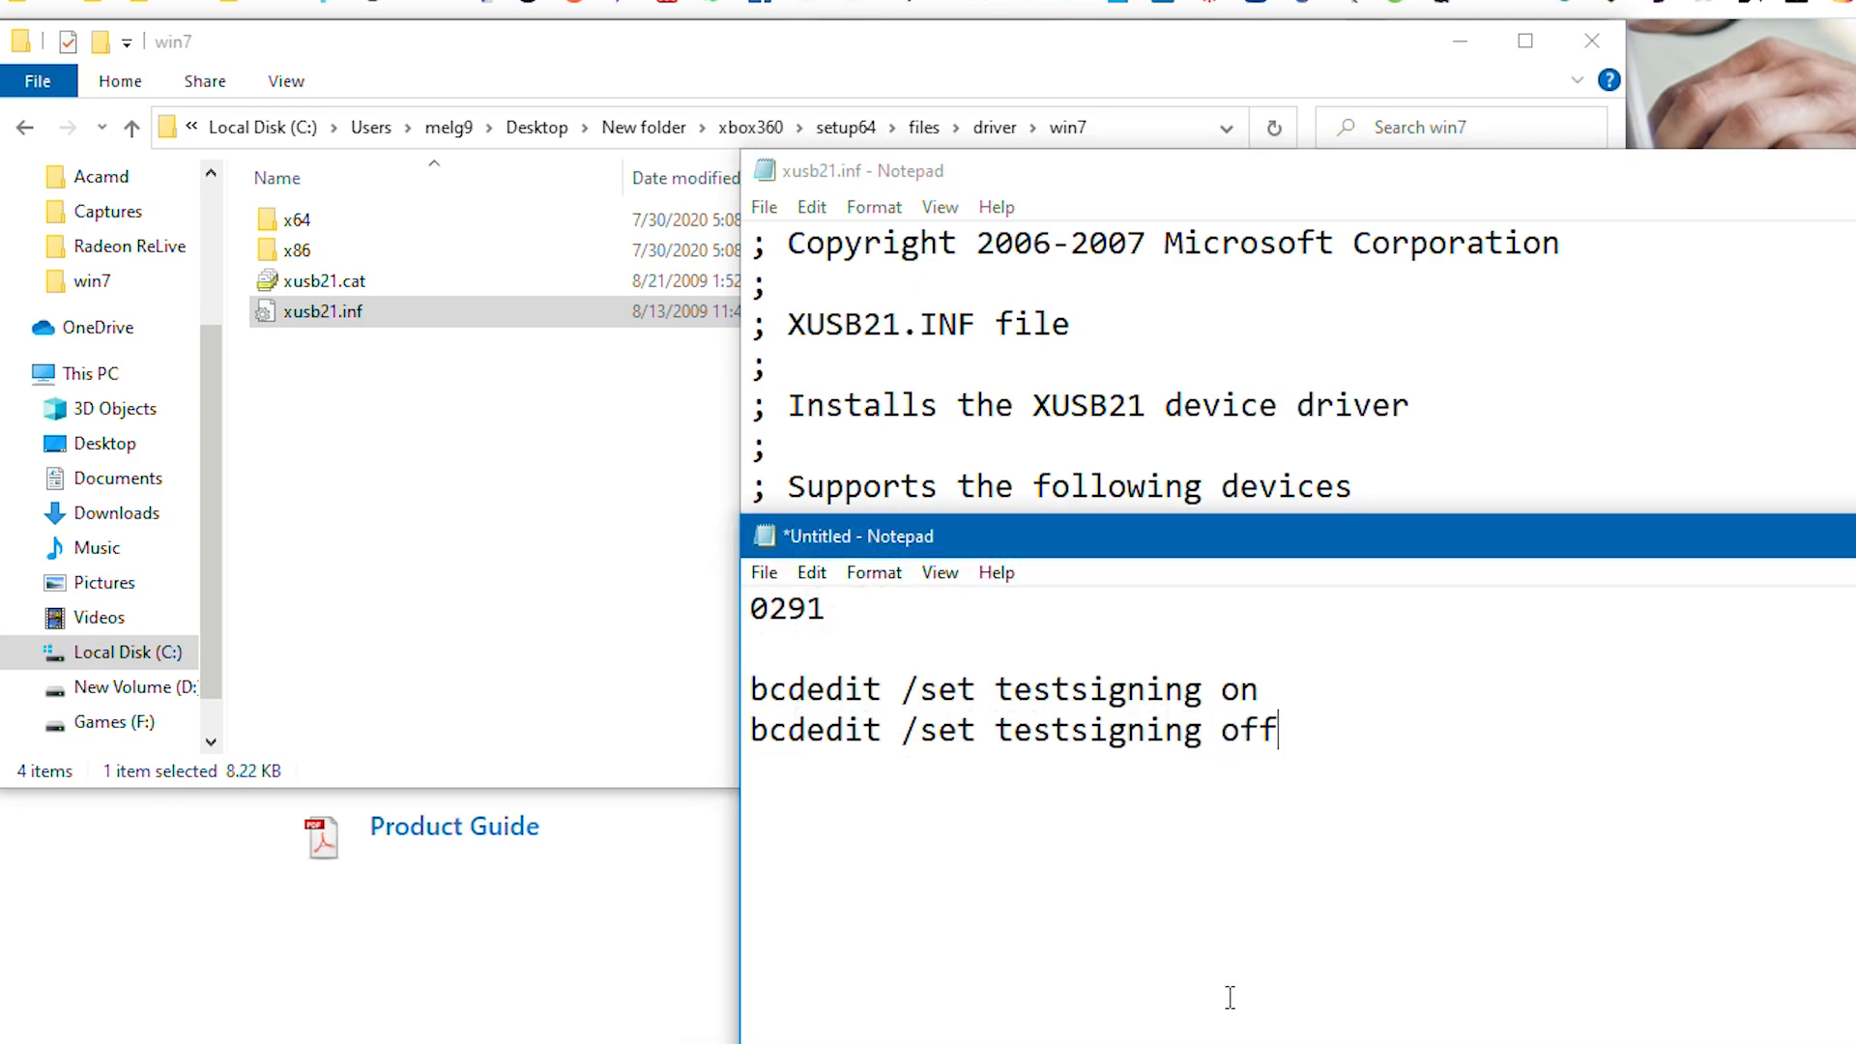
pyautogui.doubleClick(787, 607)
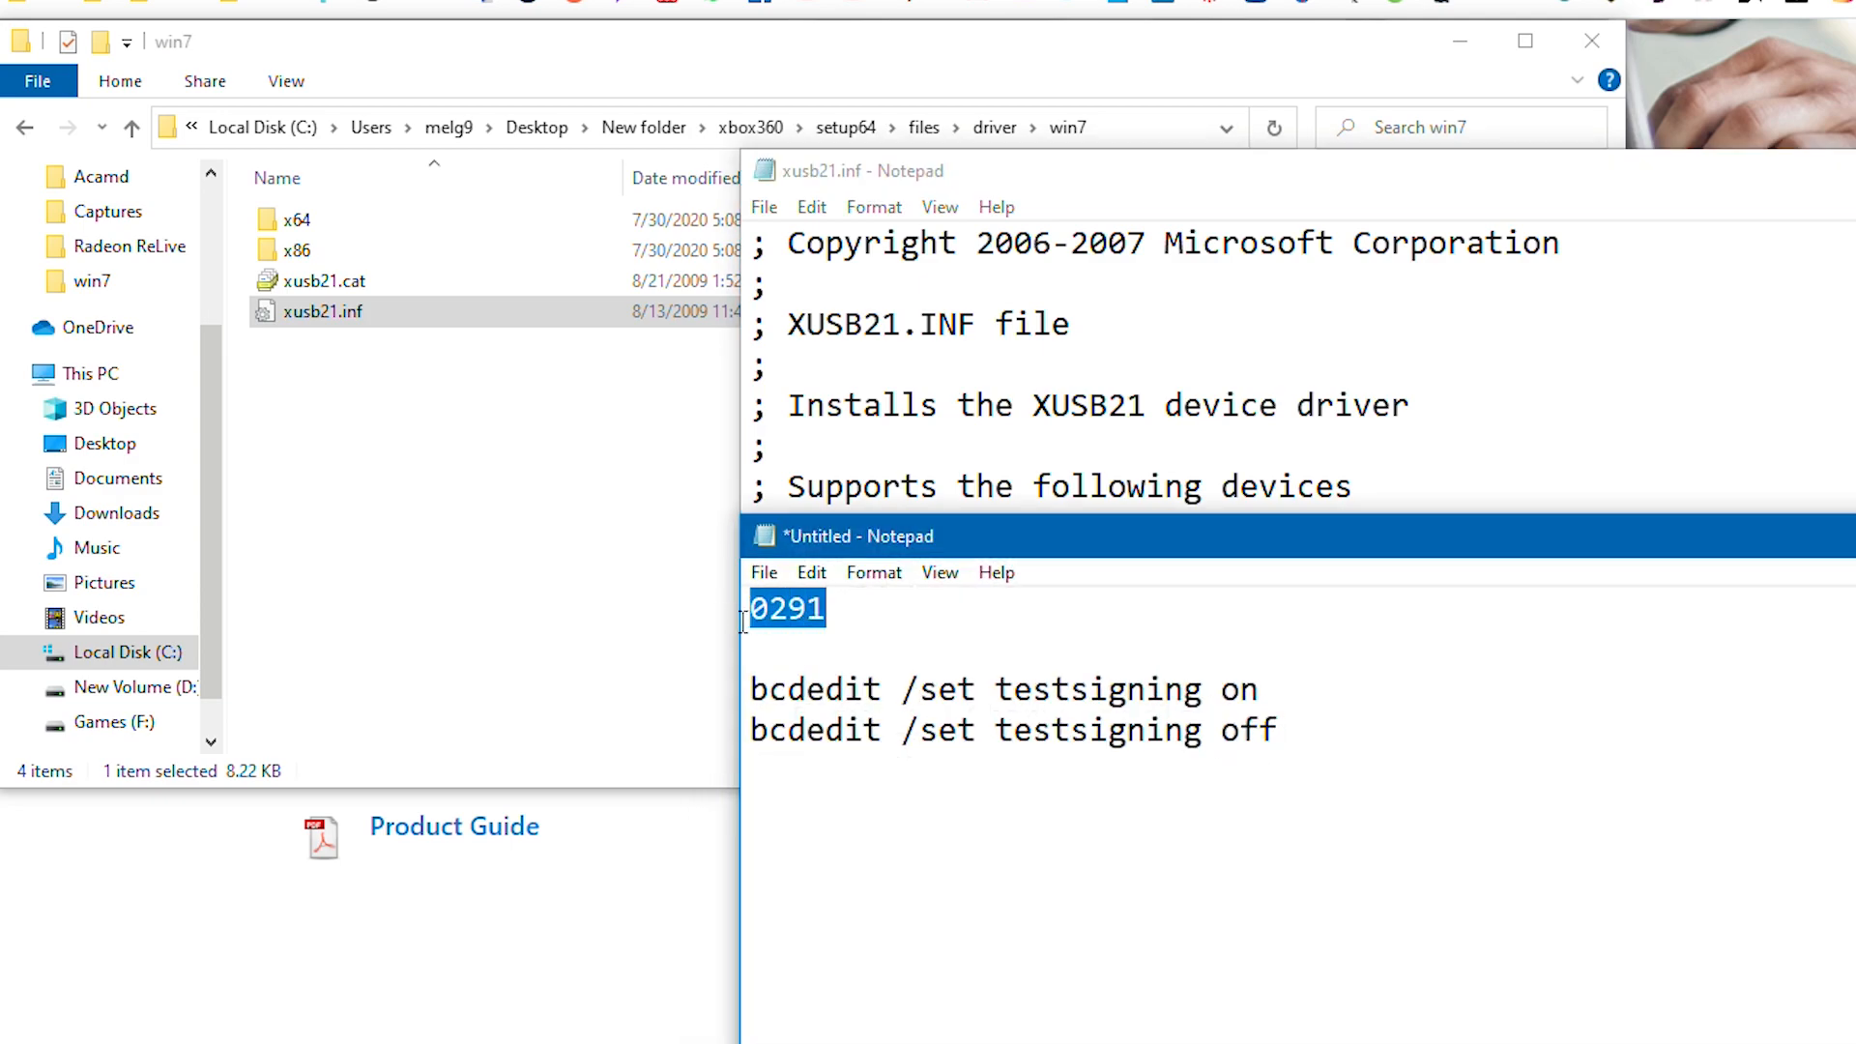
pyautogui.click(812, 207)
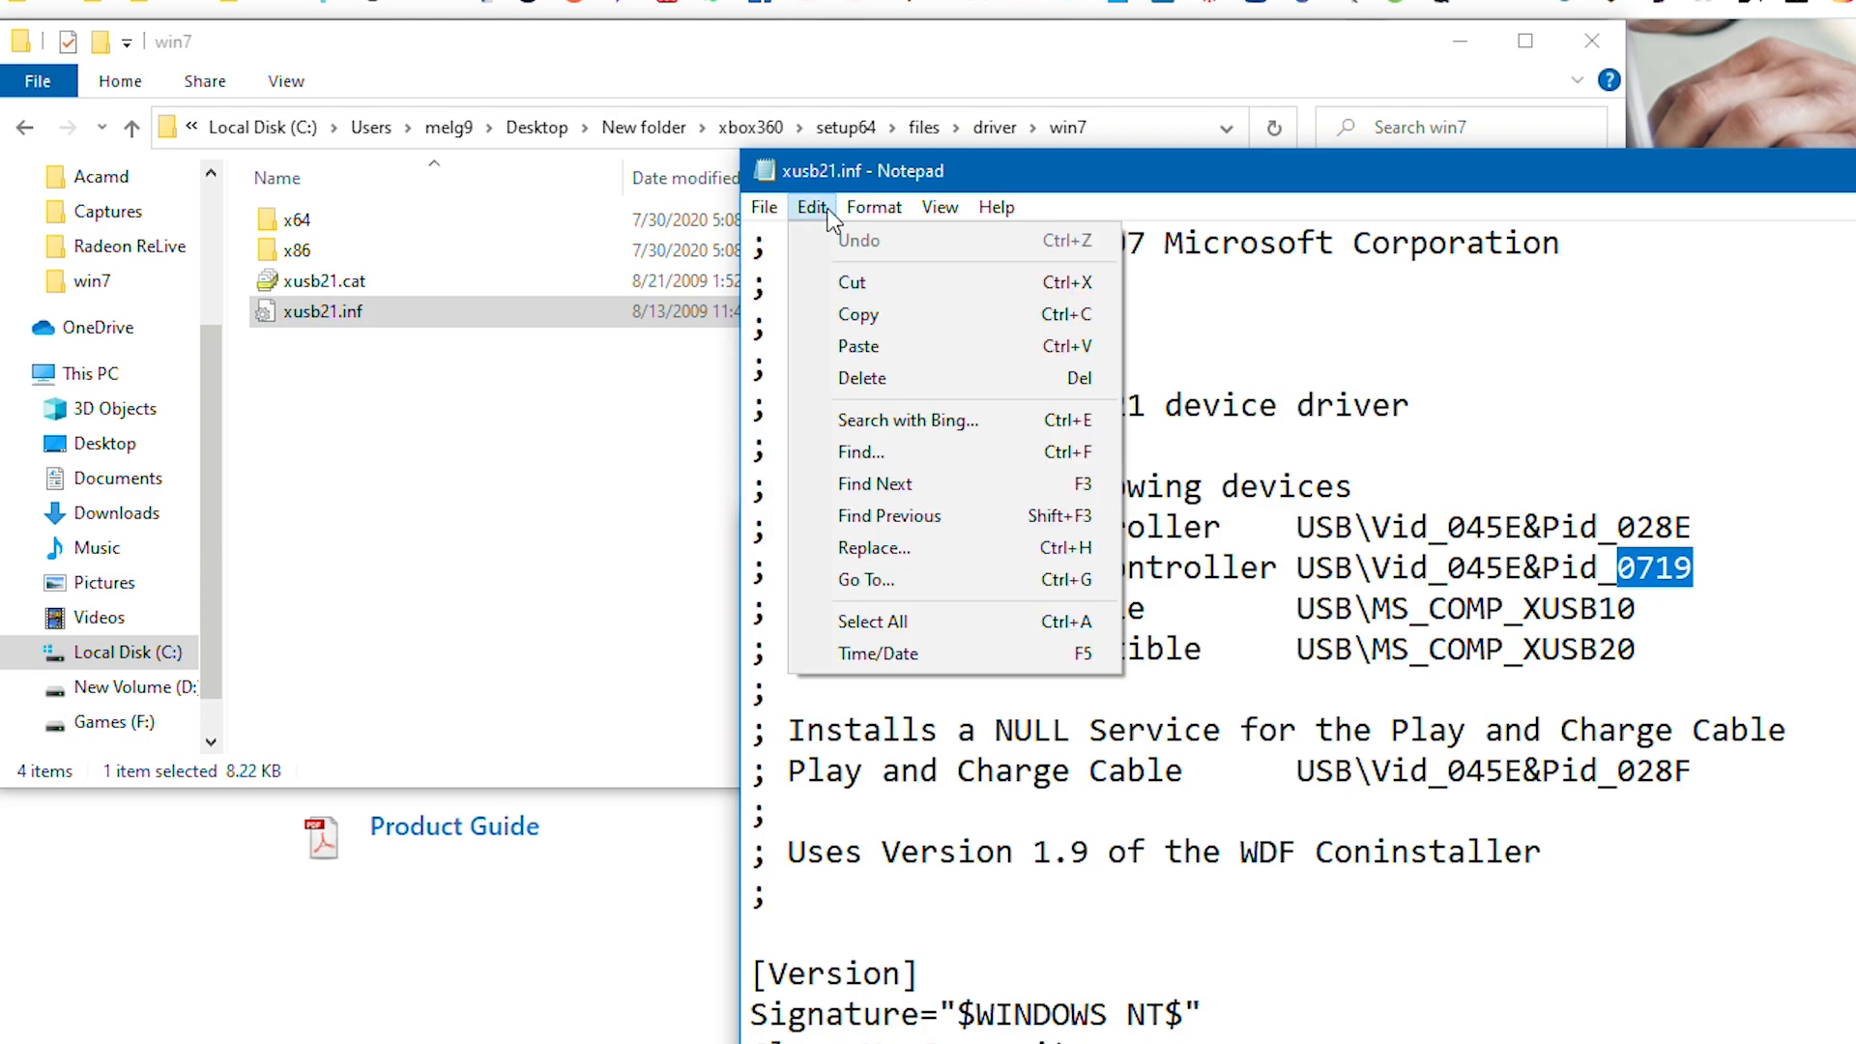
# - Replace all 0719 with 0291 and save xusb21.inf
pyautogui.click(874, 547)
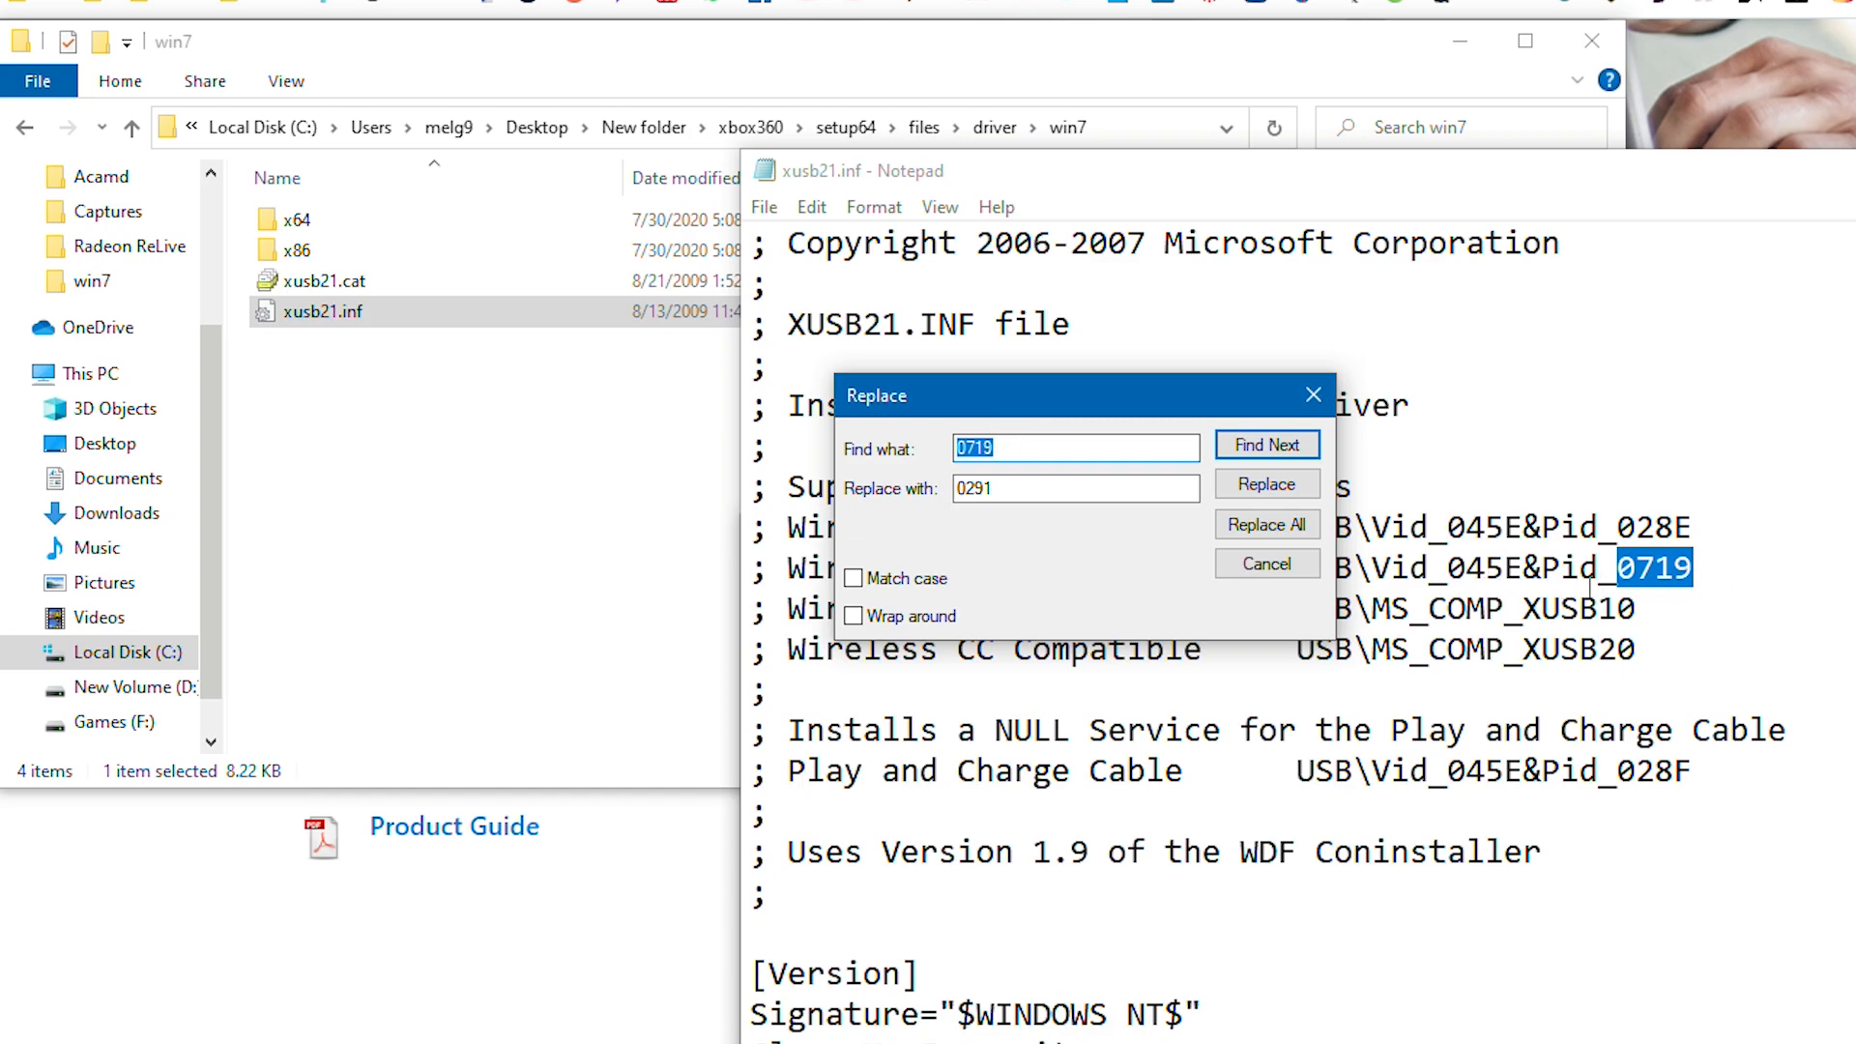
pyautogui.click(1075, 487)
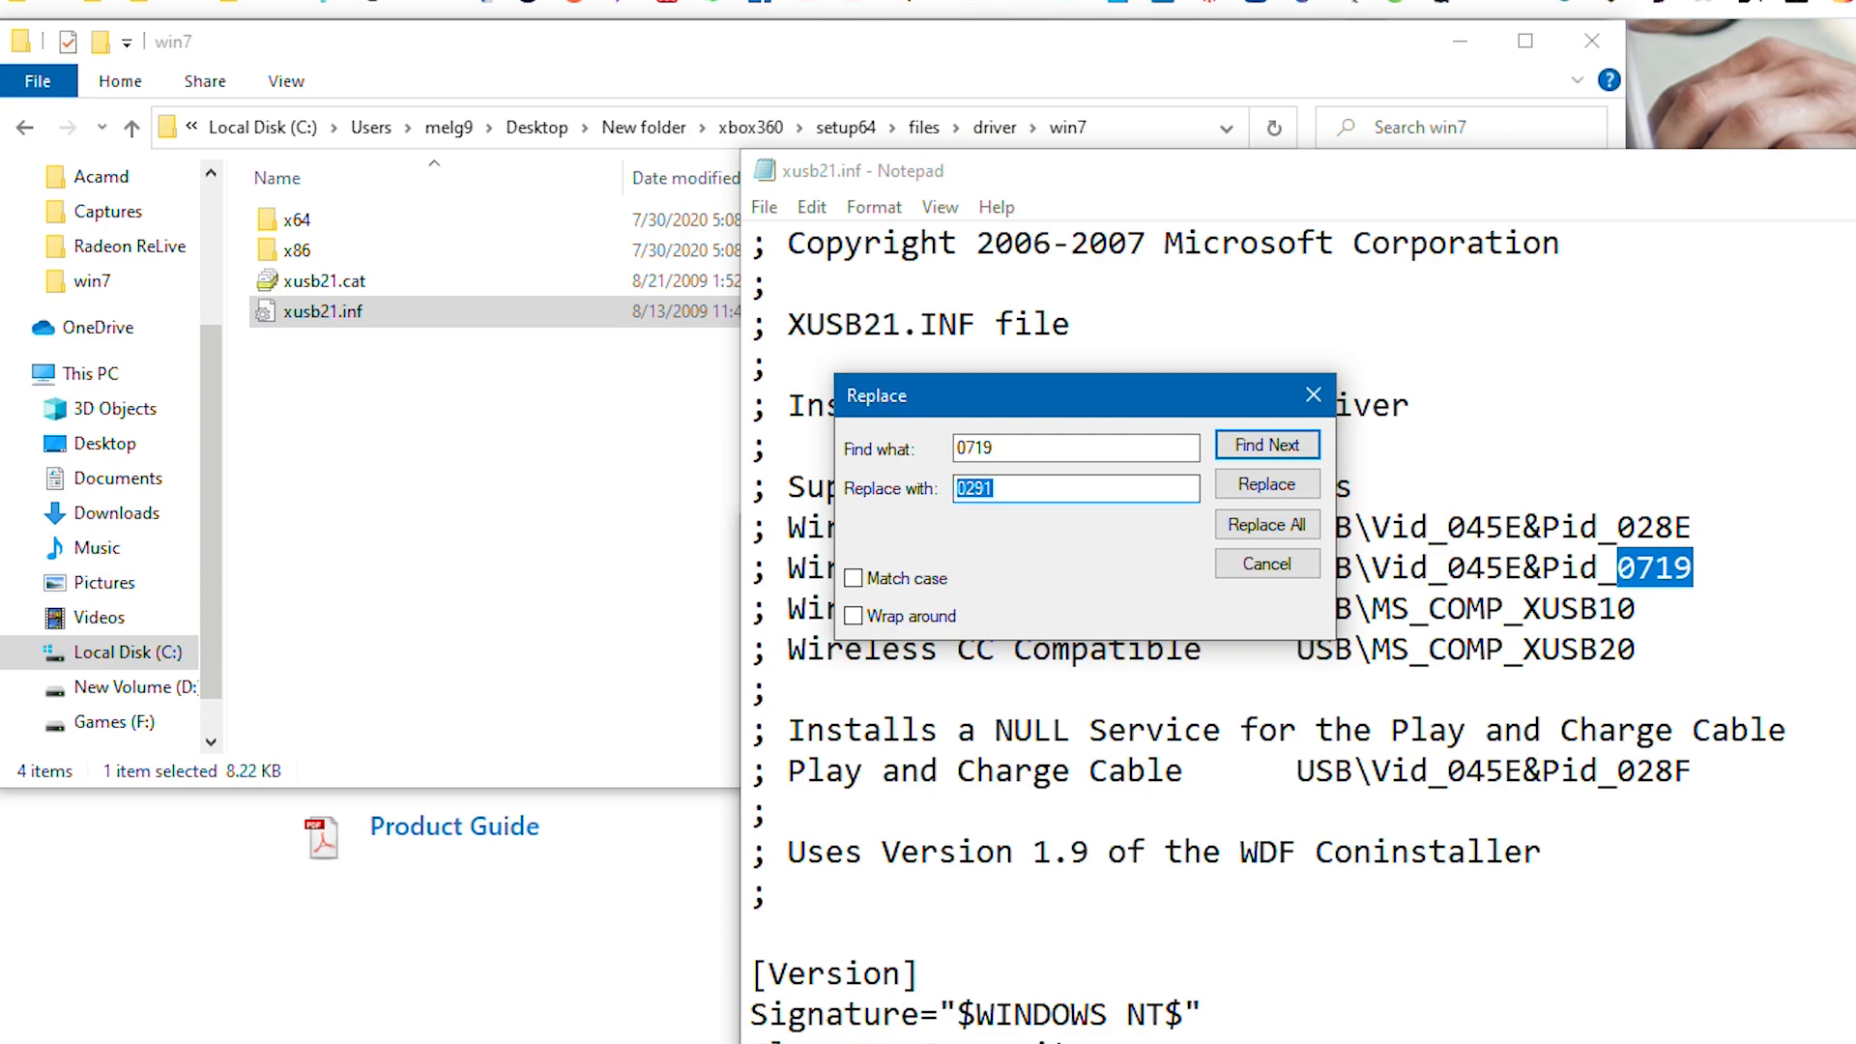
pyautogui.click(1265, 524)
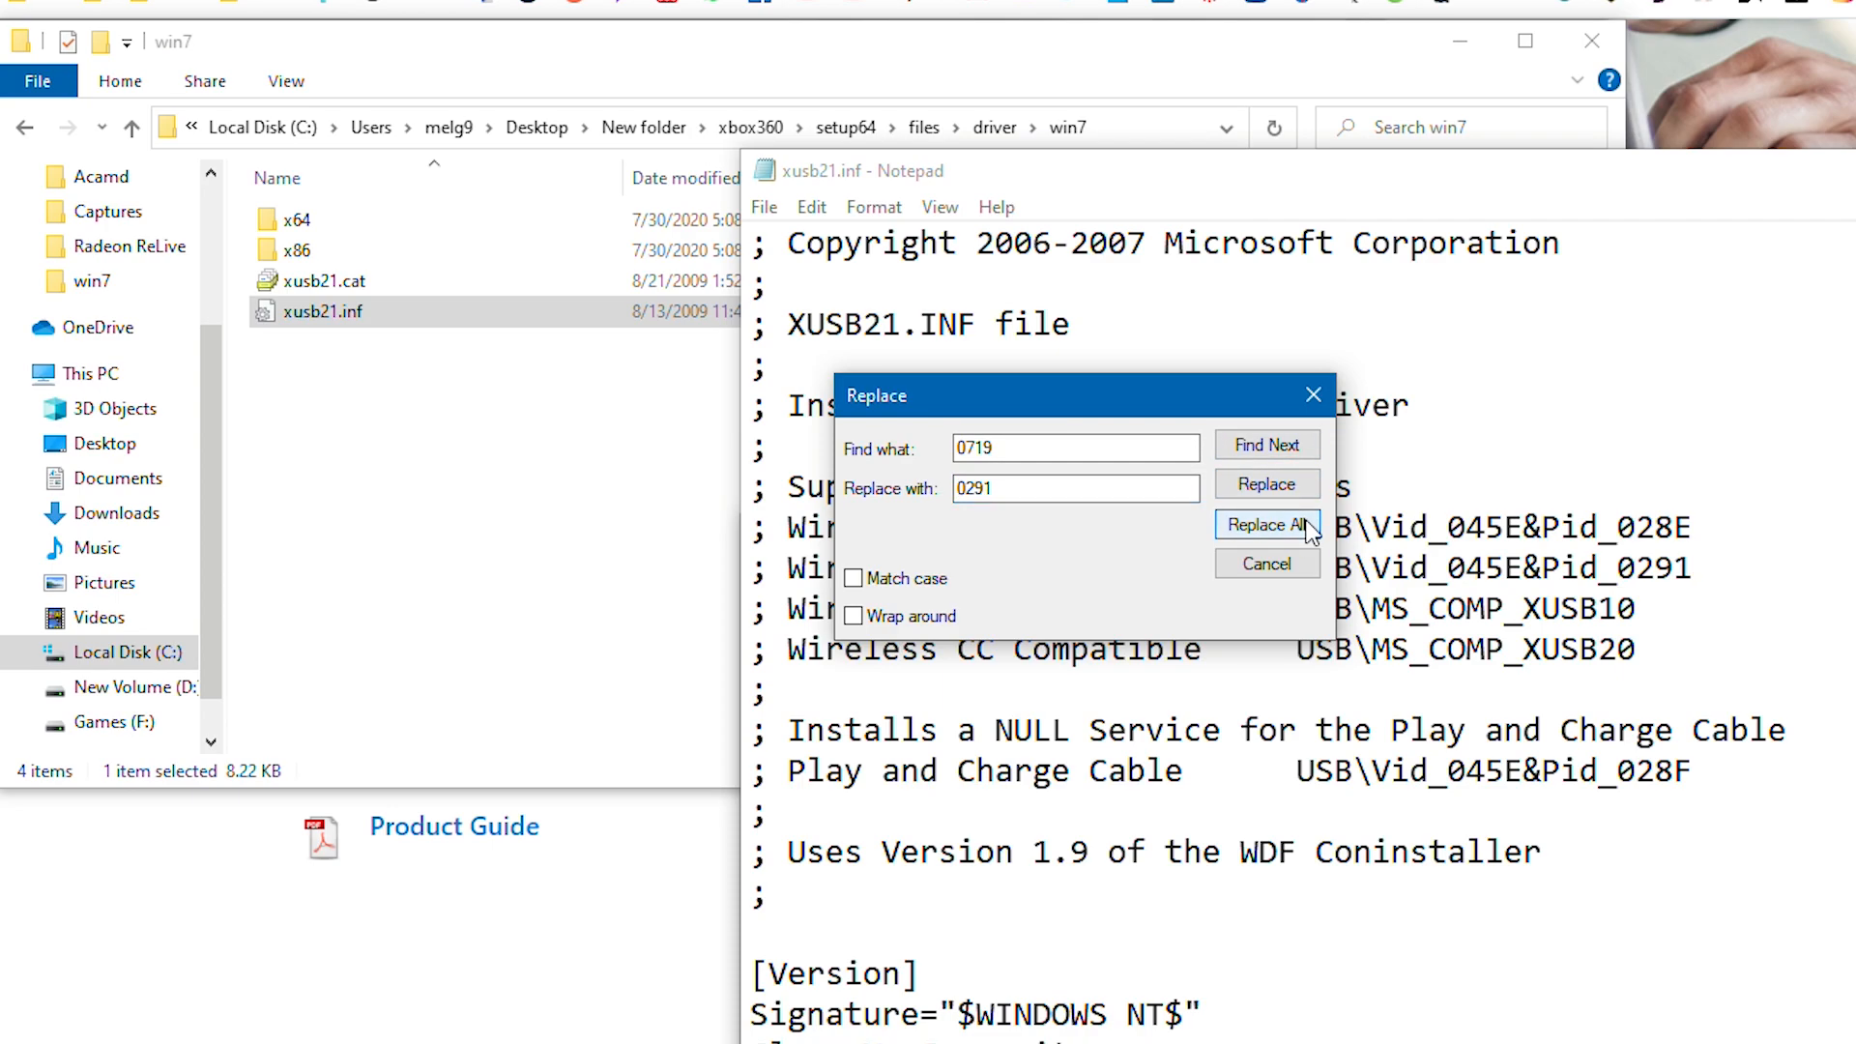
pyautogui.click(1265, 524)
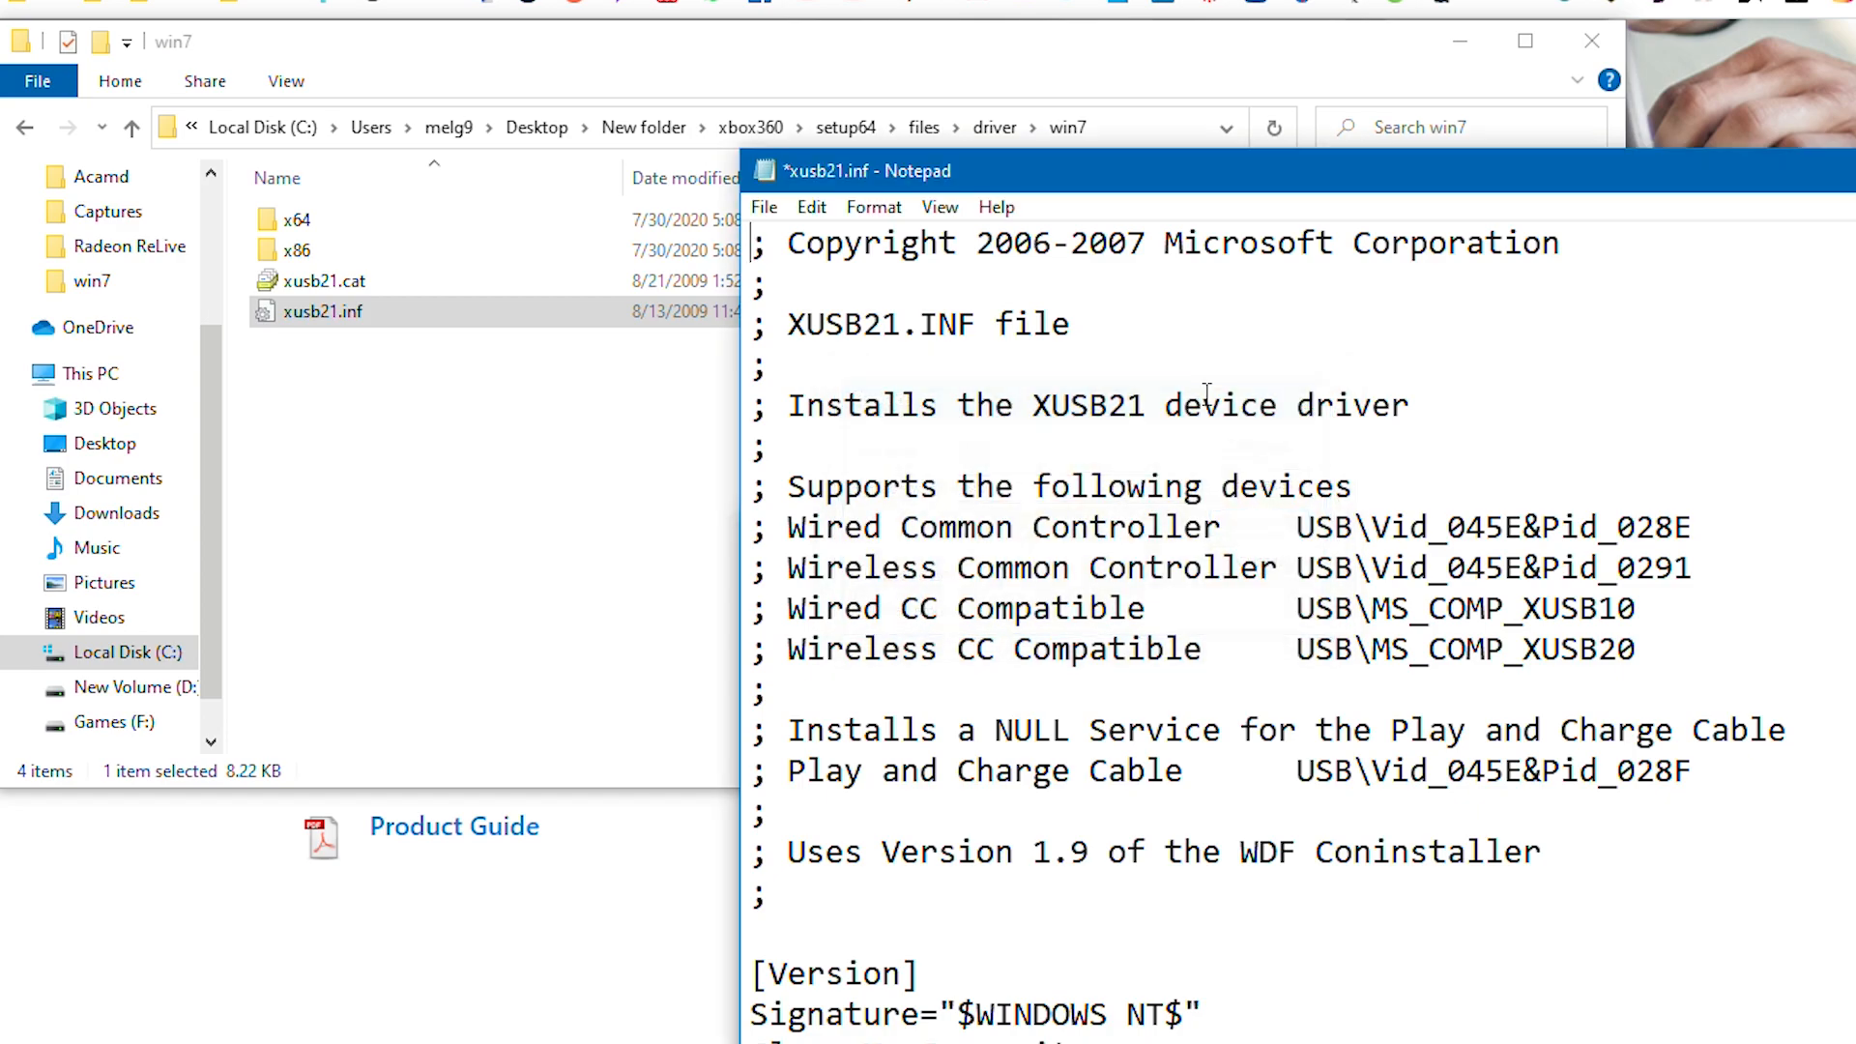
pyautogui.click(764, 206)
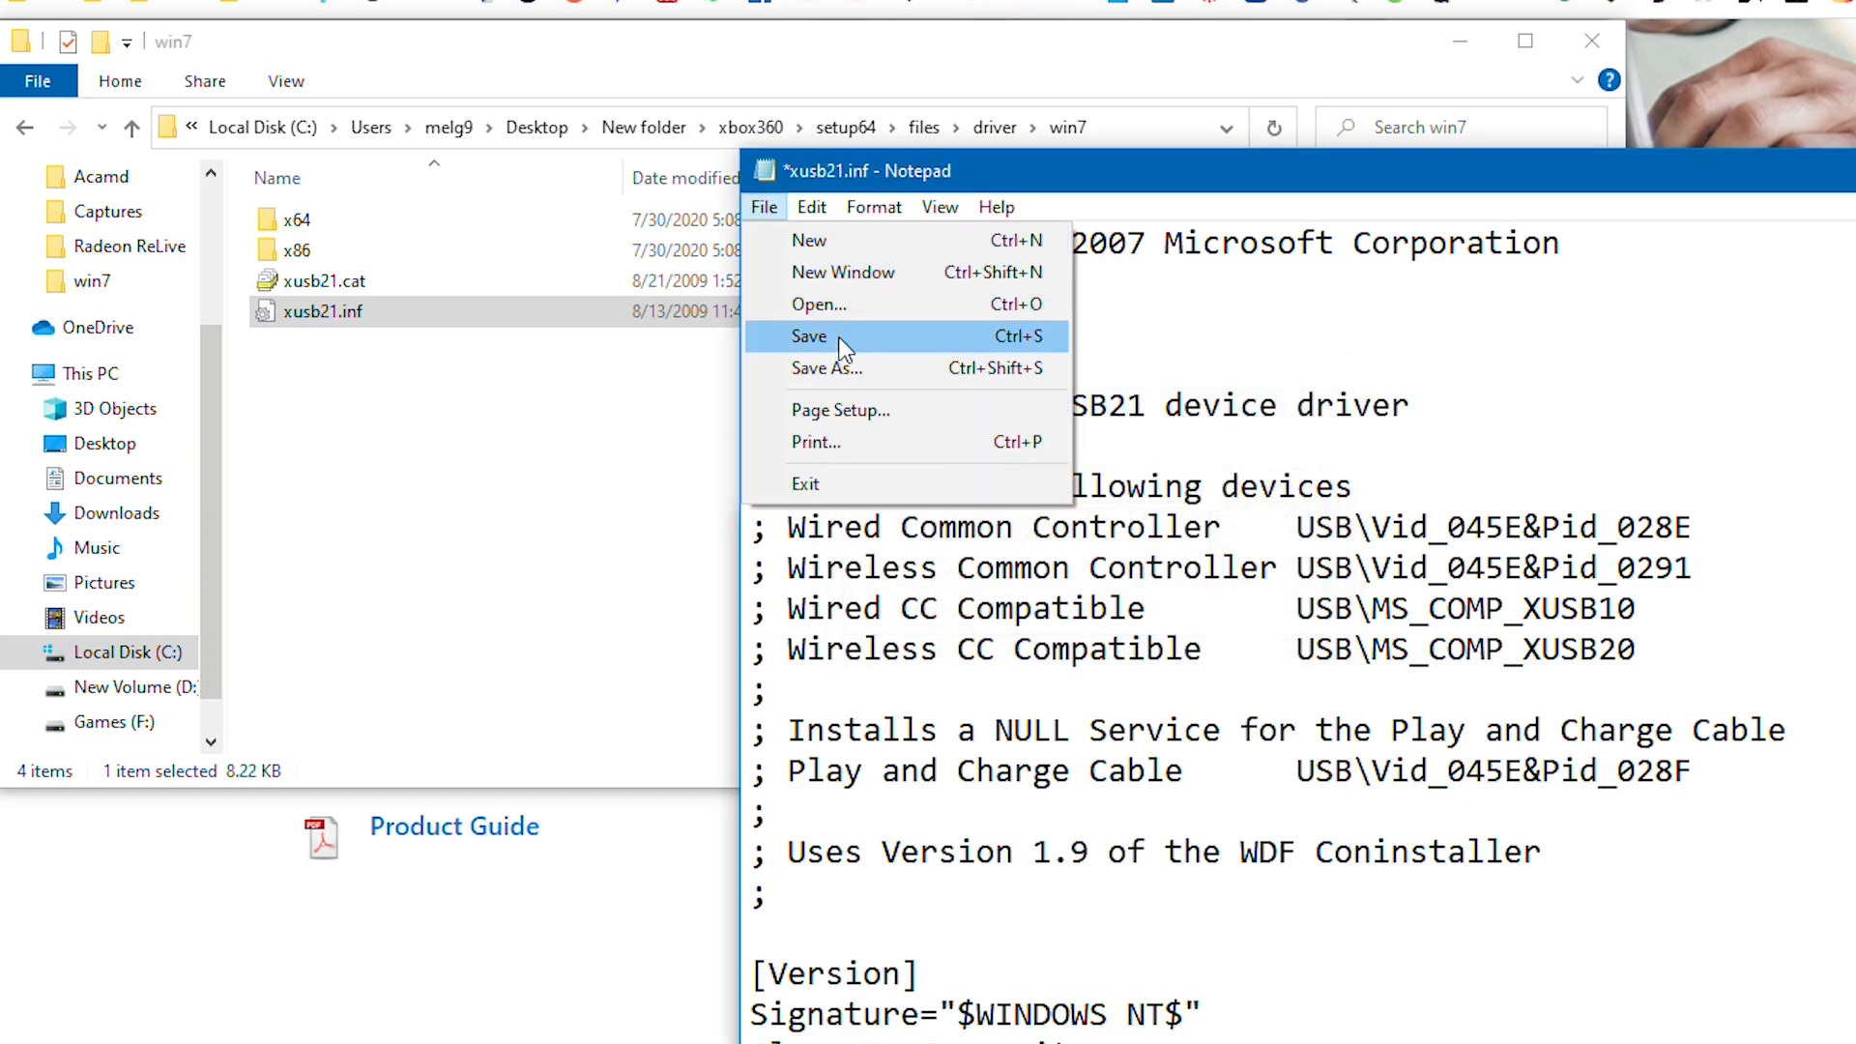
pyautogui.click(810, 337)
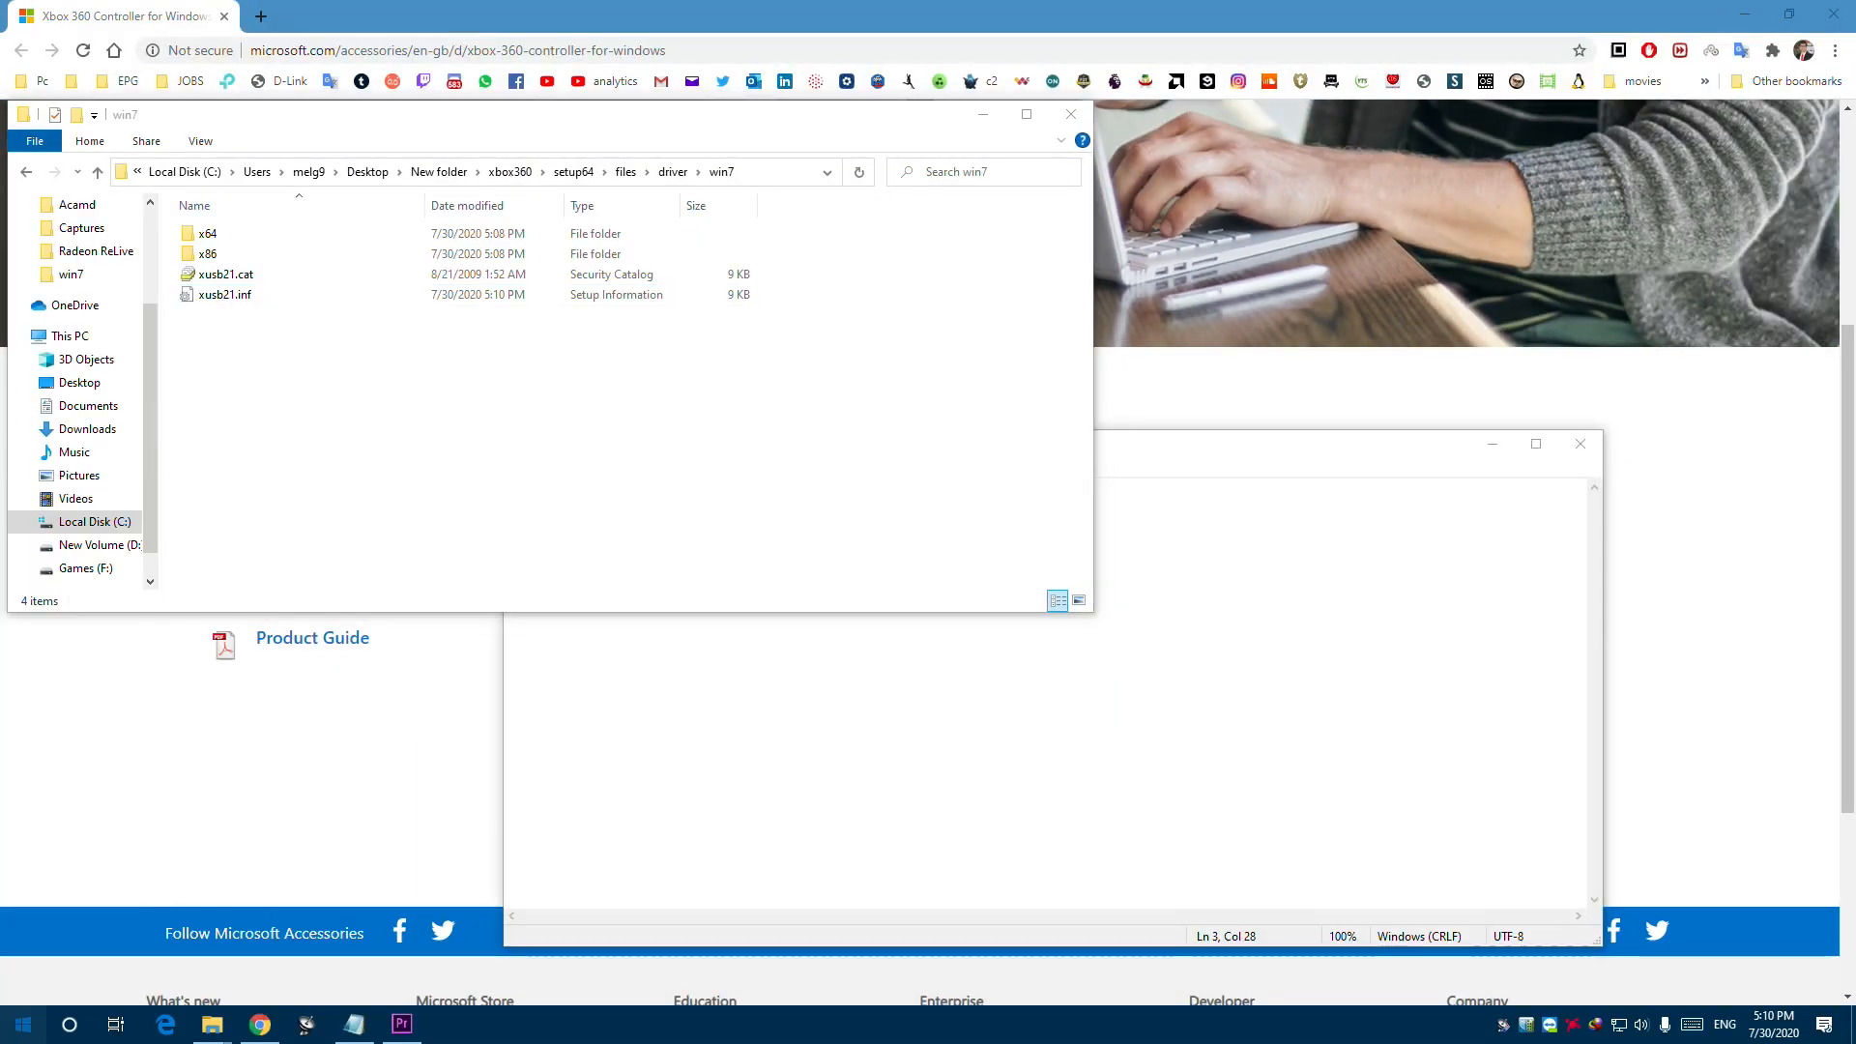
# - Run cmd as administrator and paste 'bcdedit /set testsigning on'
pyautogui.write('cmd')
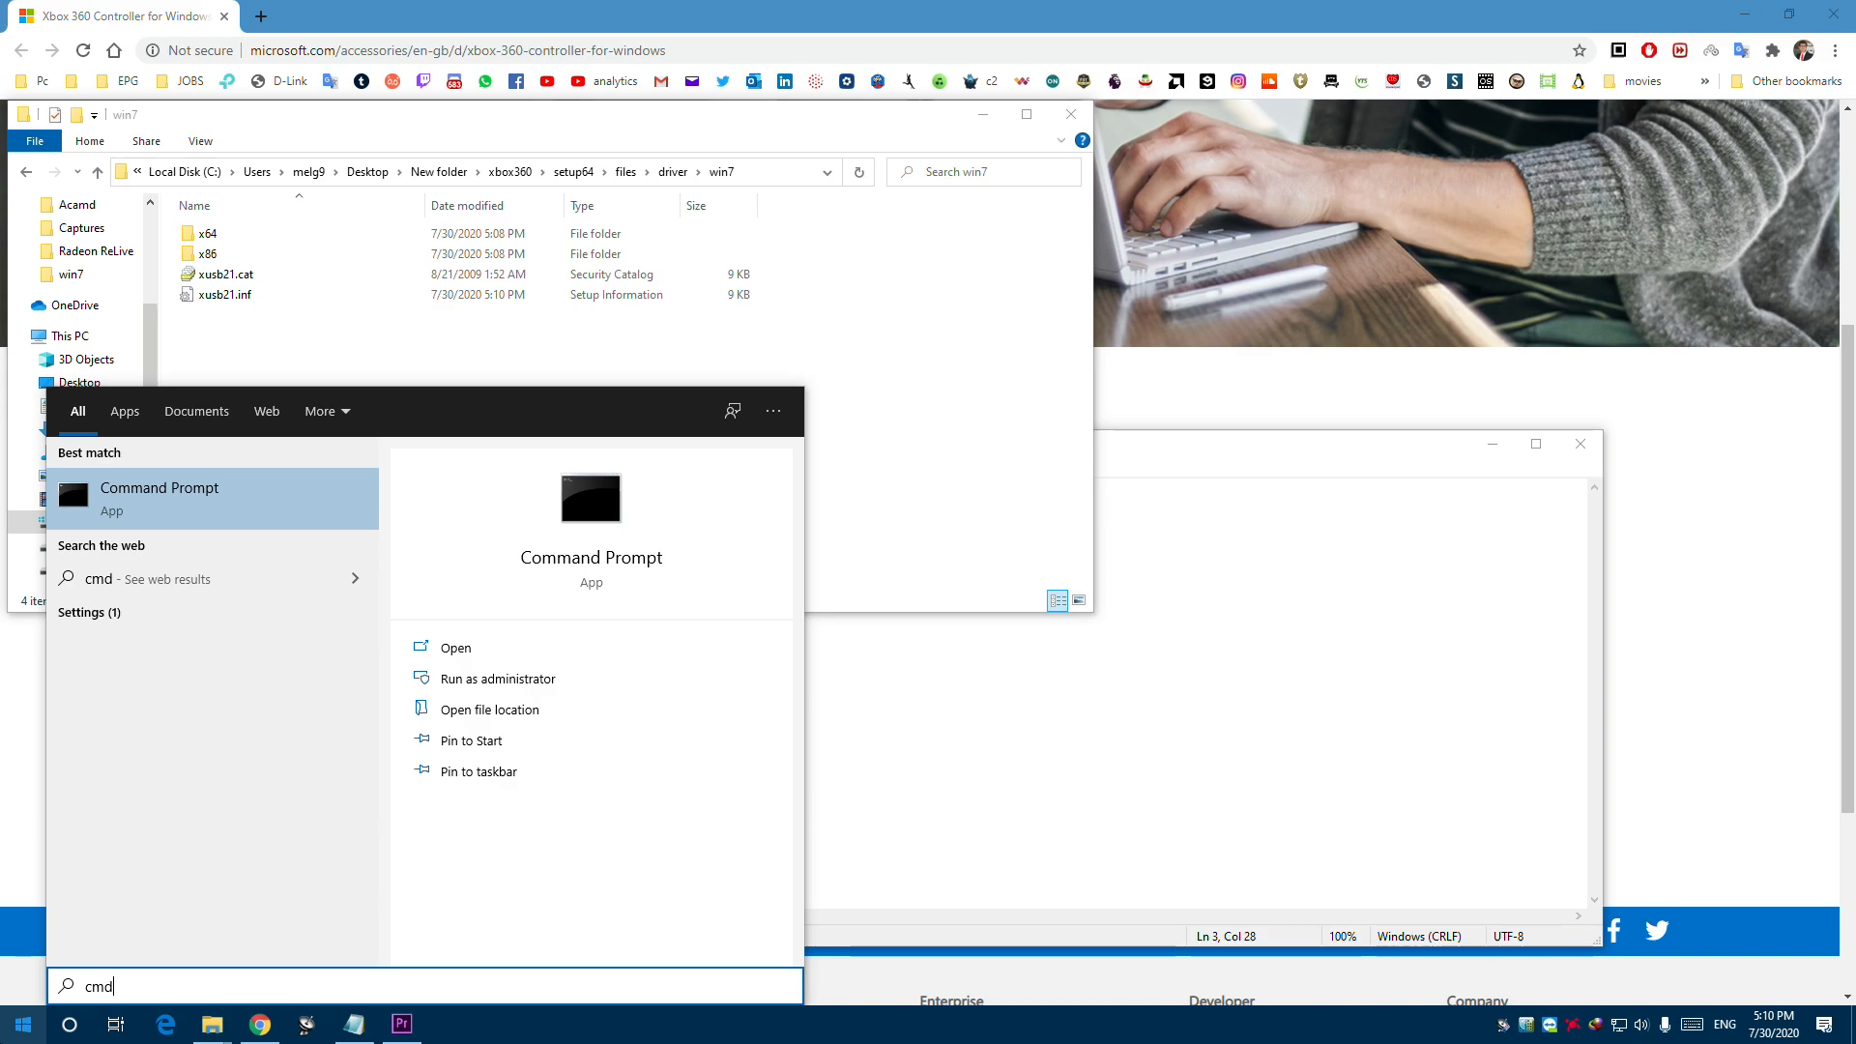
pyautogui.click(497, 679)
pyautogui.write('bcdedit /set testsigning off')
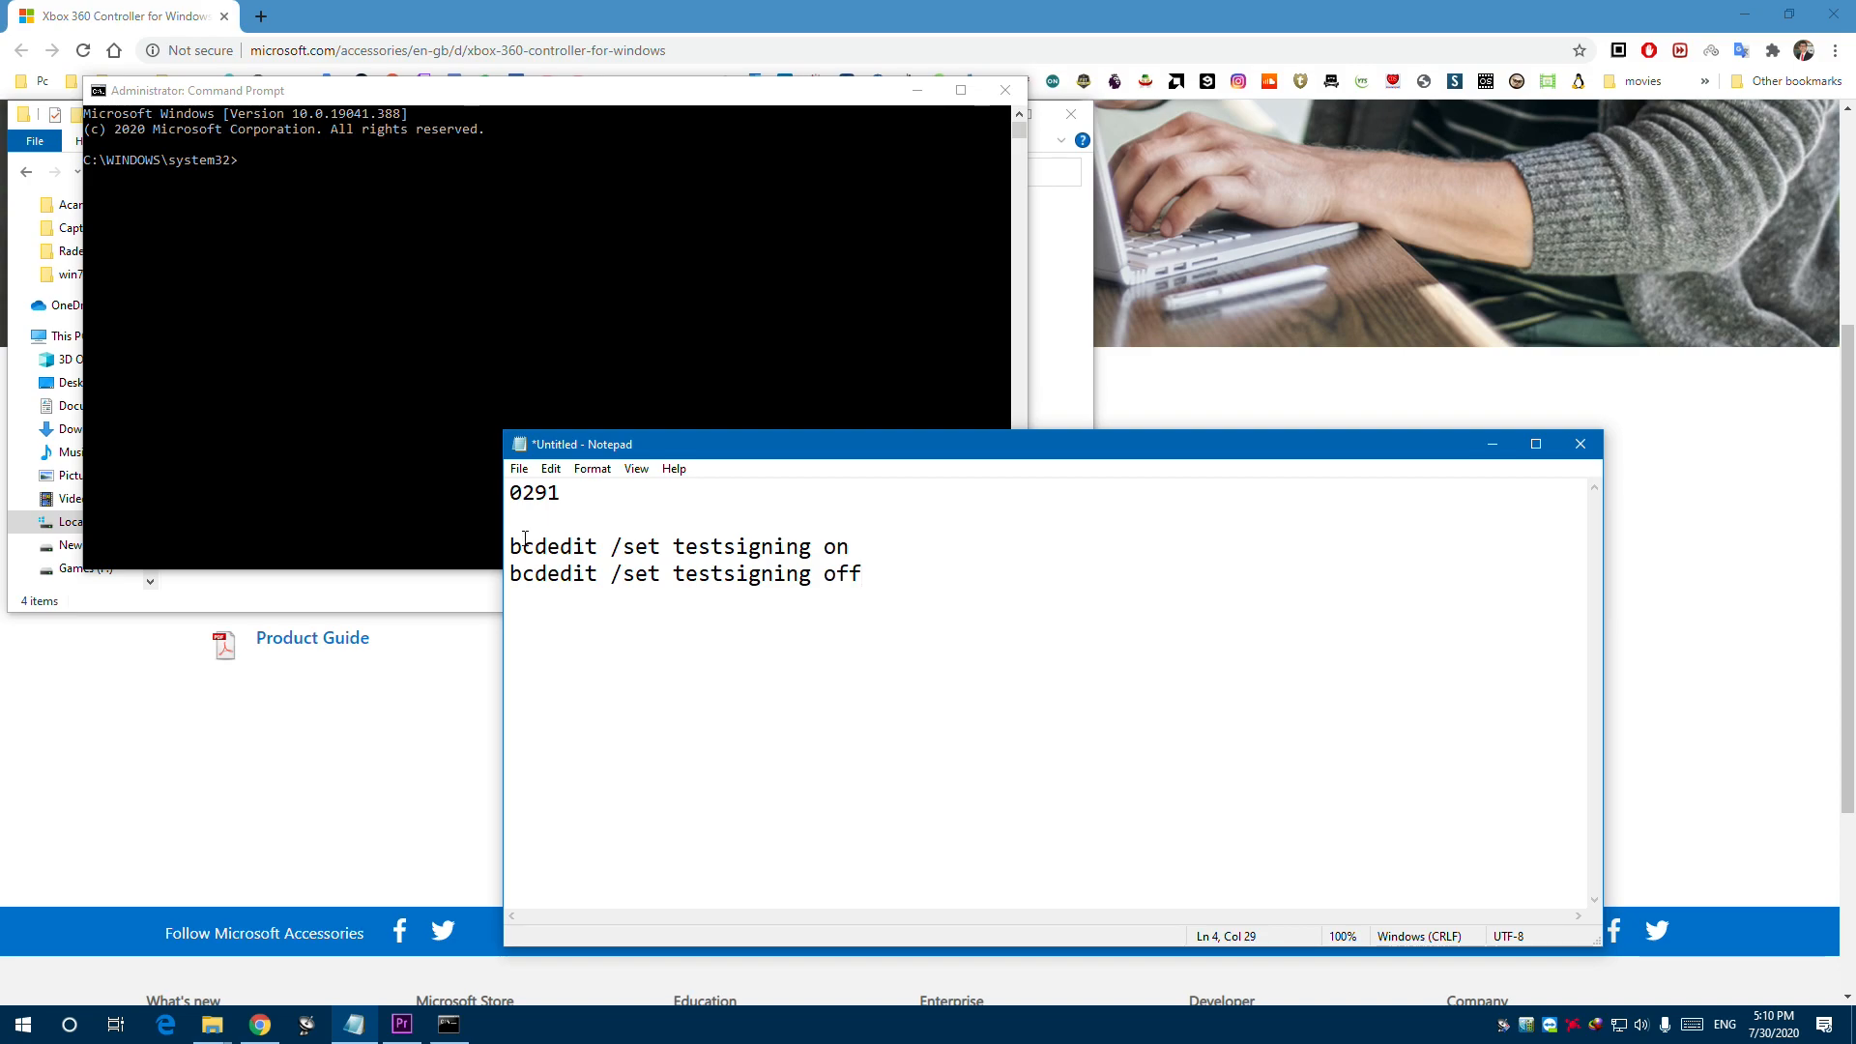
pyautogui.rightClick(676, 545)
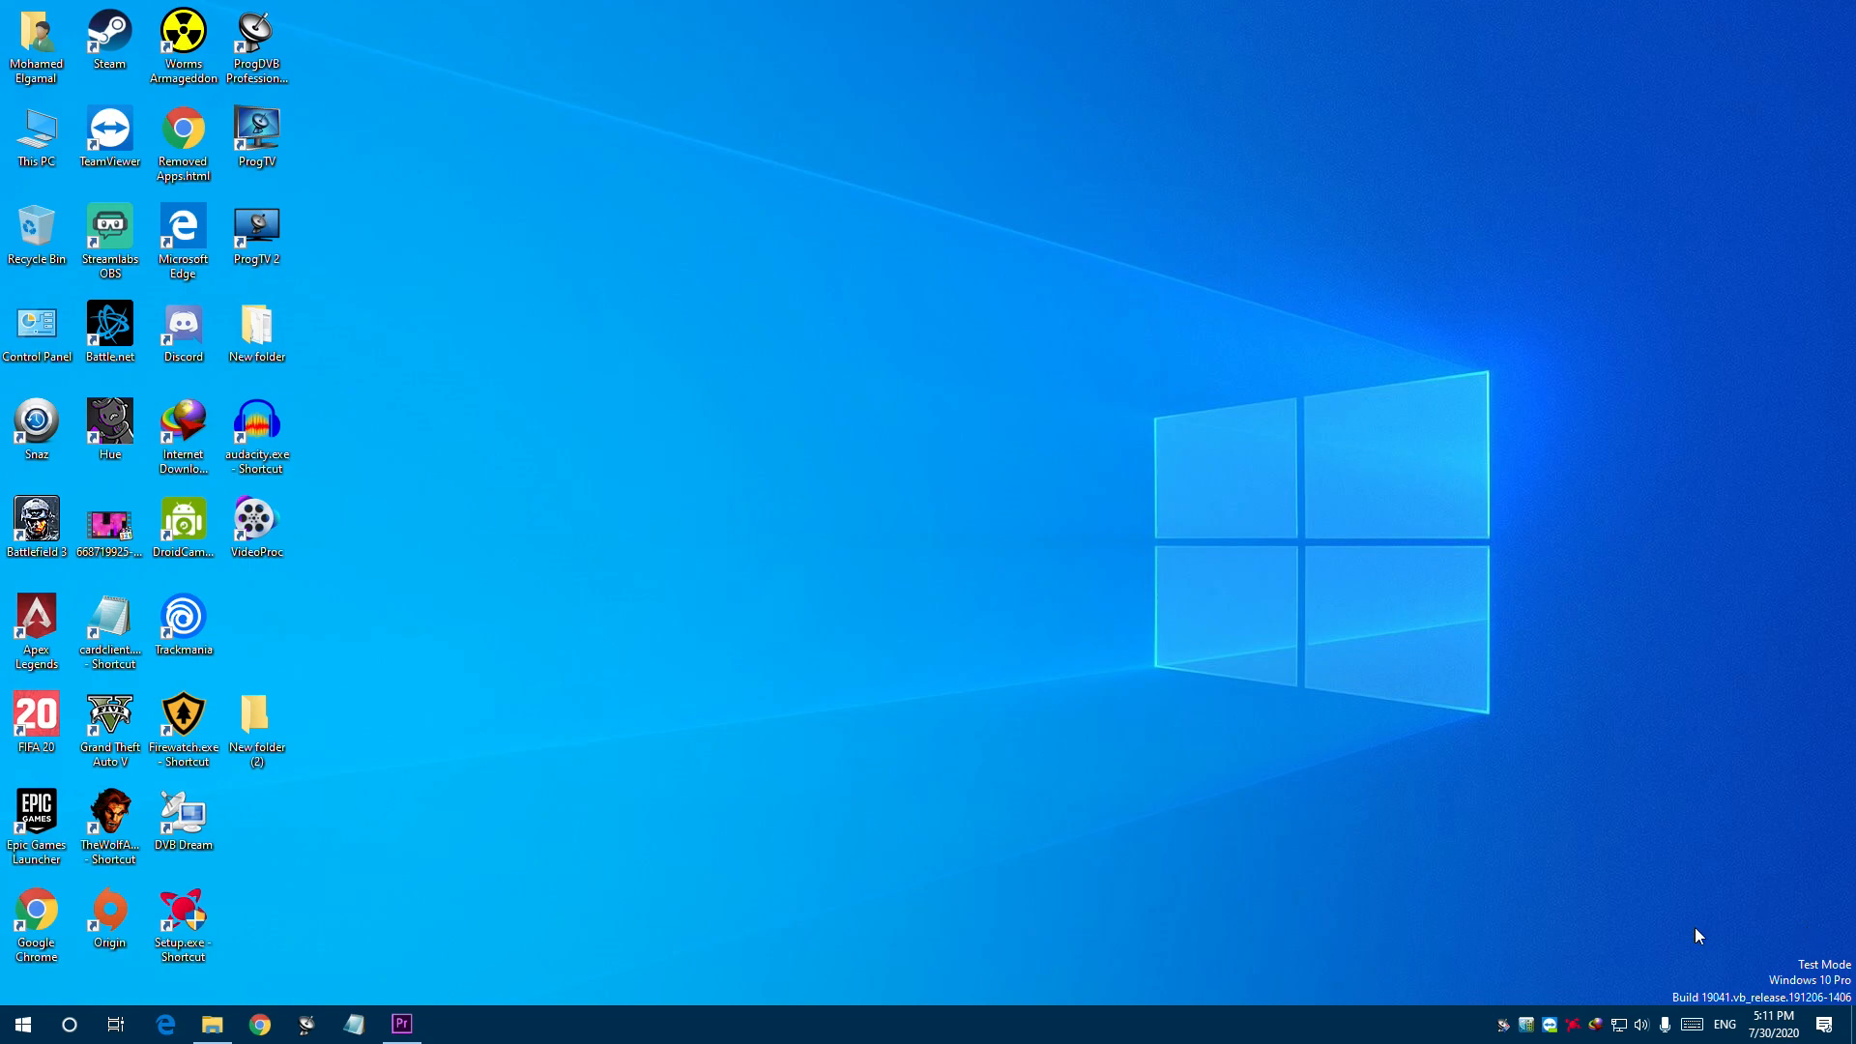
pyautogui.moveTo(1810, 976)
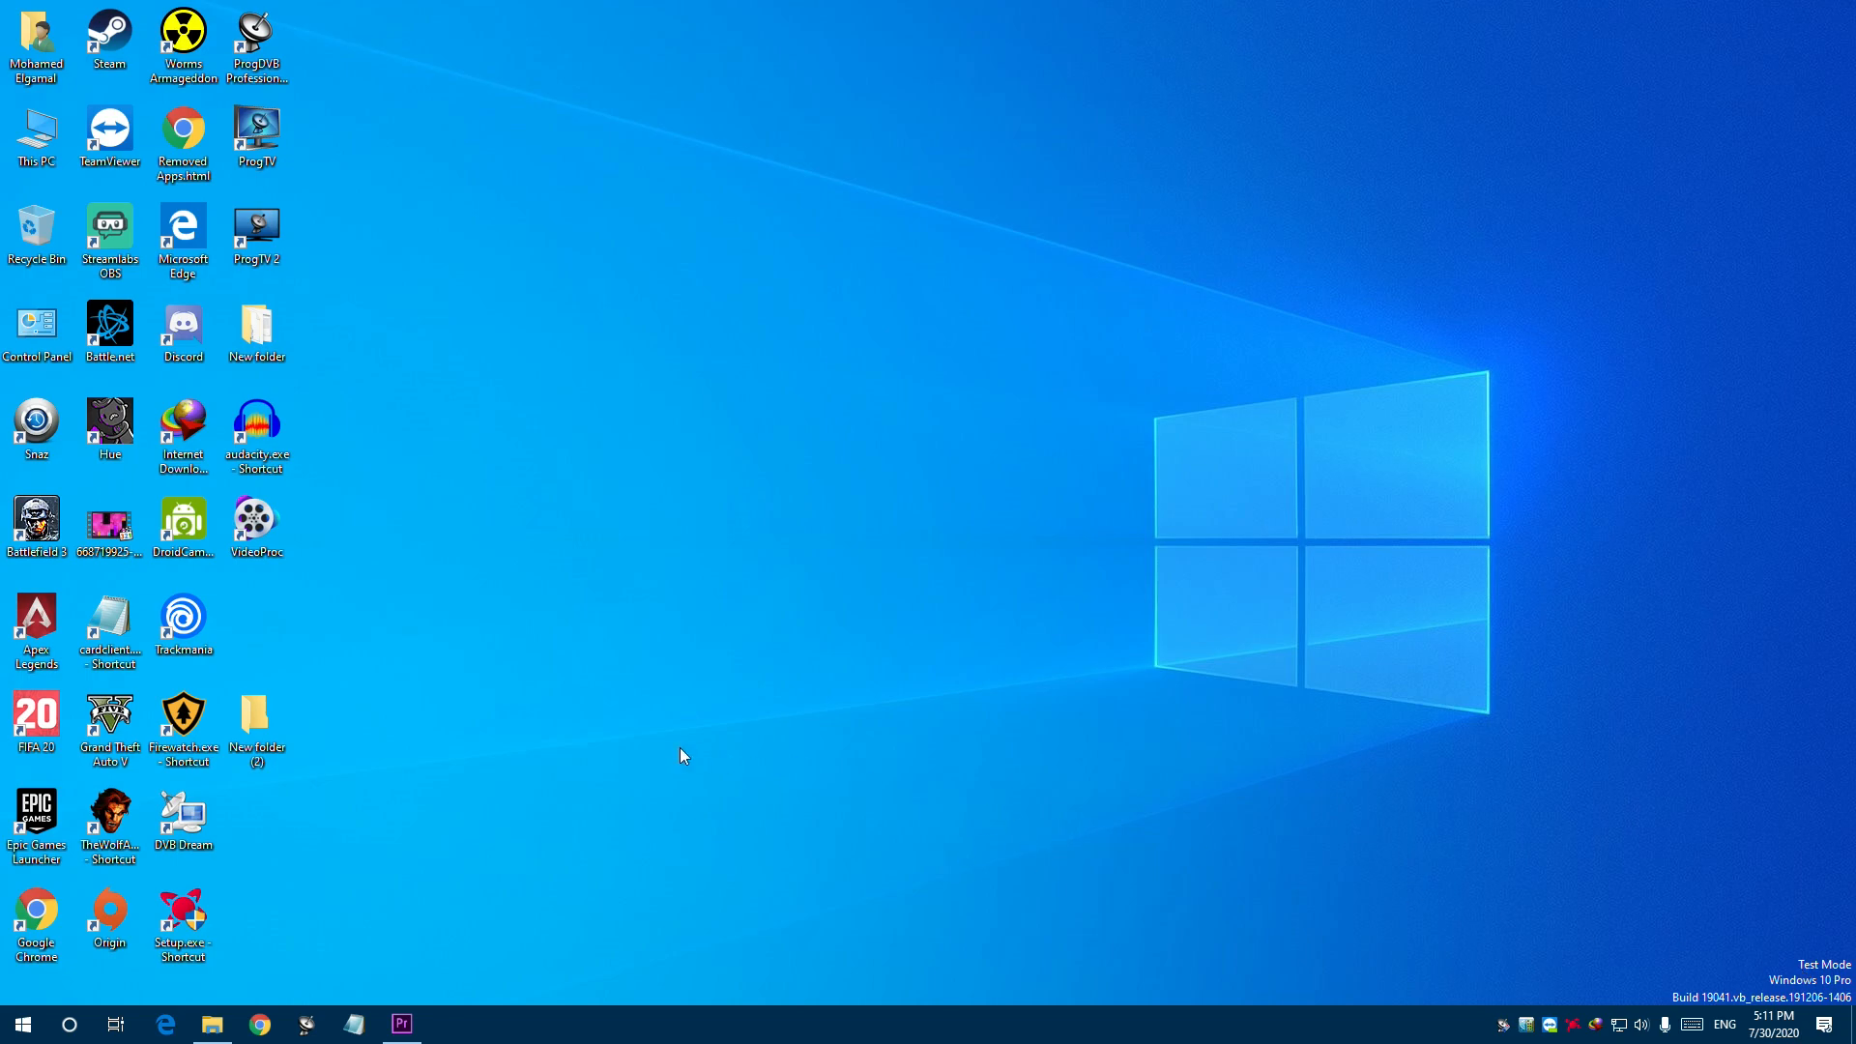
# - Install the edited xusb21.inf from the desktop New folder despite the unverified-publisher warning
pyautogui.click(258, 332)
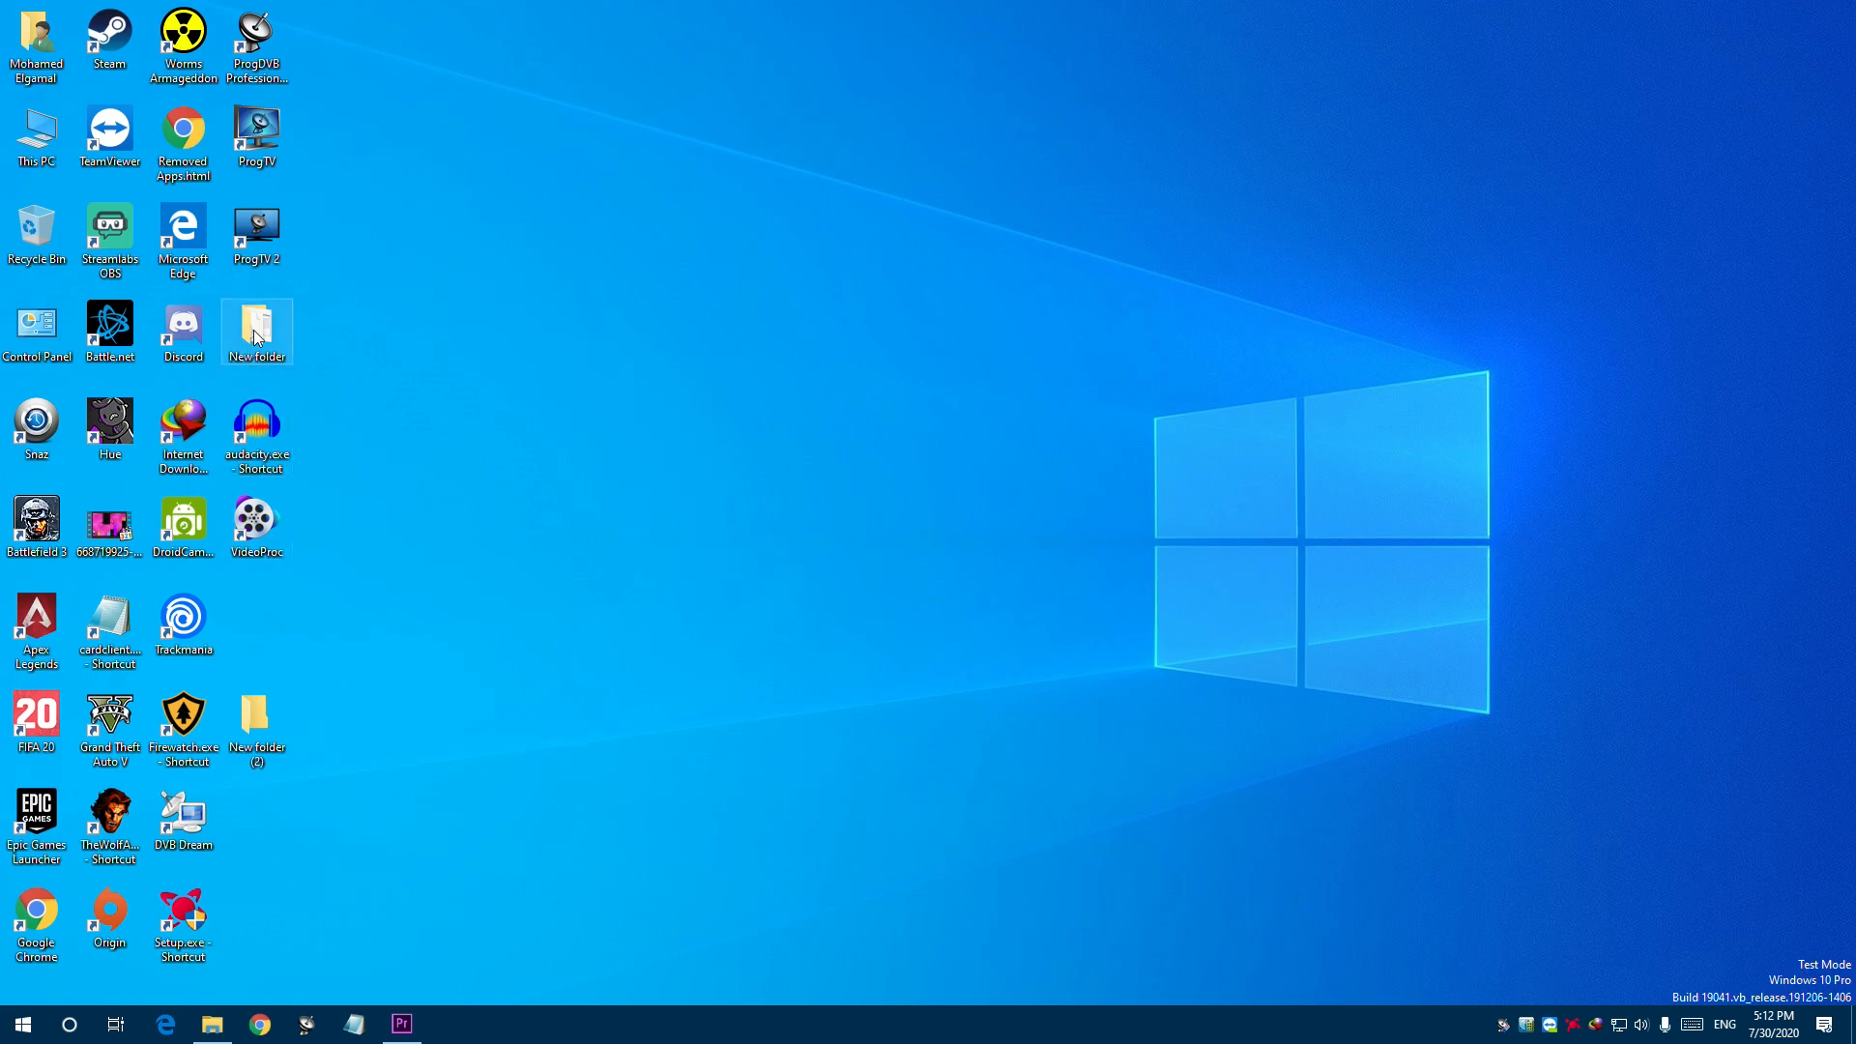
pyautogui.doubleClick(254, 326)
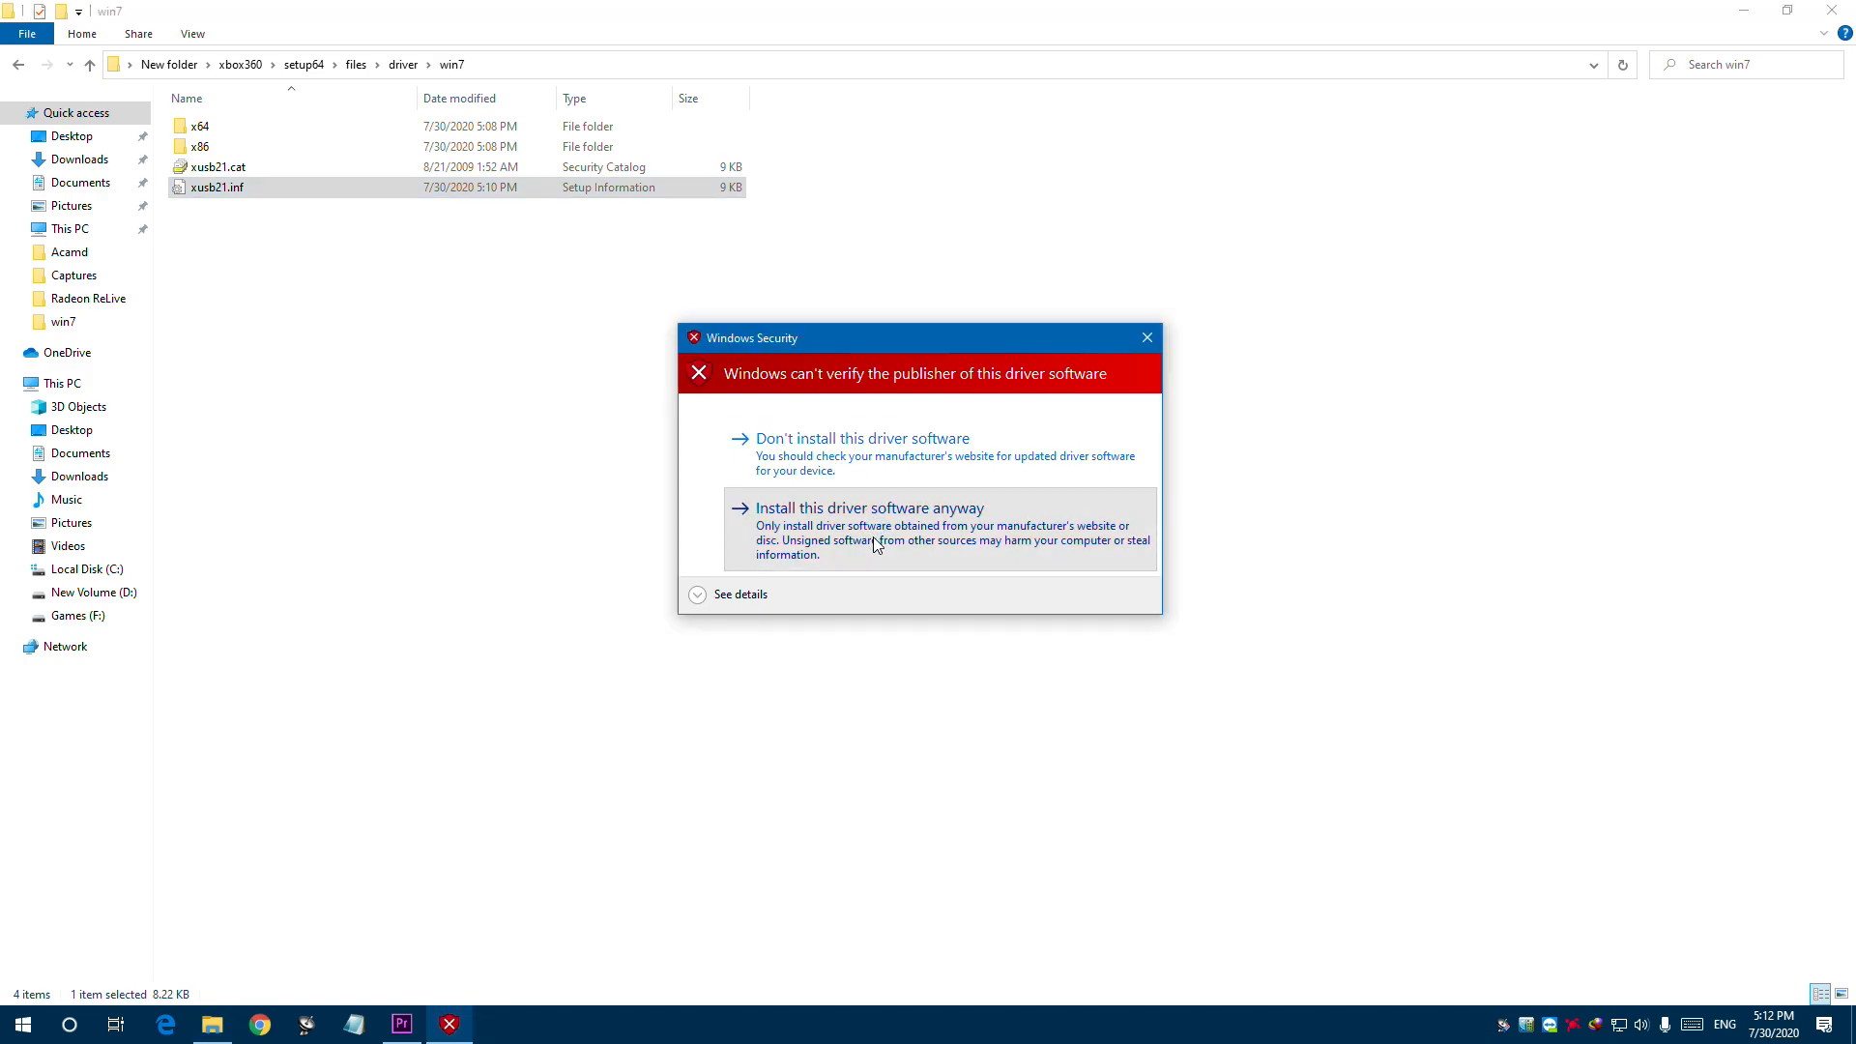
pyautogui.click(869, 507)
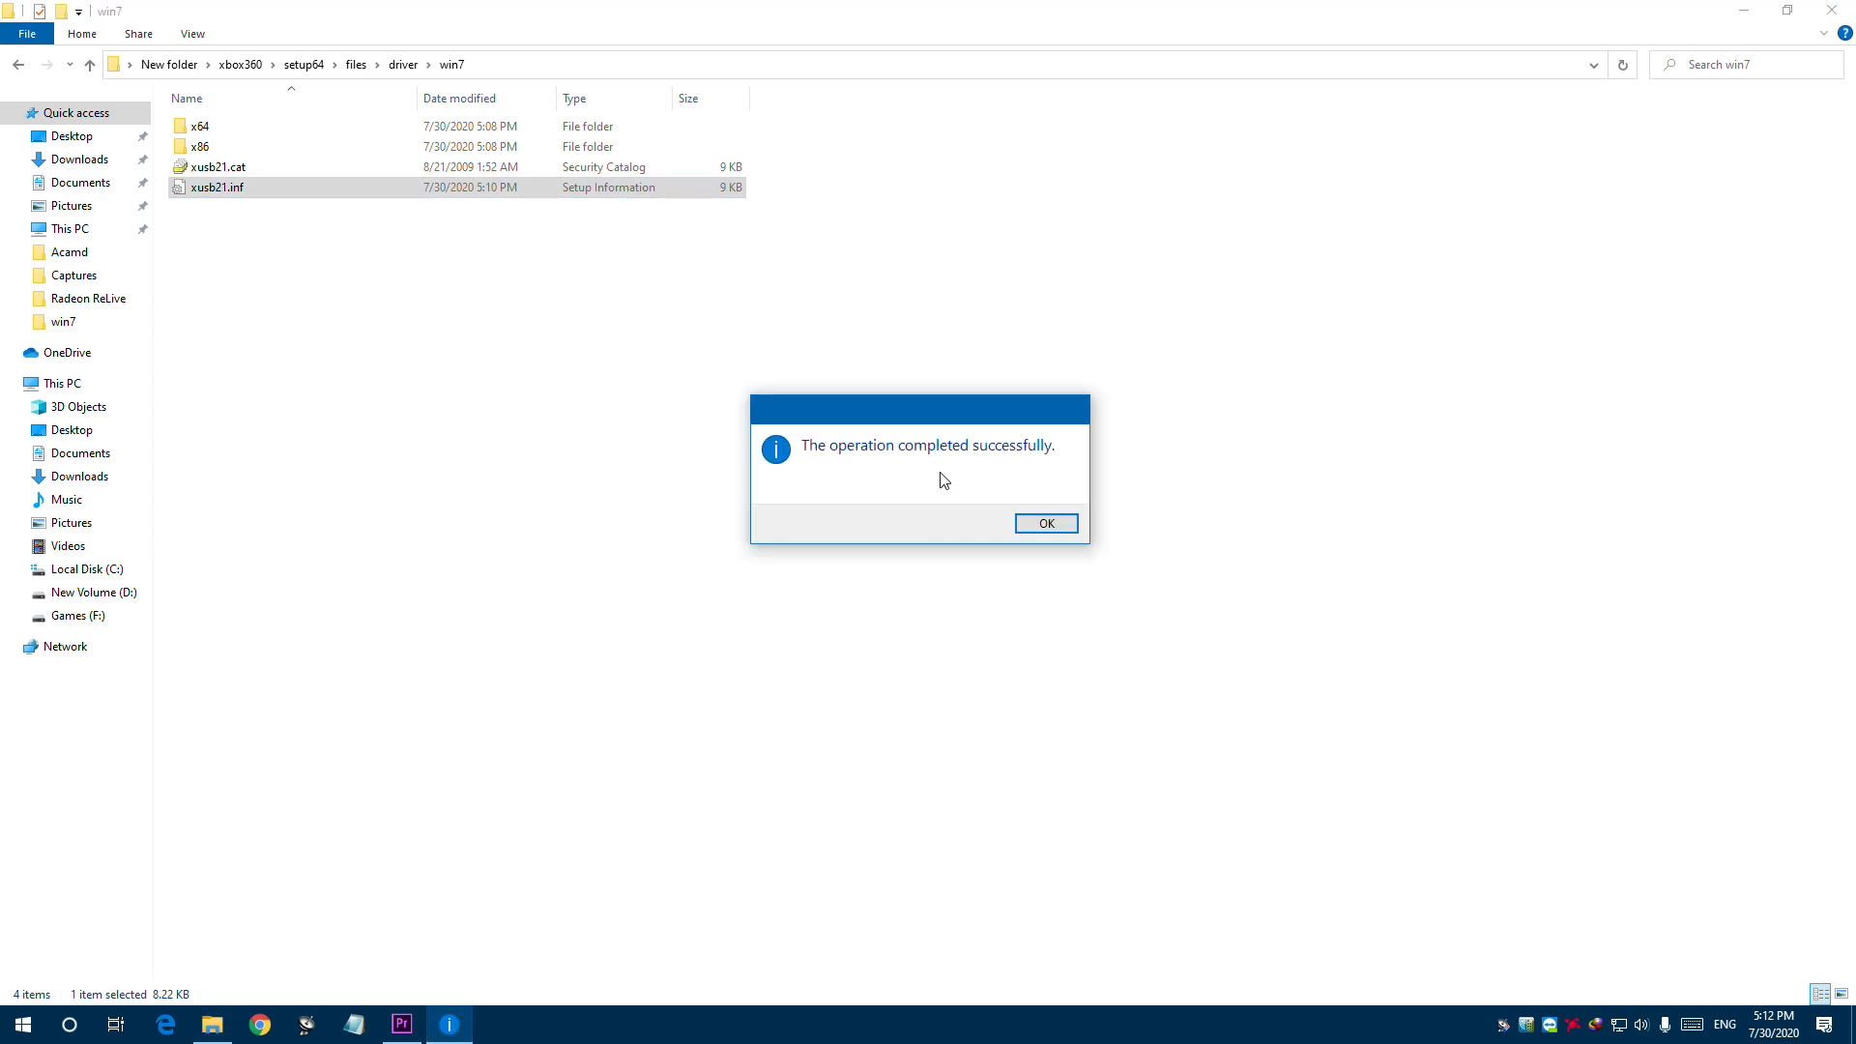
pyautogui.click(1044, 523)
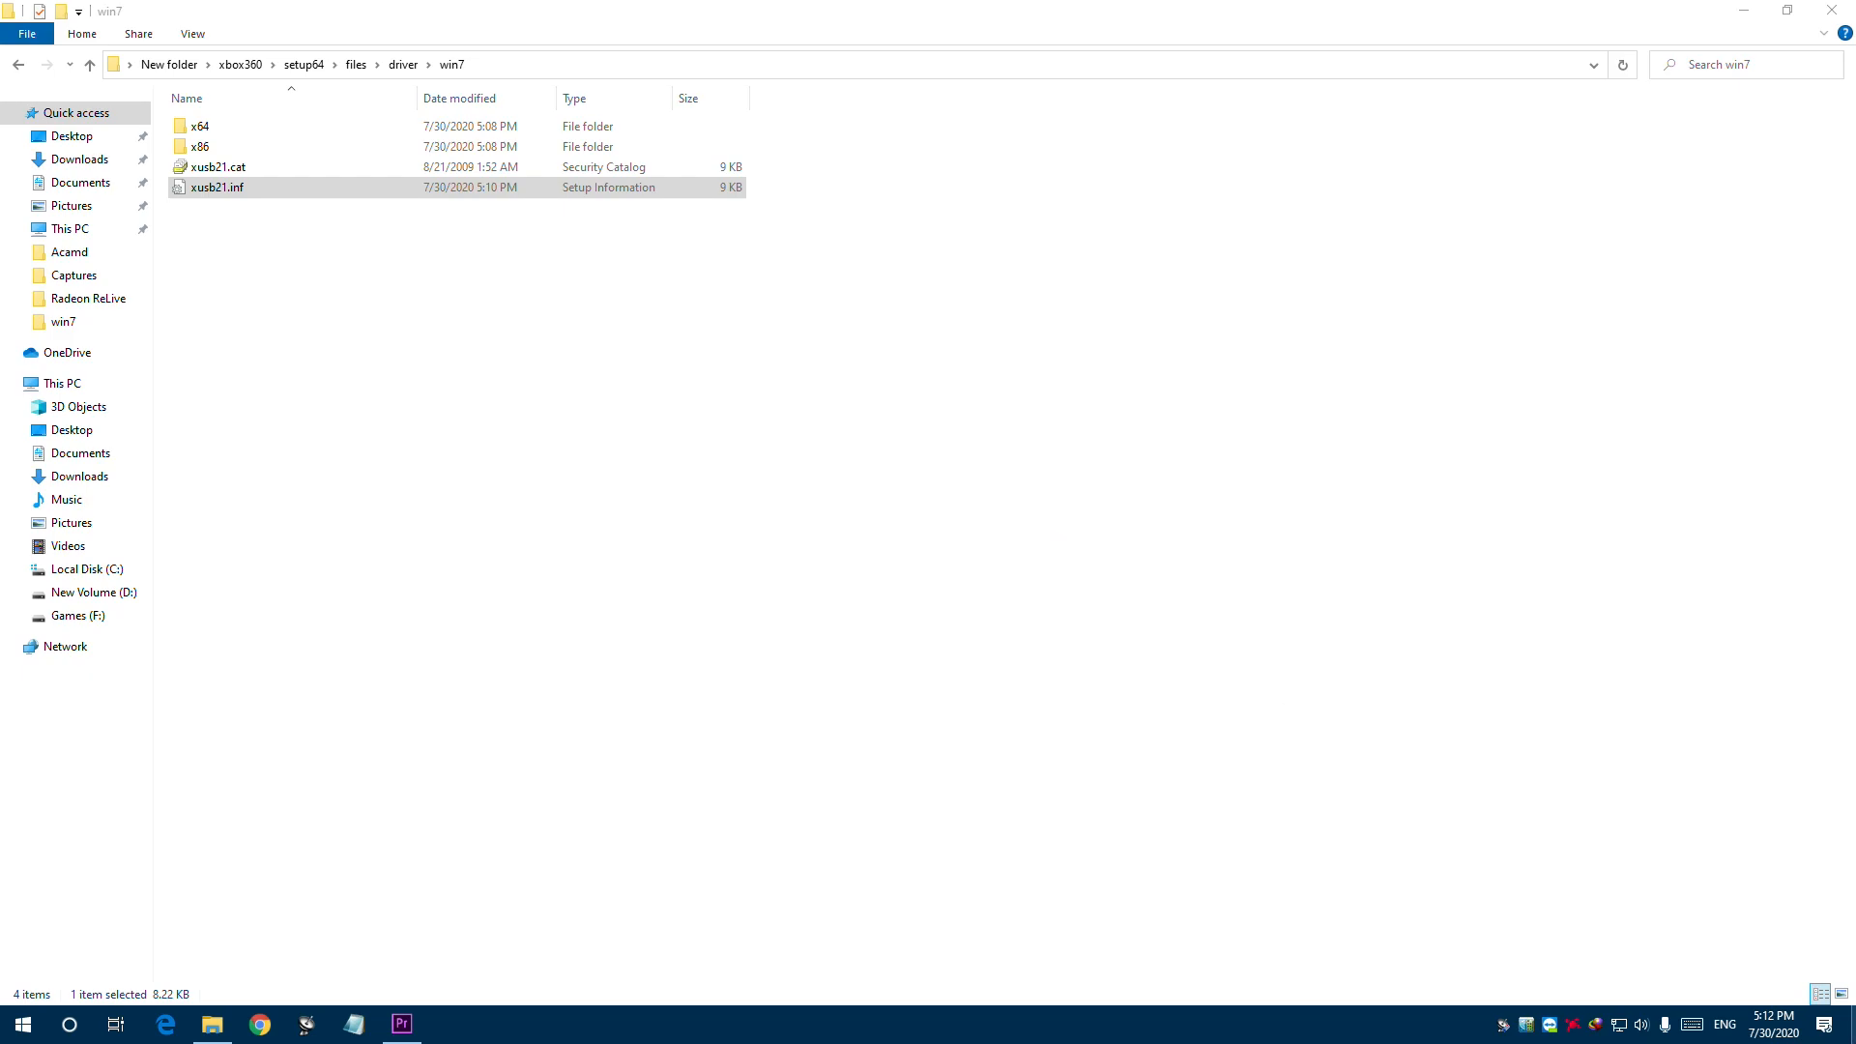
pyautogui.rightClick(37, 131)
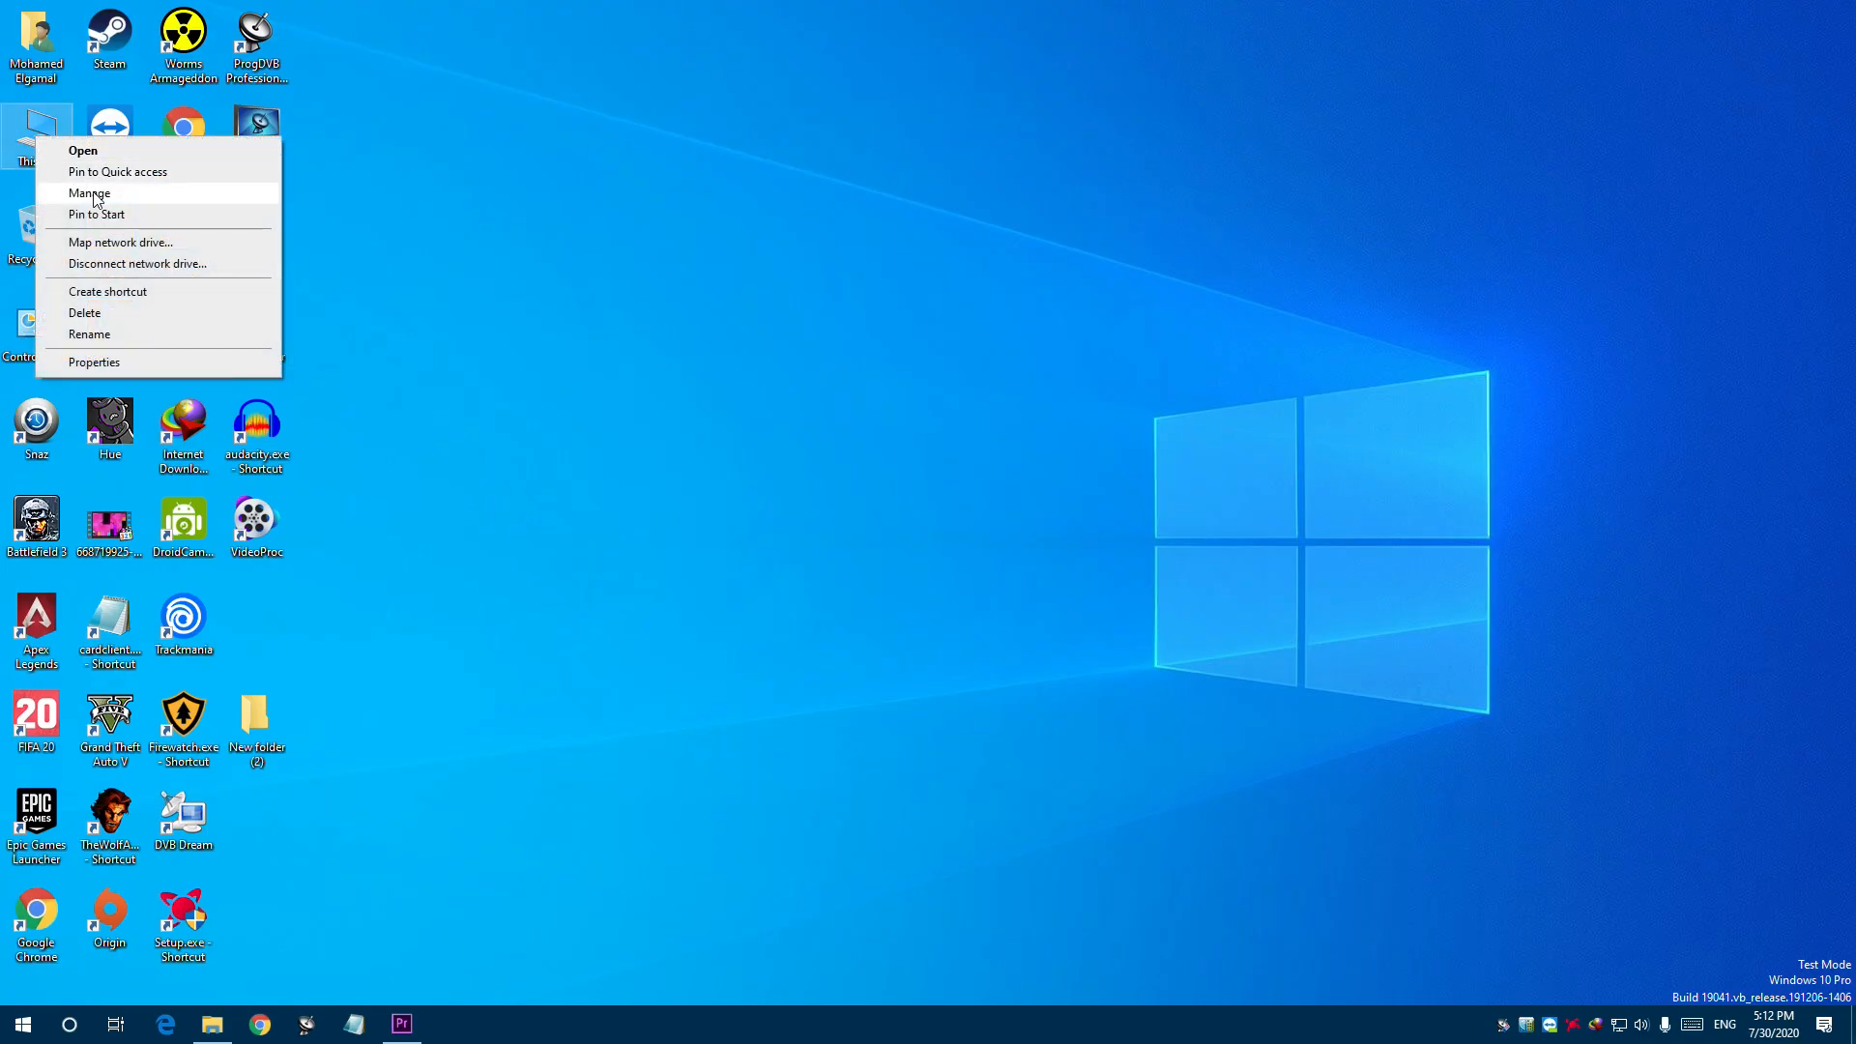
pyautogui.click(89, 193)
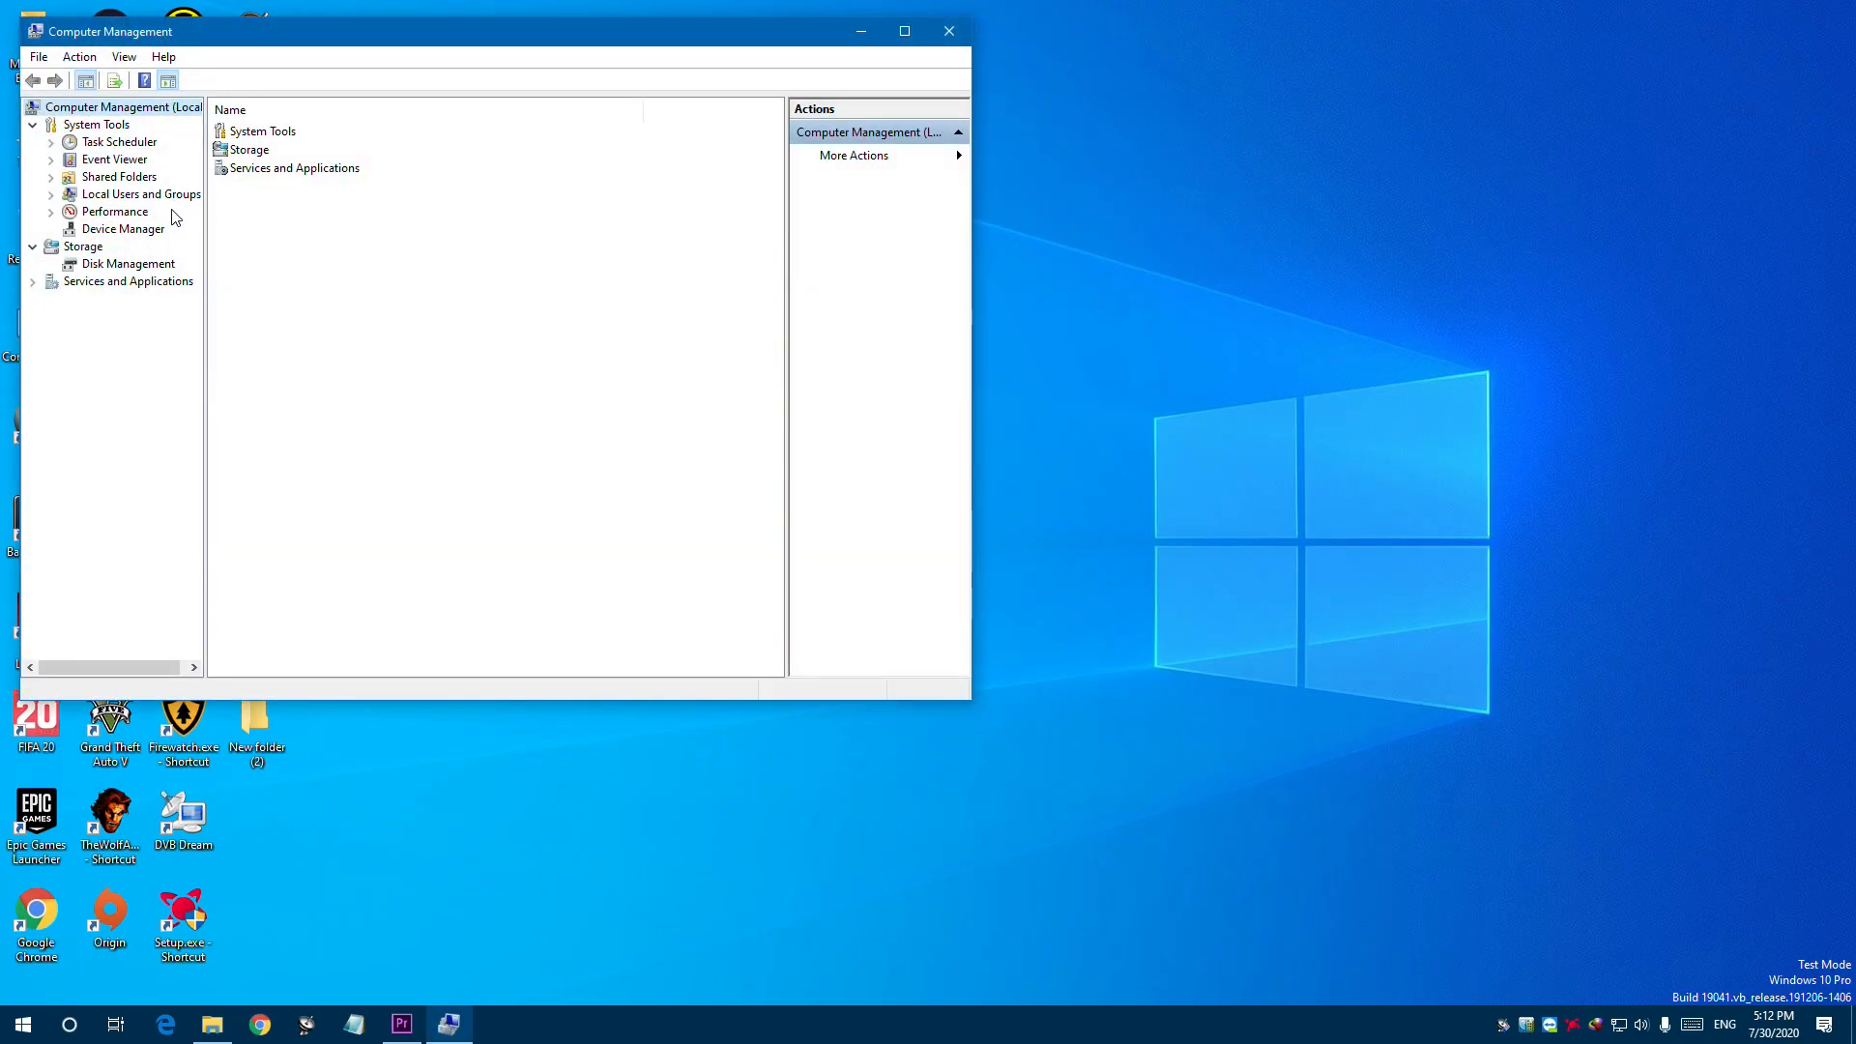
pyautogui.click(125, 228)
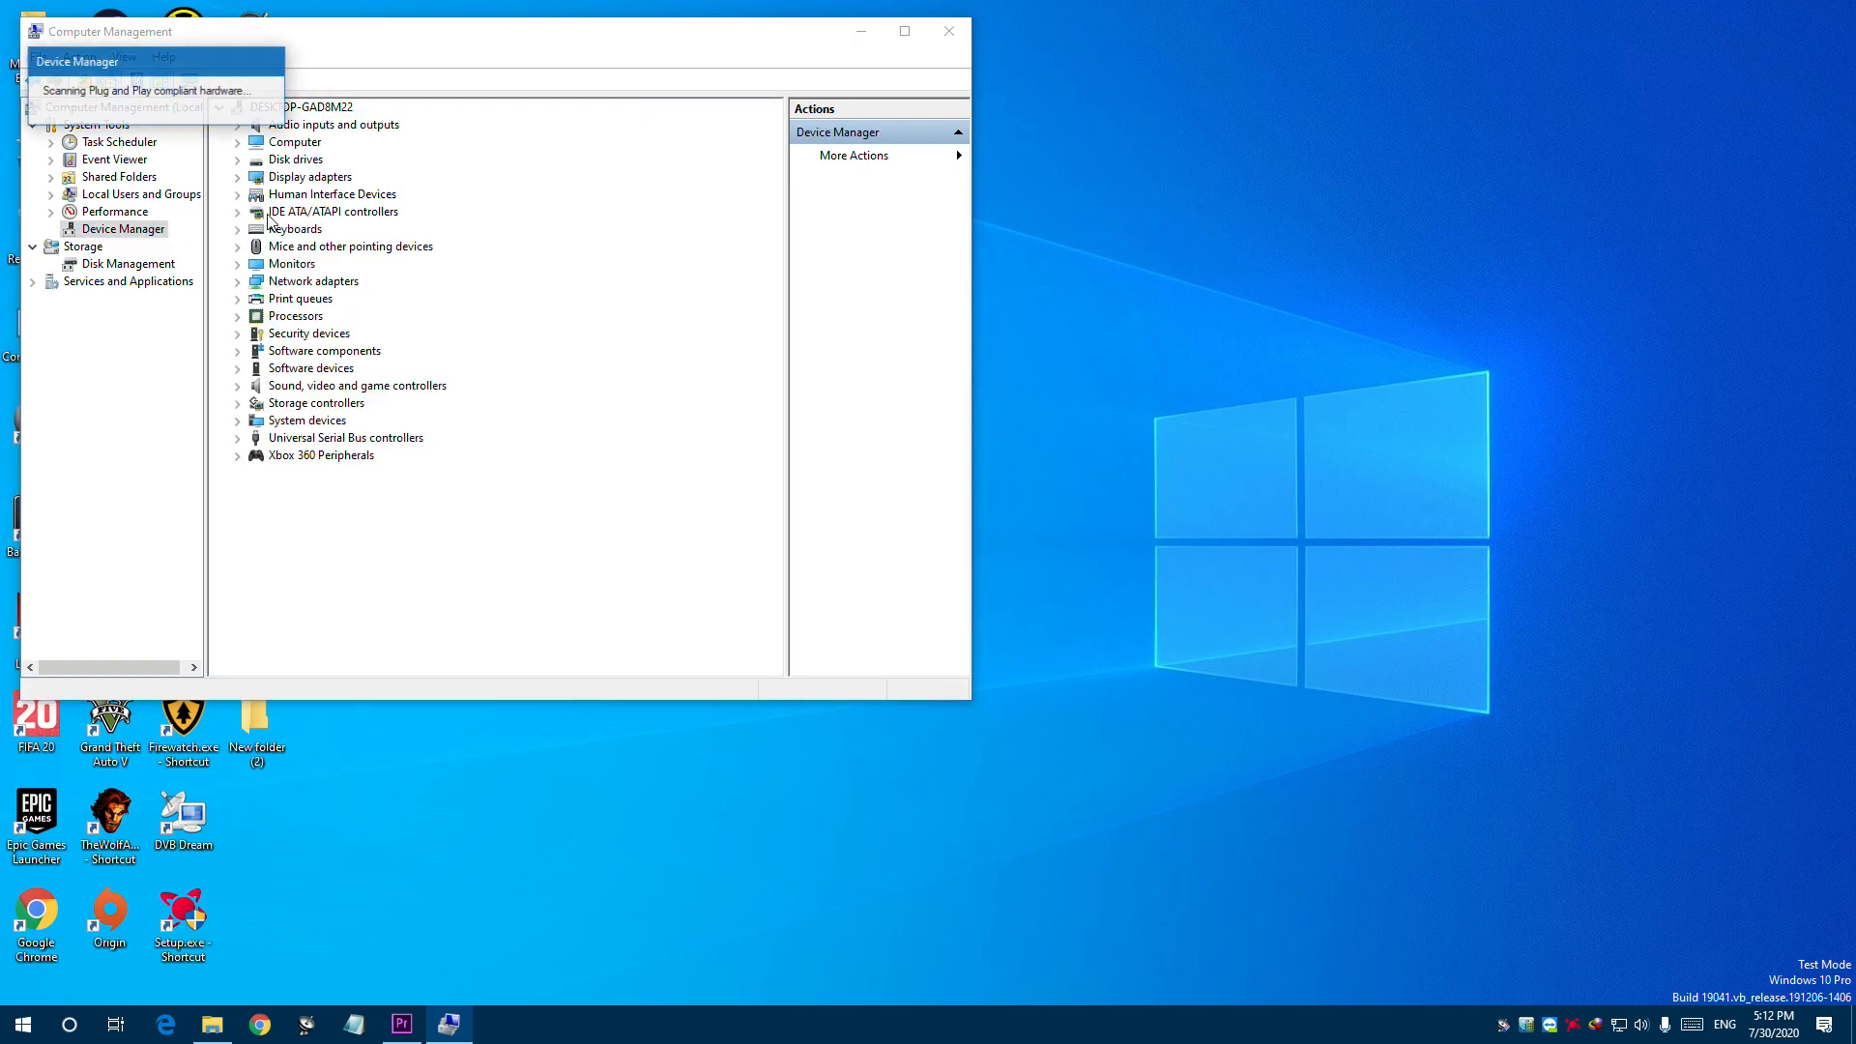
pyautogui.click(238, 454)
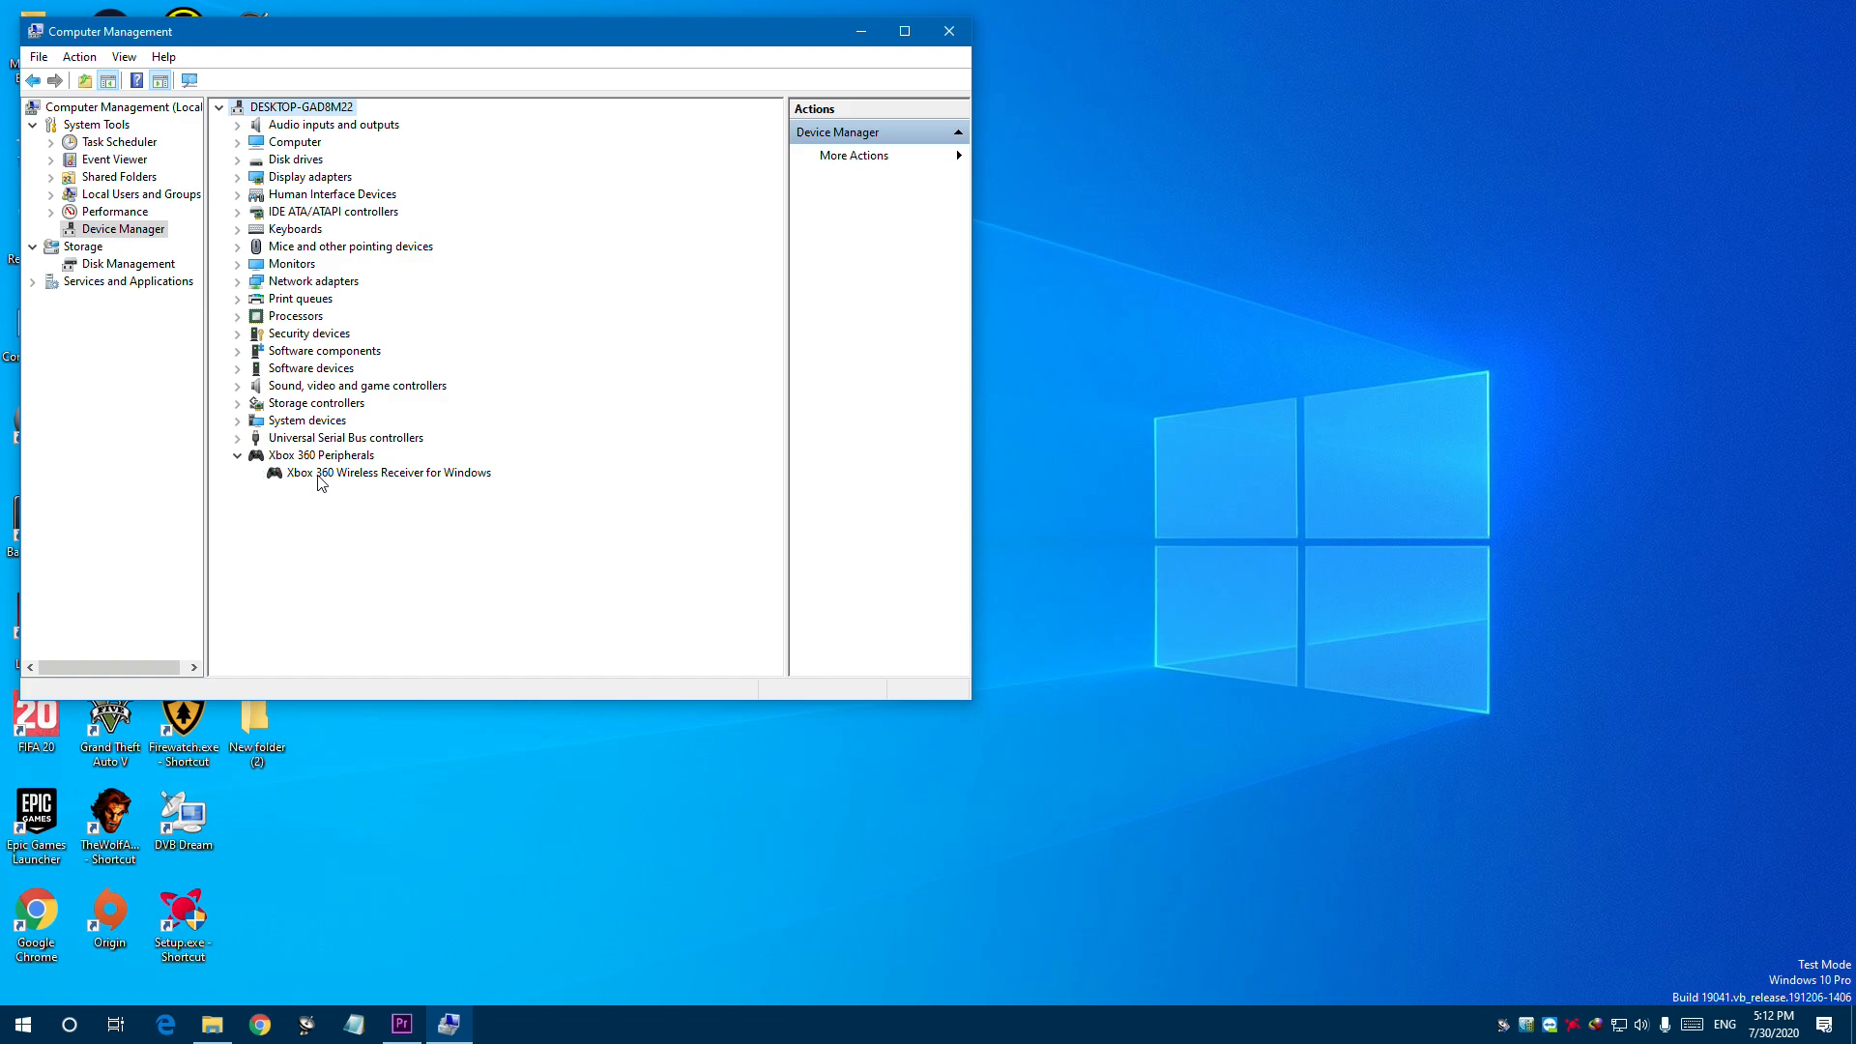
pyautogui.click(387, 473)
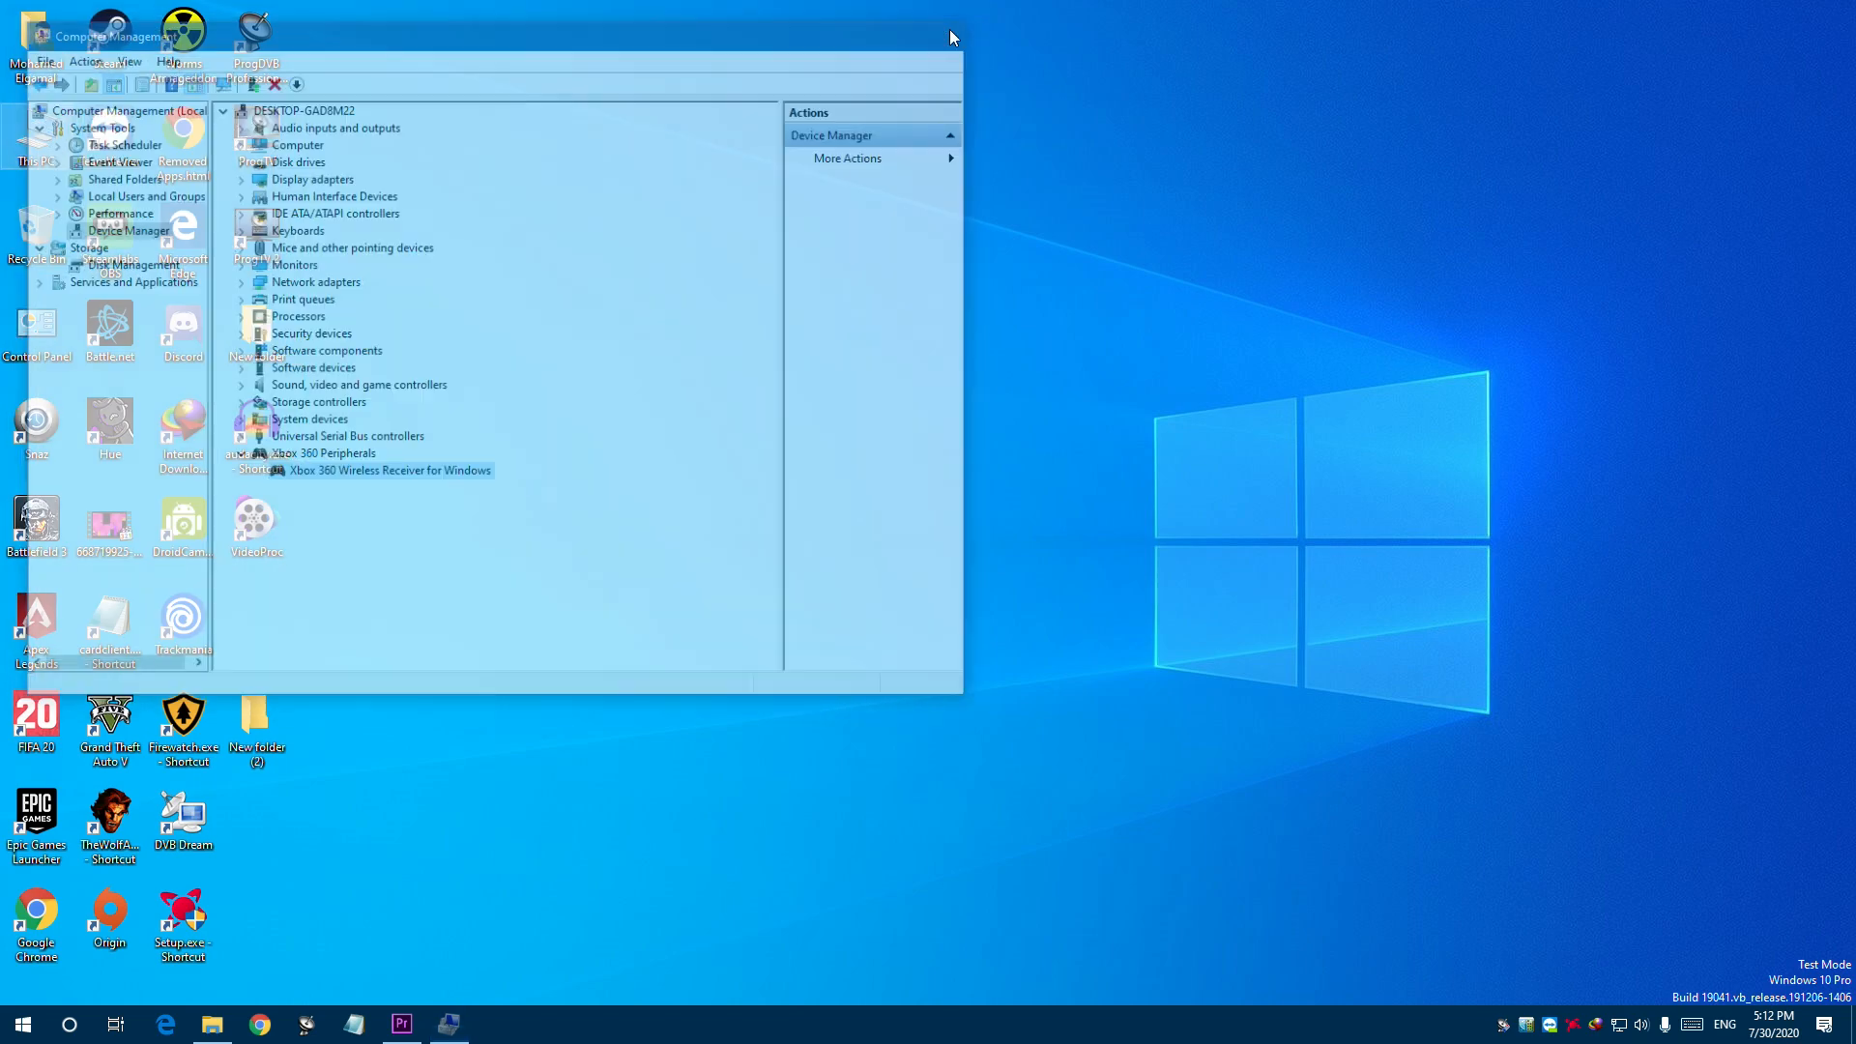
pyautogui.click(947, 21)
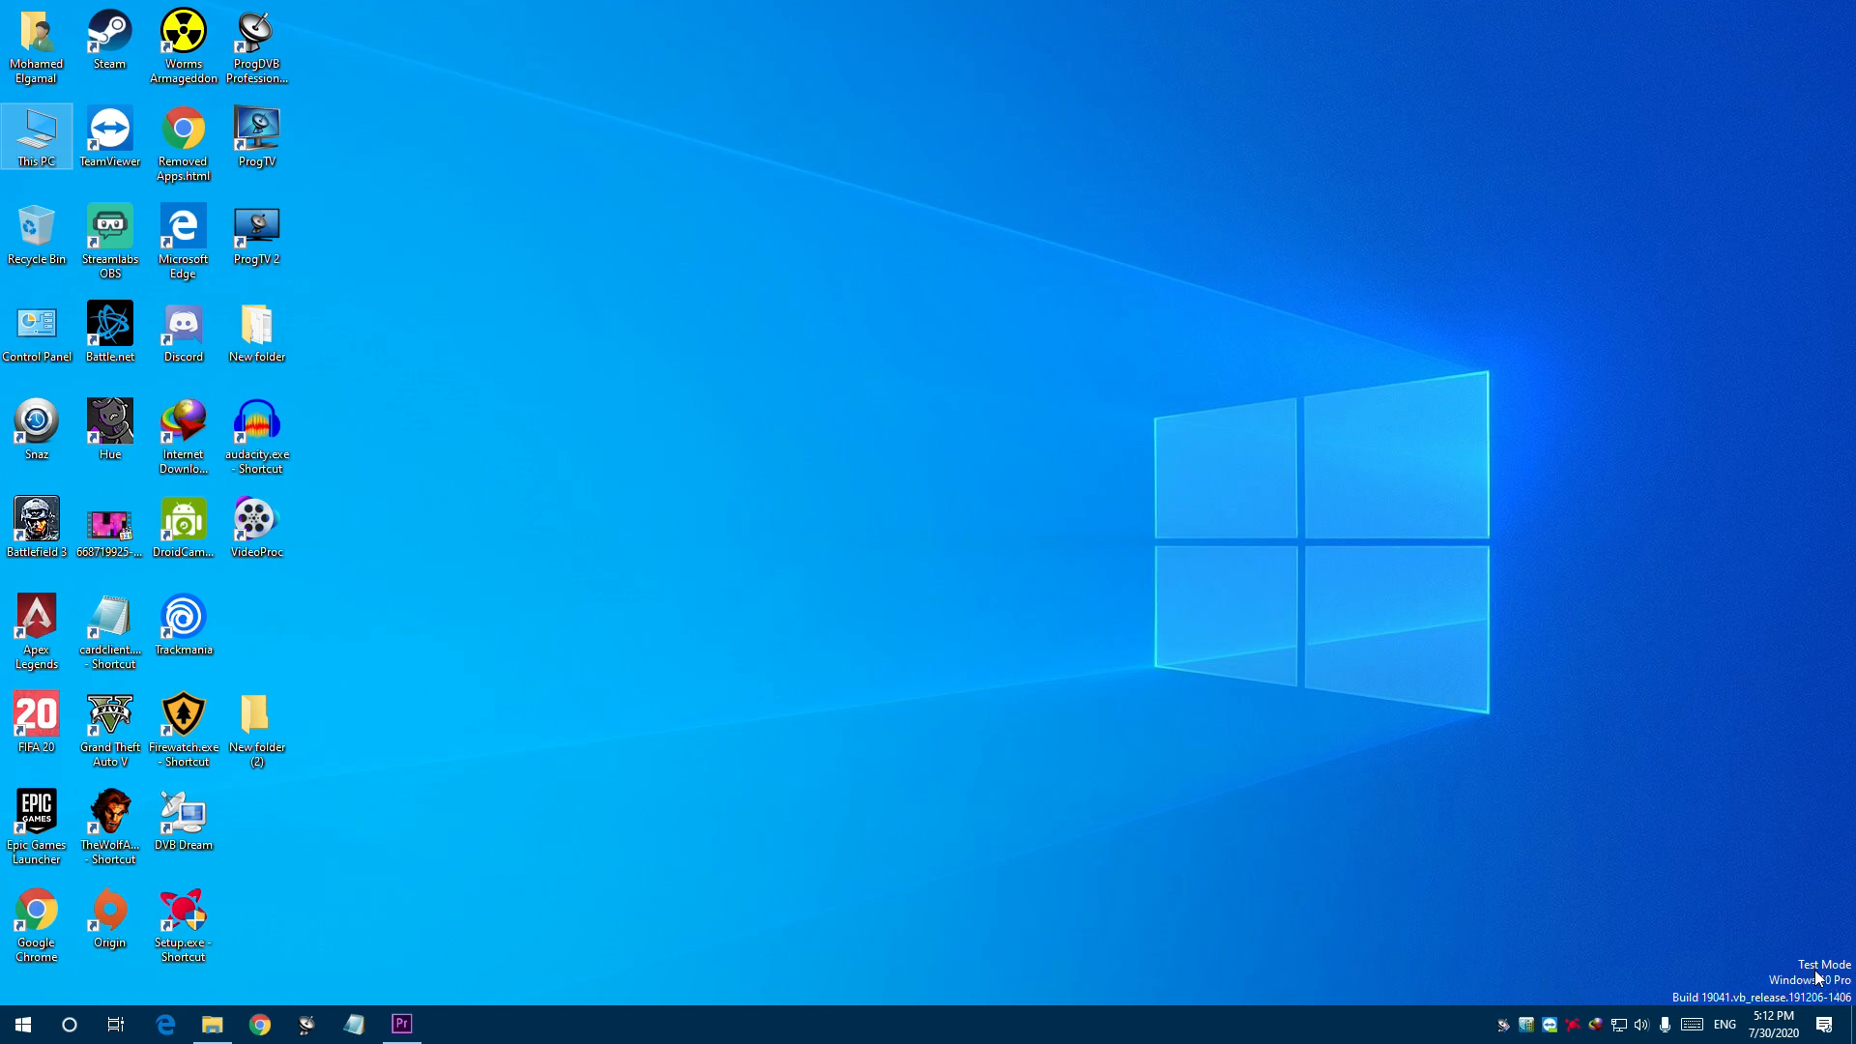
pyautogui.click(21, 1024)
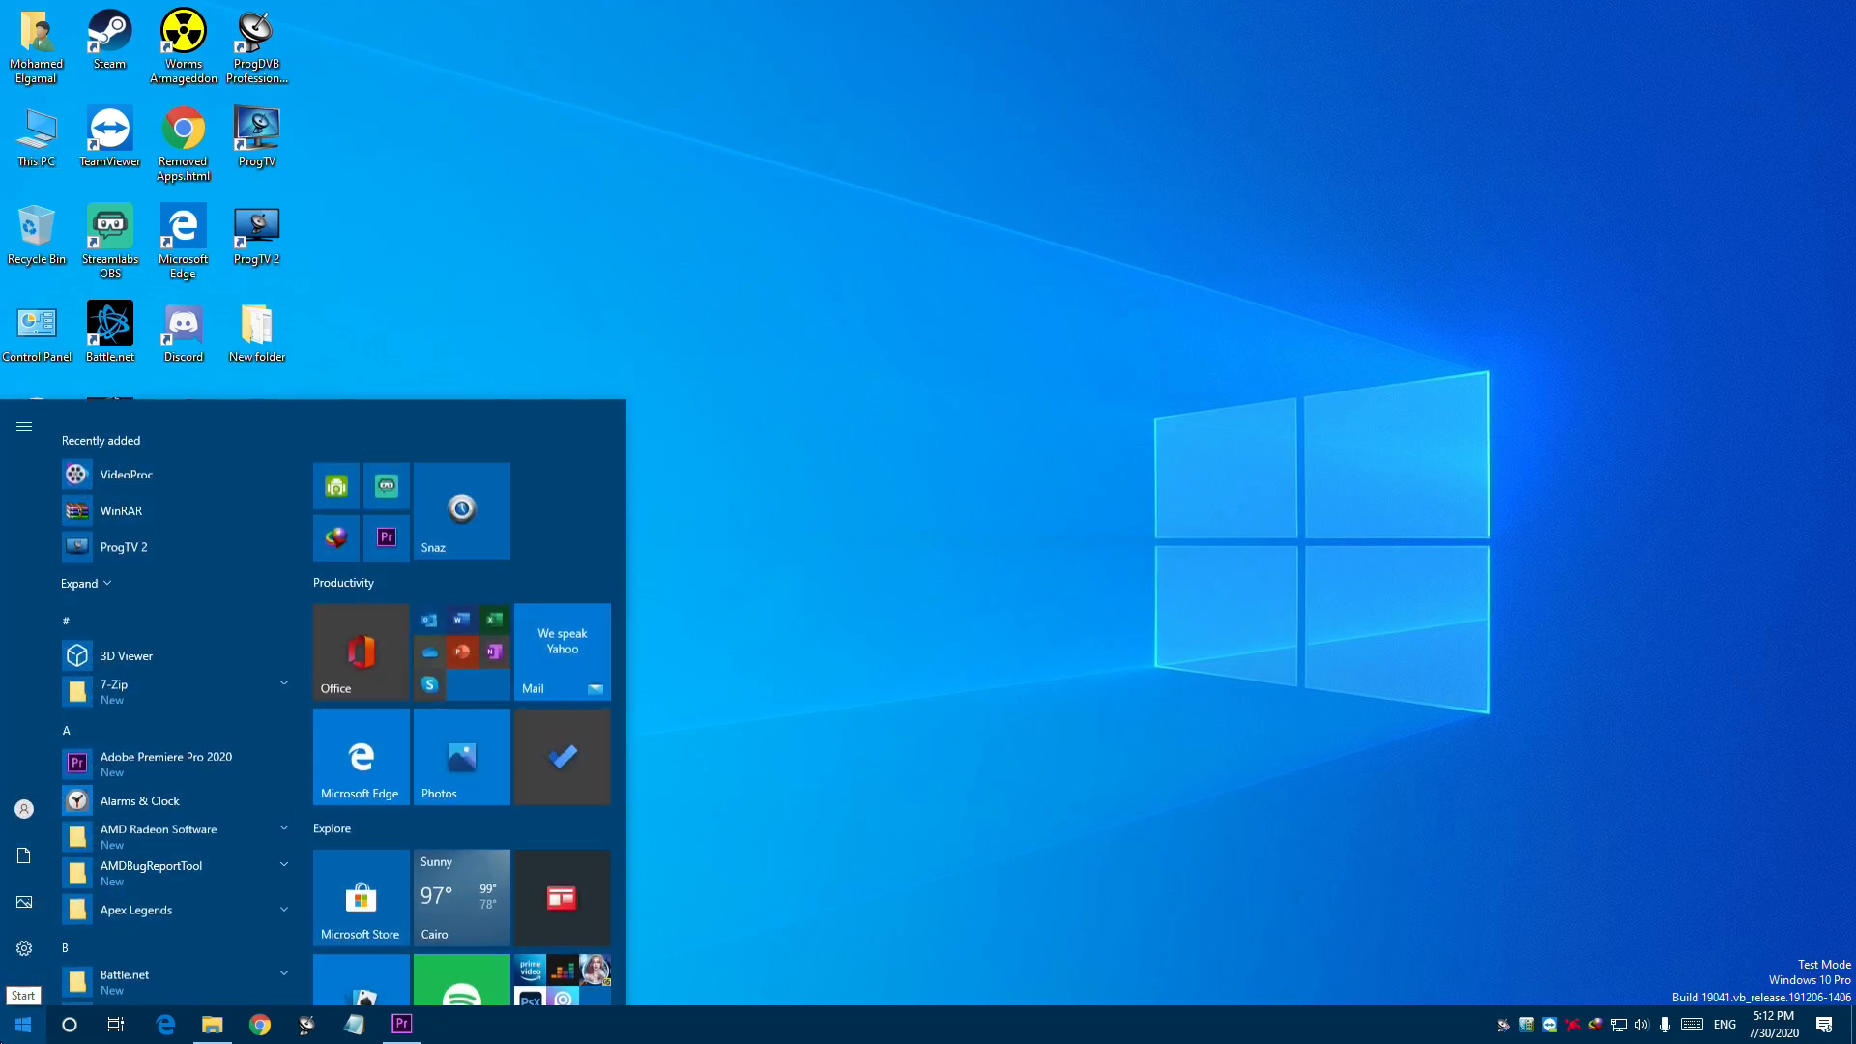
# - Run 'bcdedit /set testsigning off' in an administrator Command Prompt and close it
pyautogui.write('cmd')
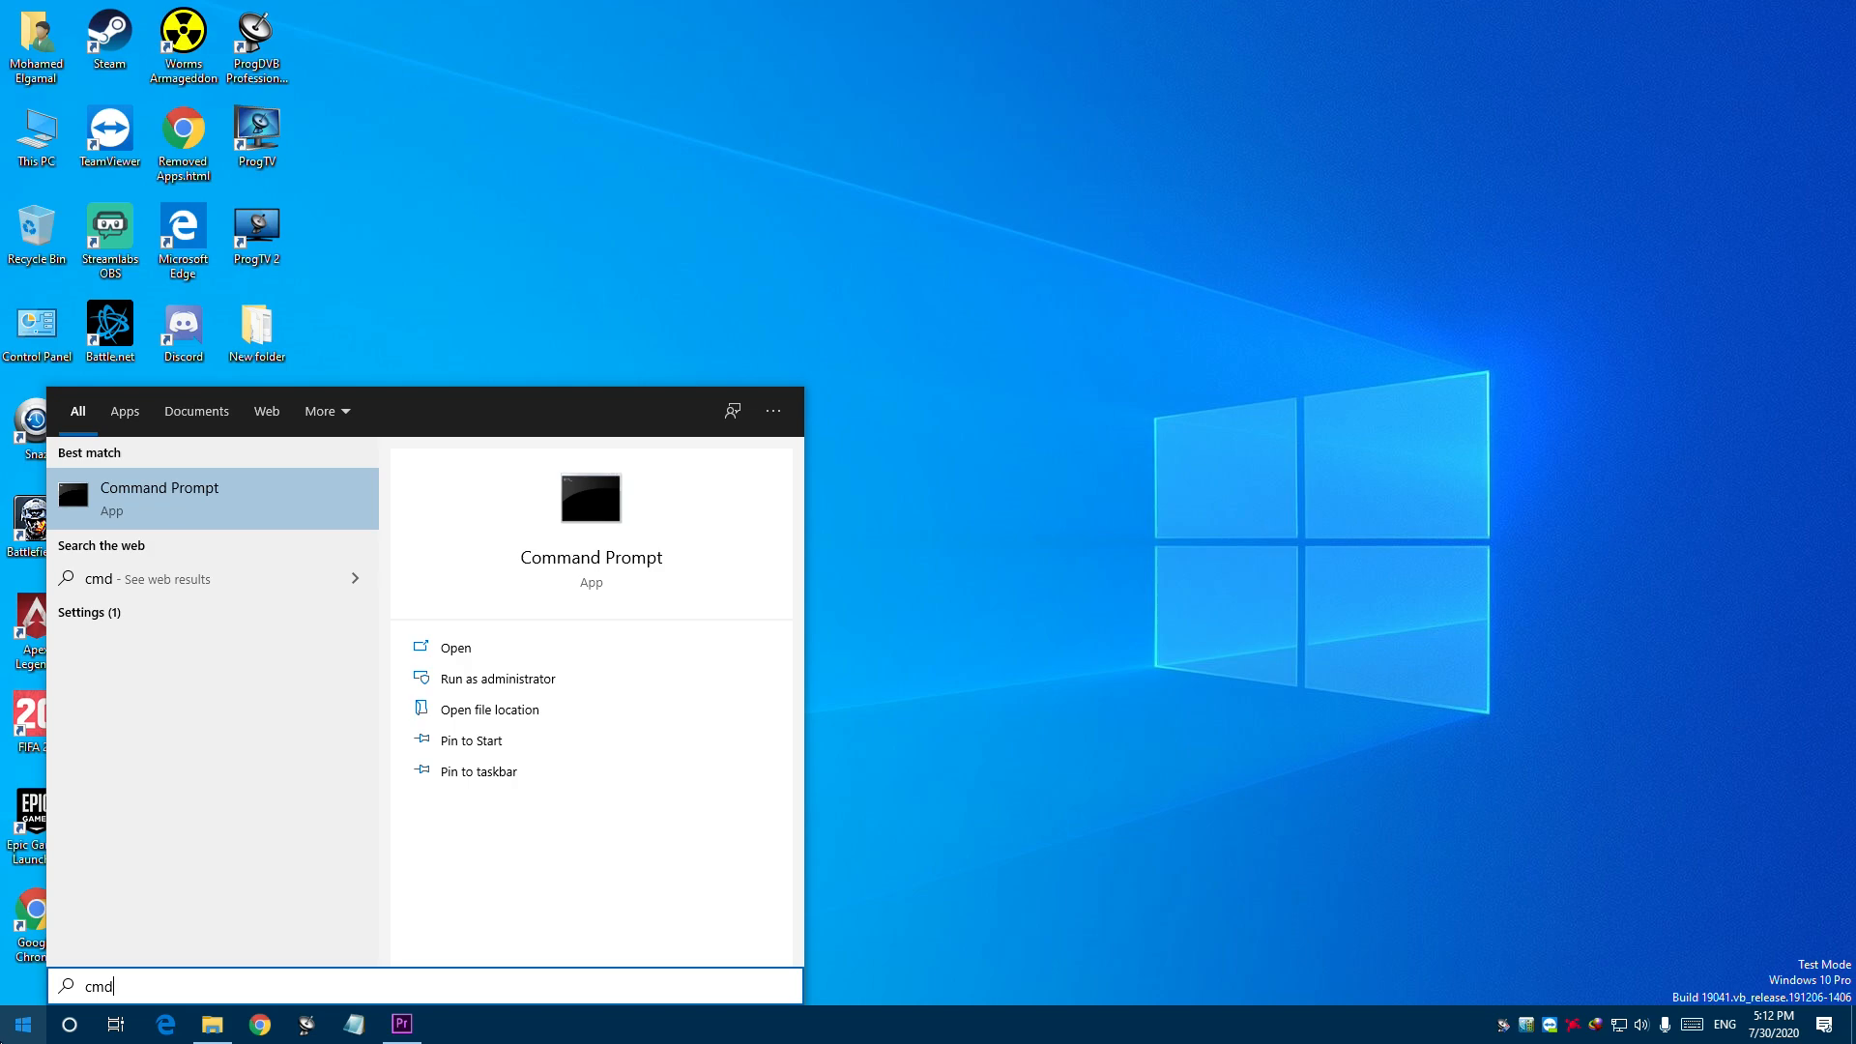
pyautogui.click(496, 679)
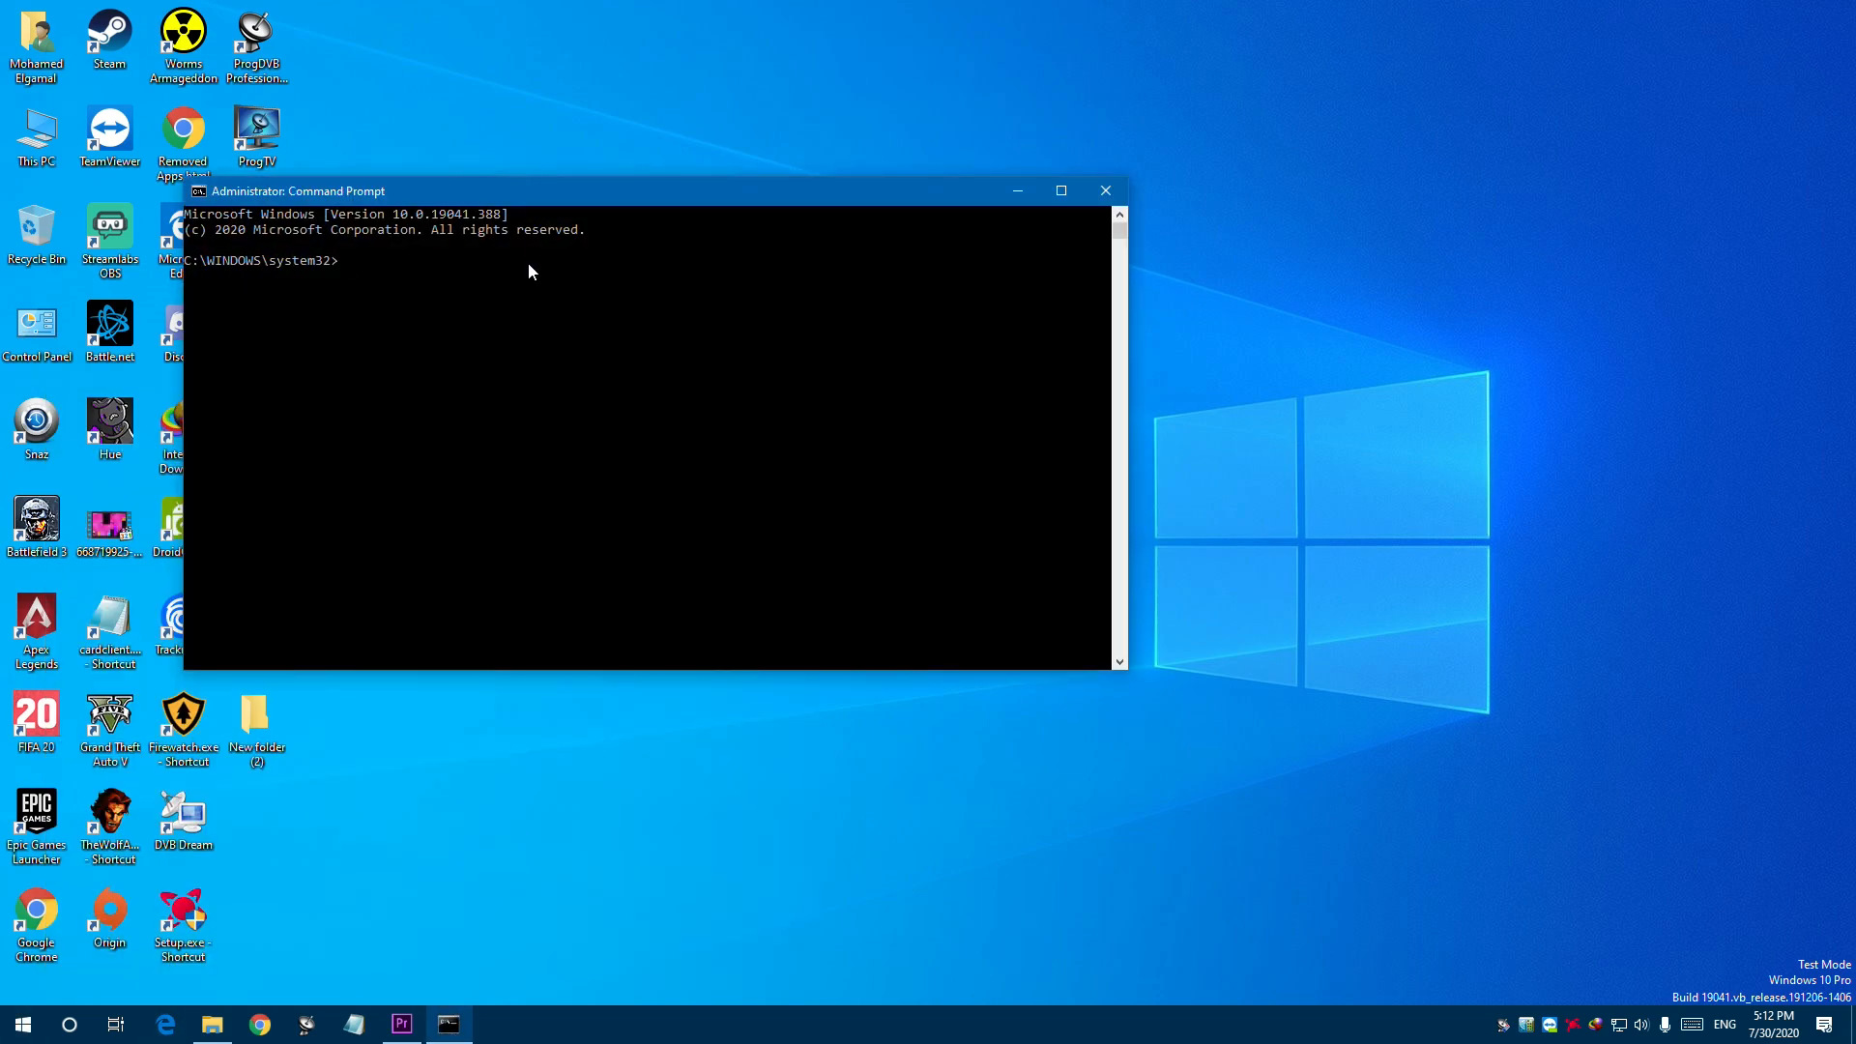
pyautogui.write('bcdedit /set testsigning off')
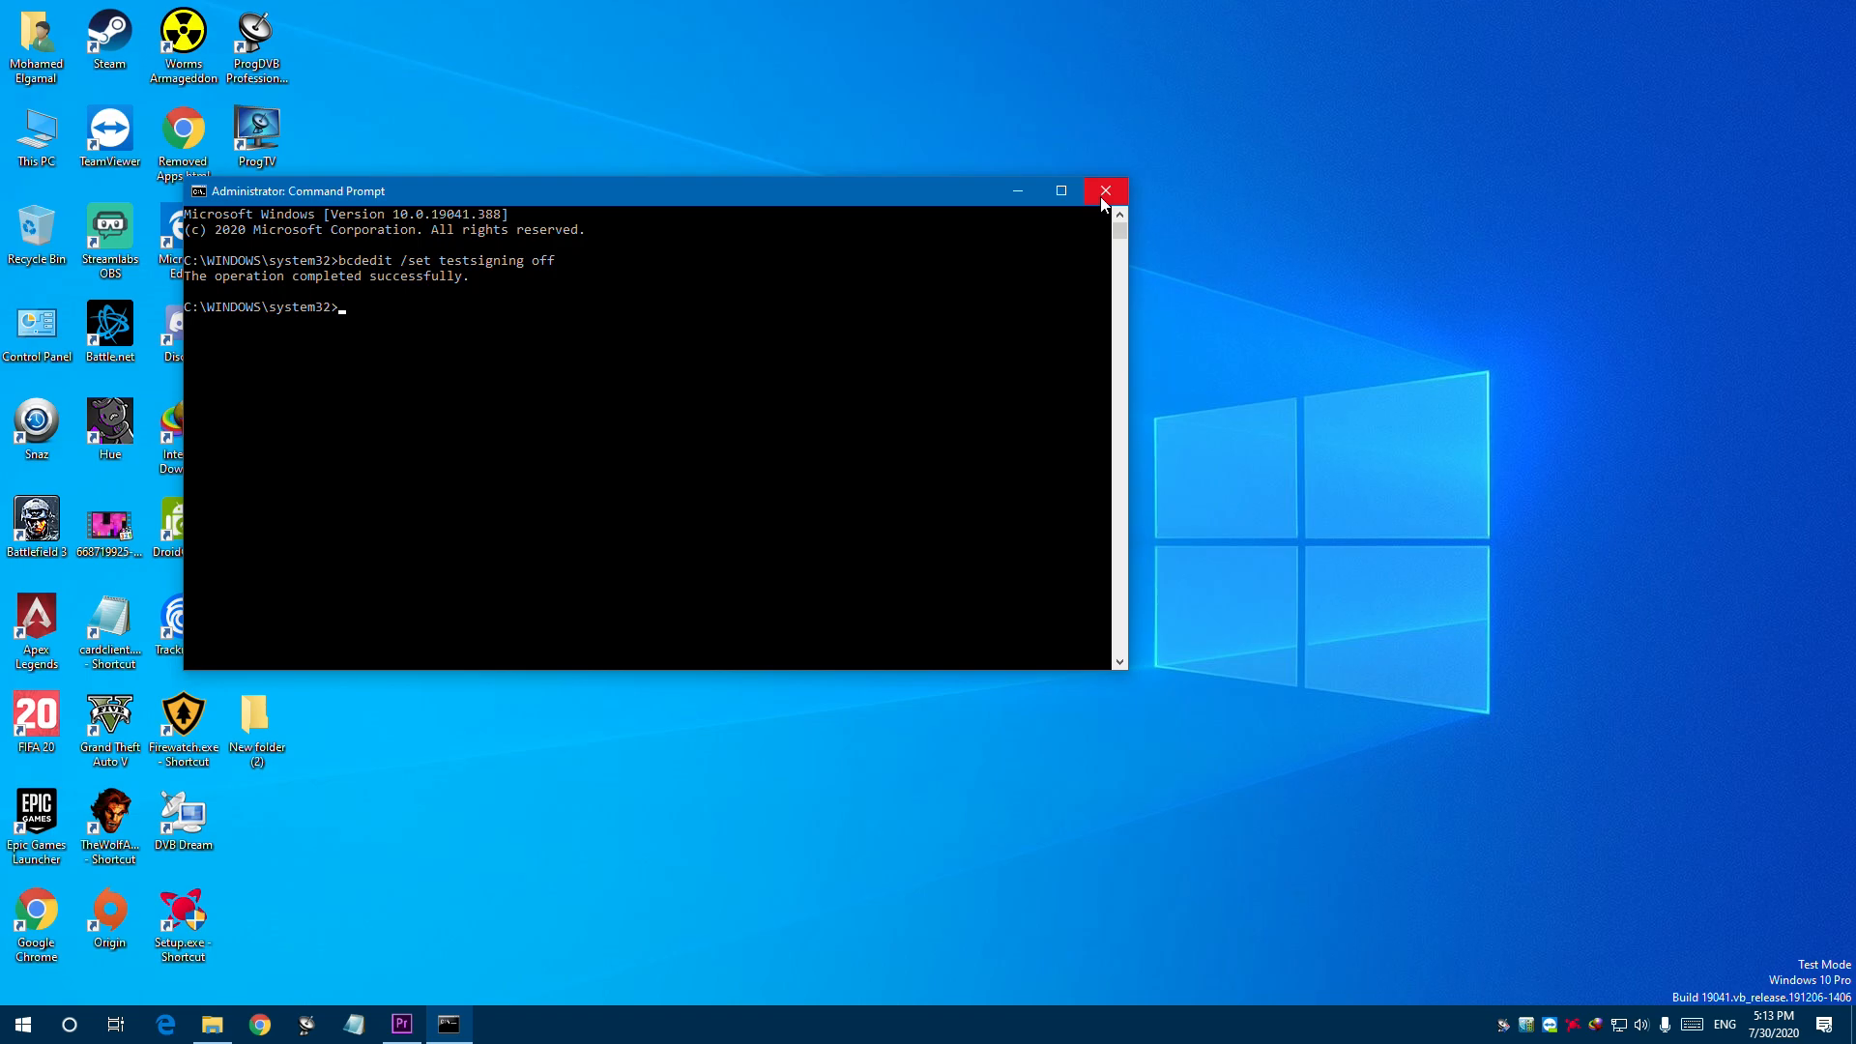
pyautogui.click(1103, 191)
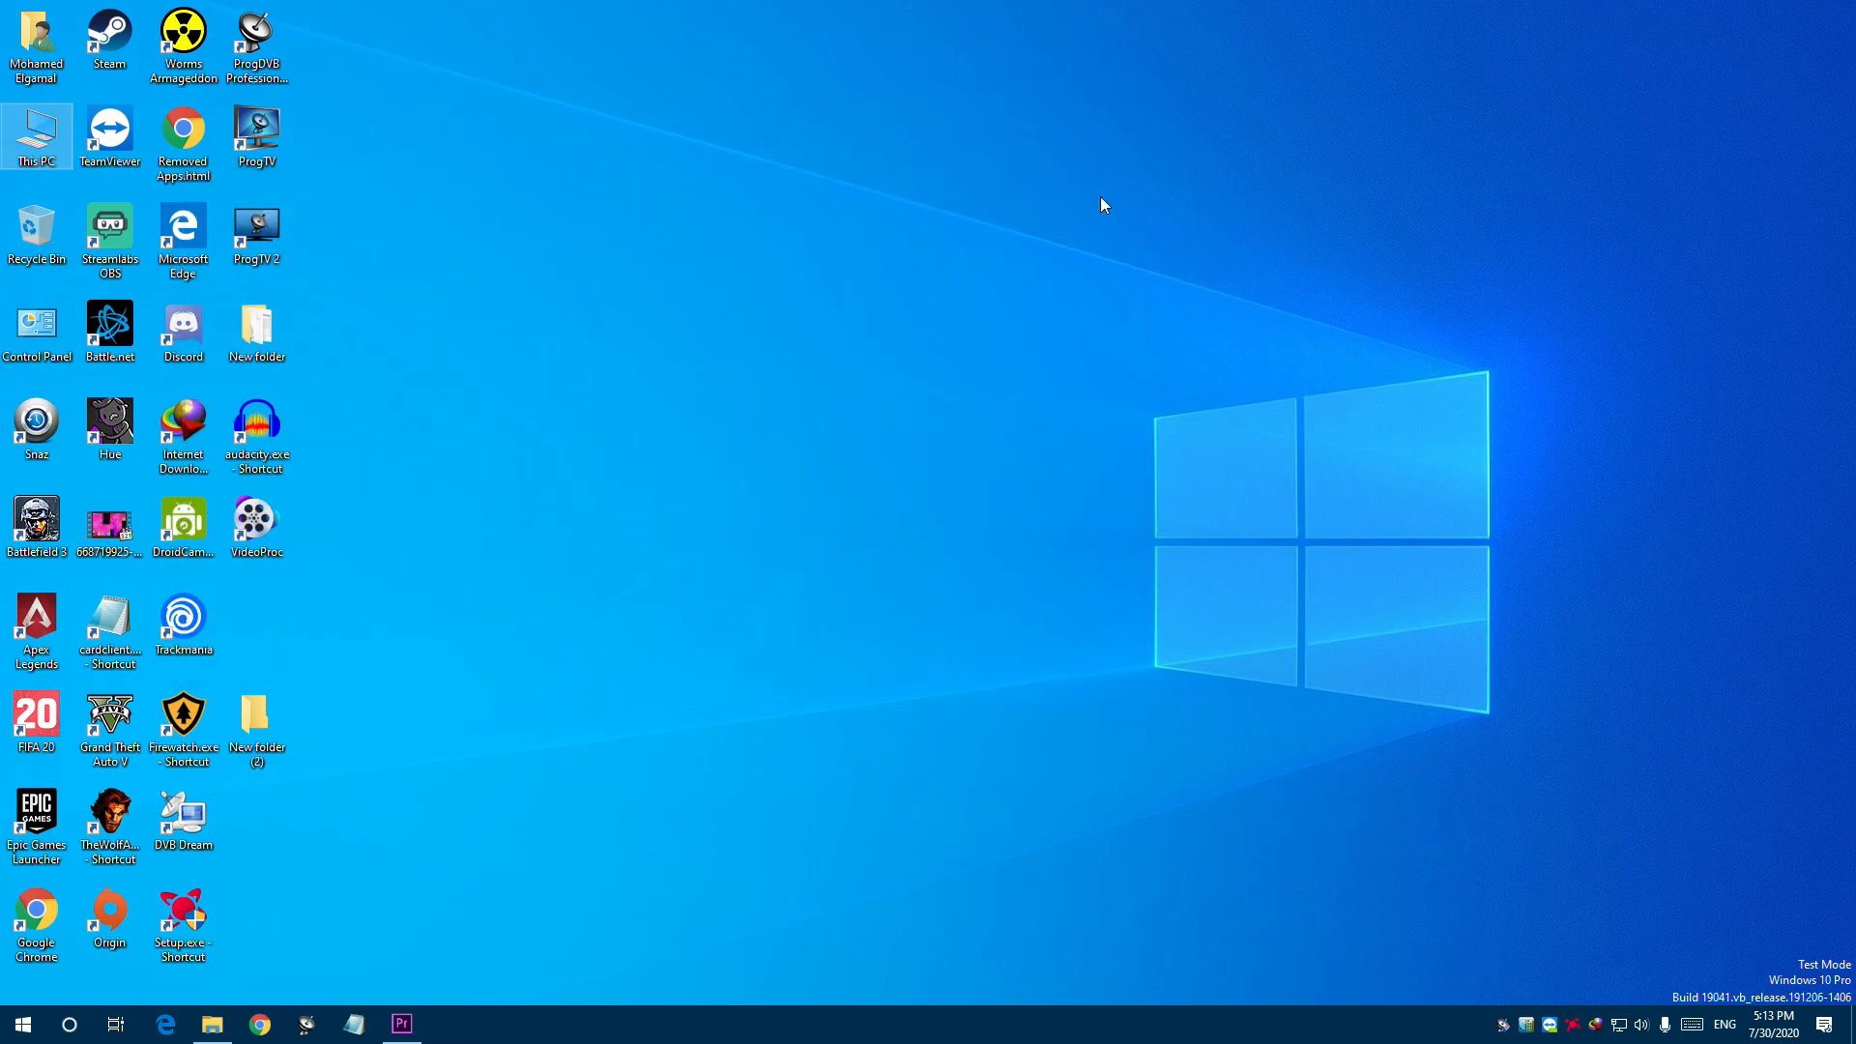